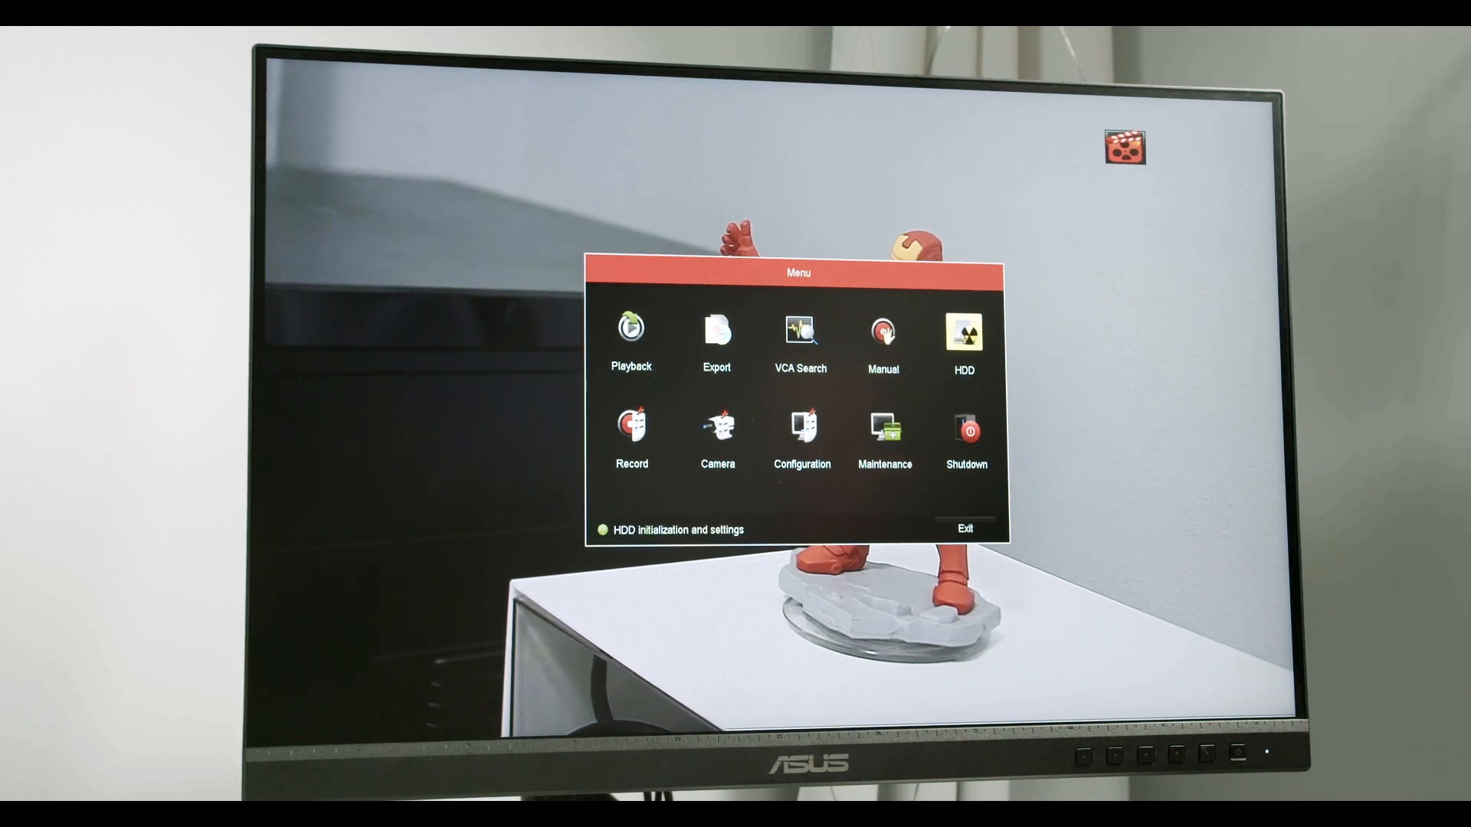
Open HDD information and tick the 1863.02GB disk 1 showing Normal
left_click(963, 334)
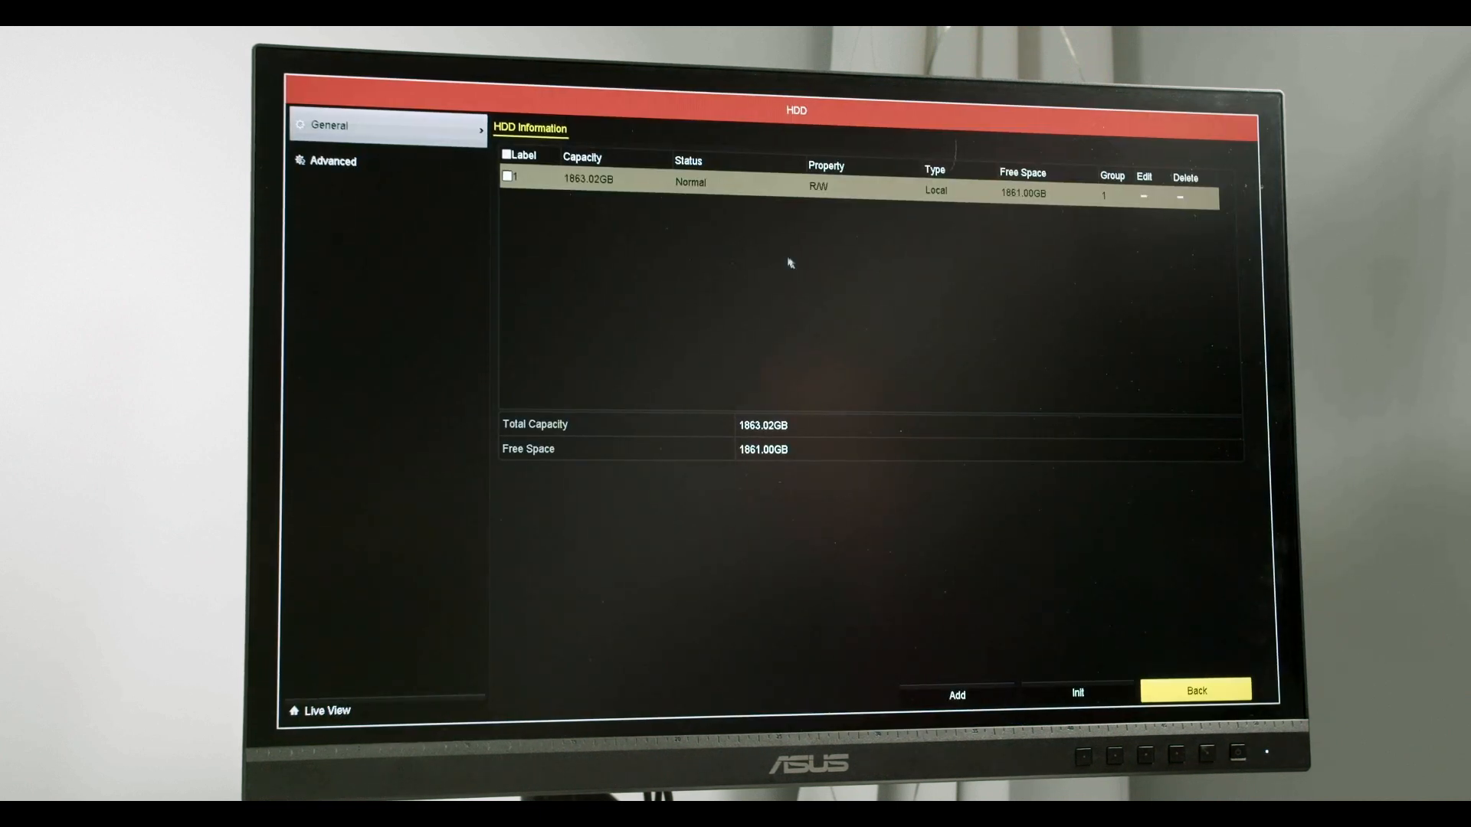
mouse_move(794, 298)
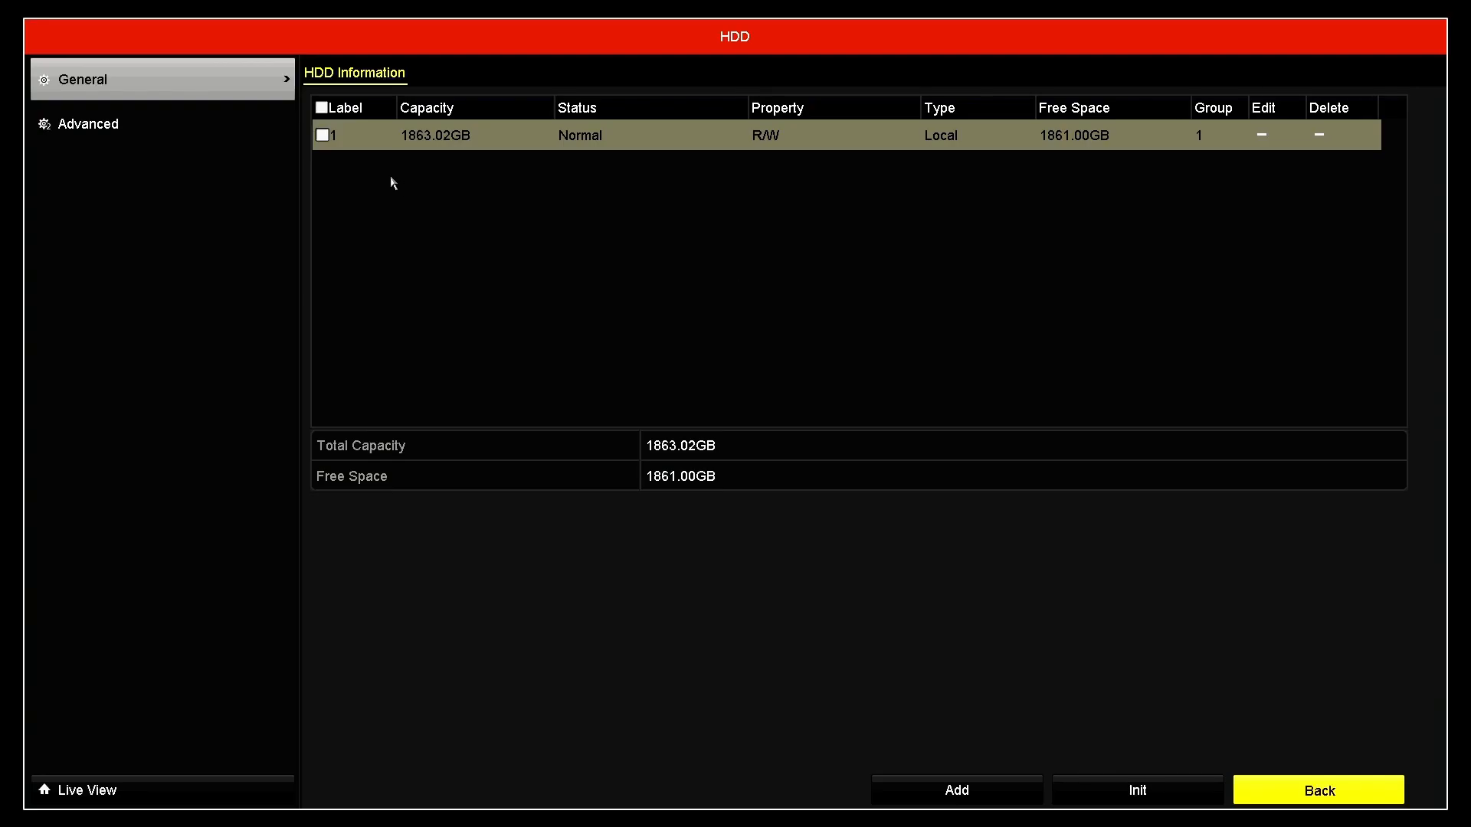
left_click(322, 134)
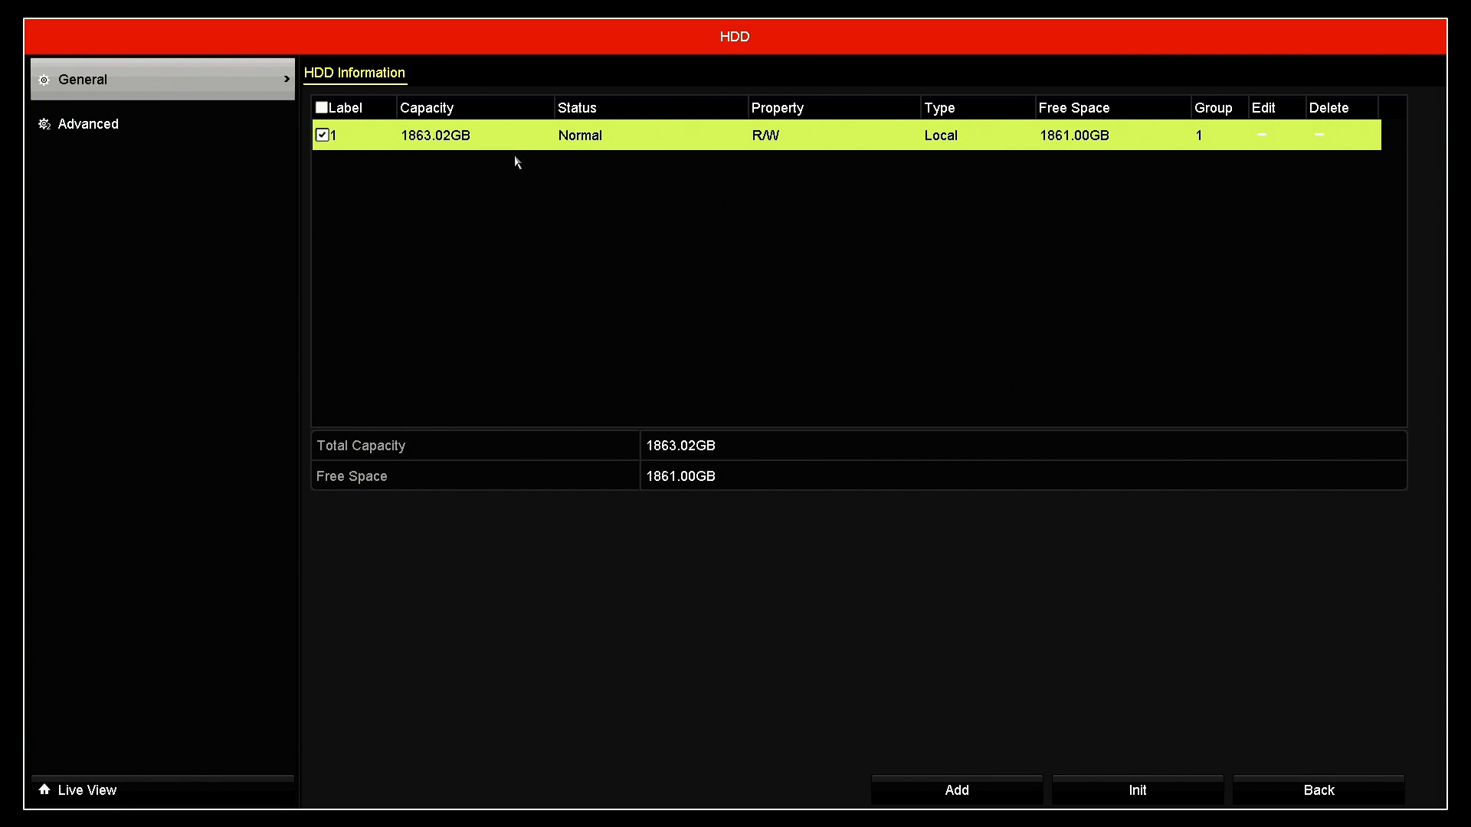
mouse_move(804, 141)
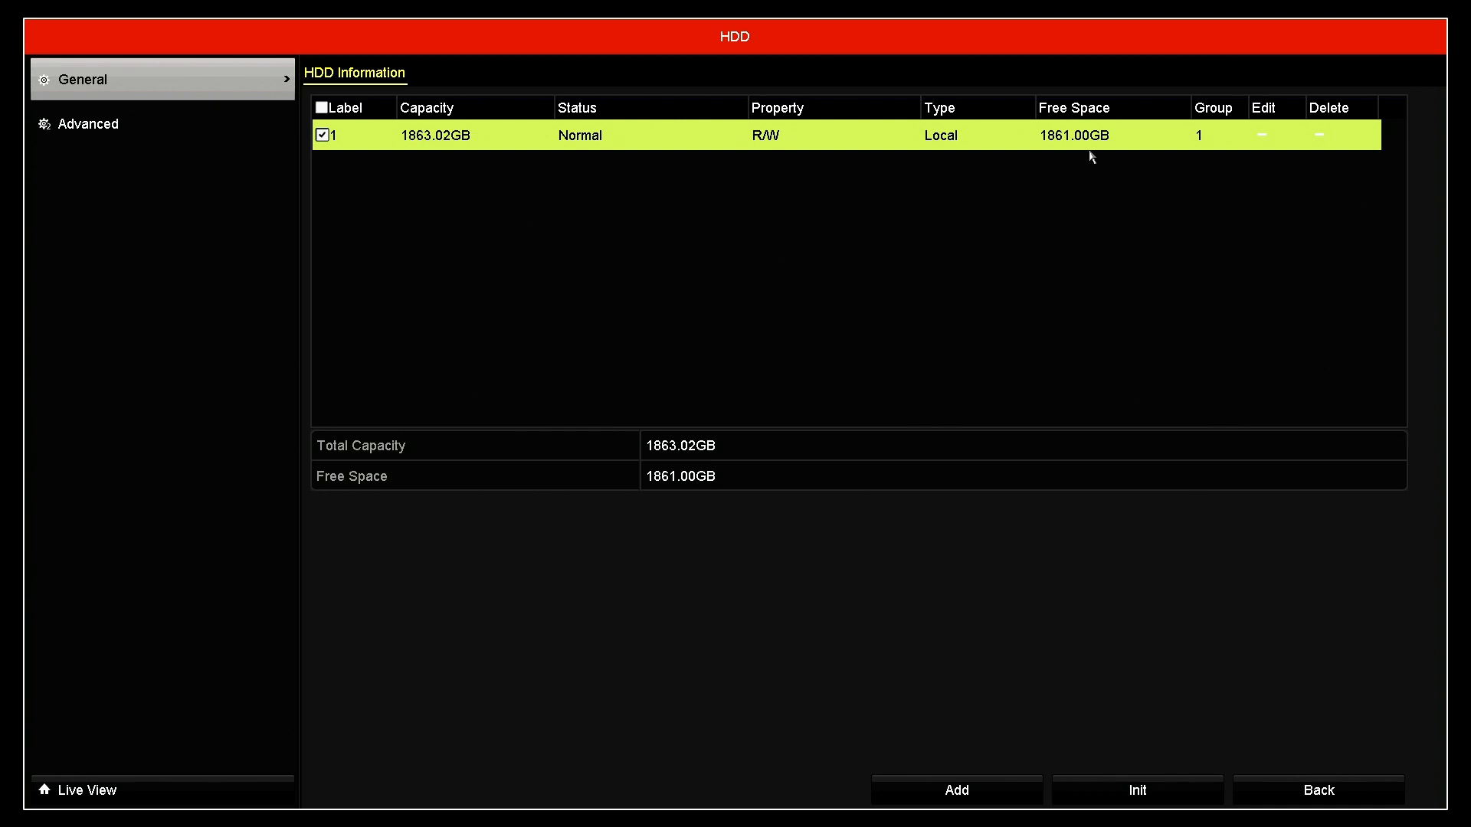
mouse_move(1060, 151)
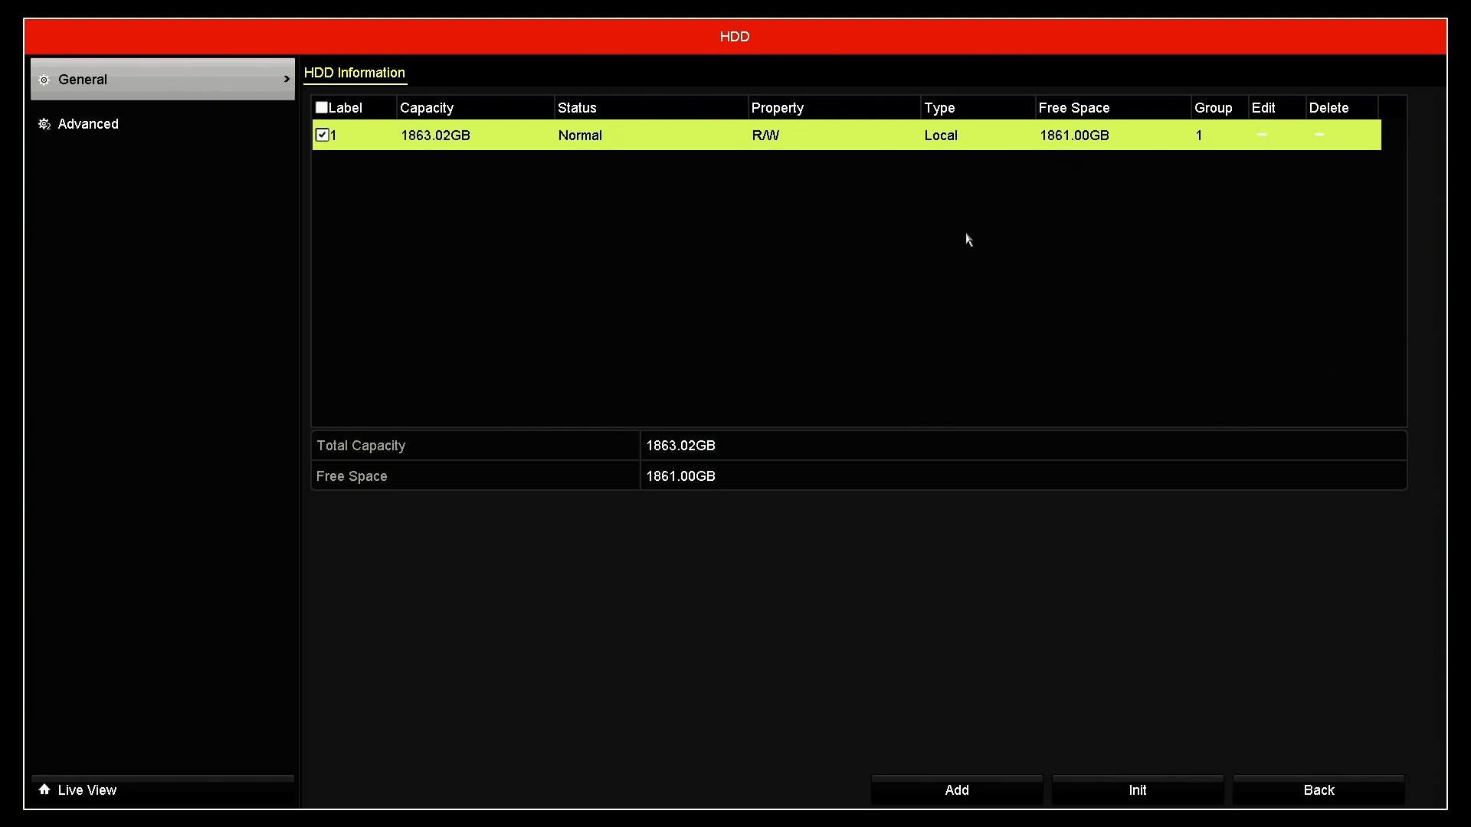
mouse_move(1043, 515)
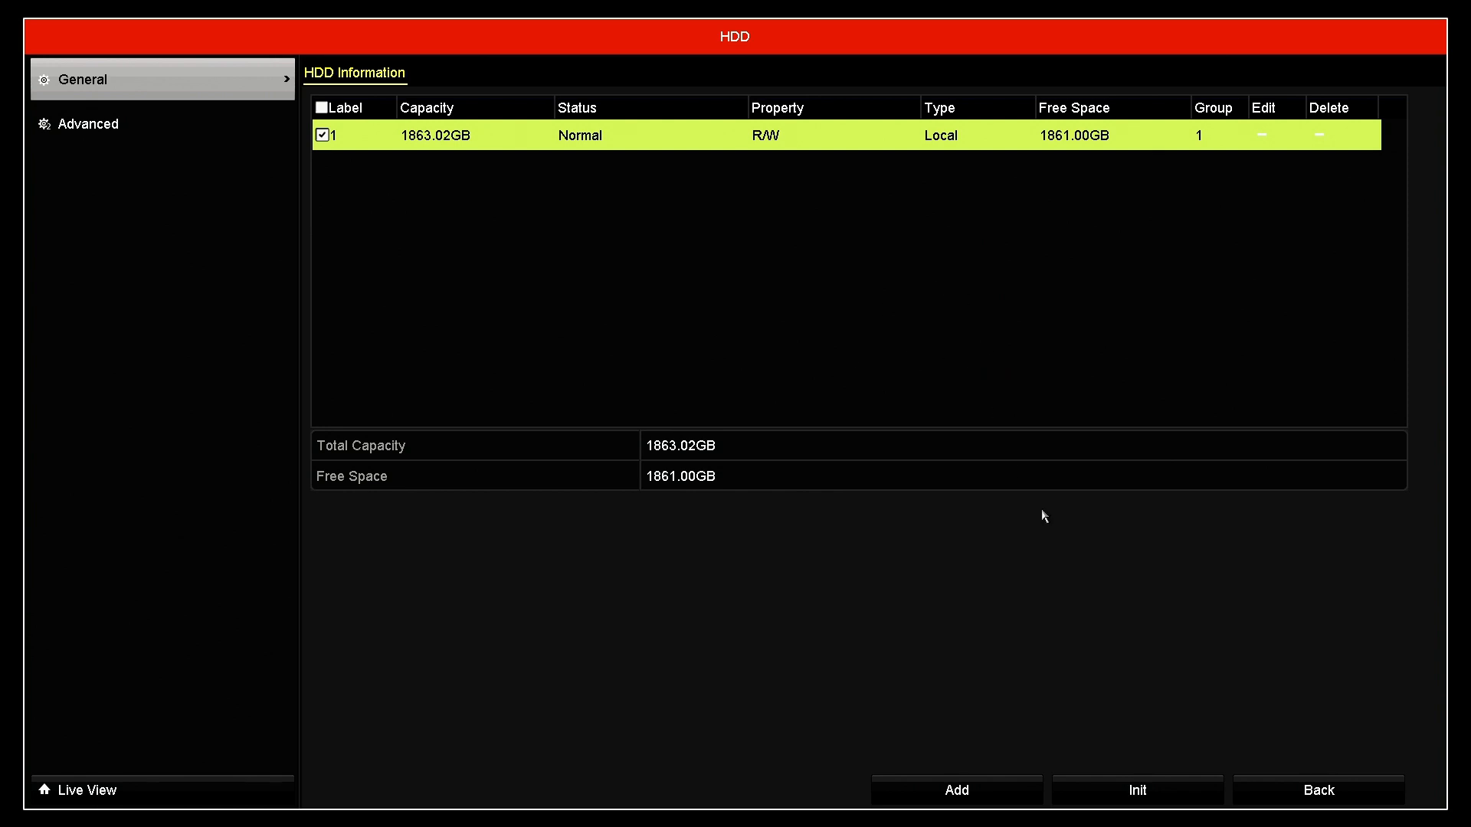
Initialize disk 1, confirming the erase warning, until it shows Normal with 1862.00GB free
left_click(1137, 790)
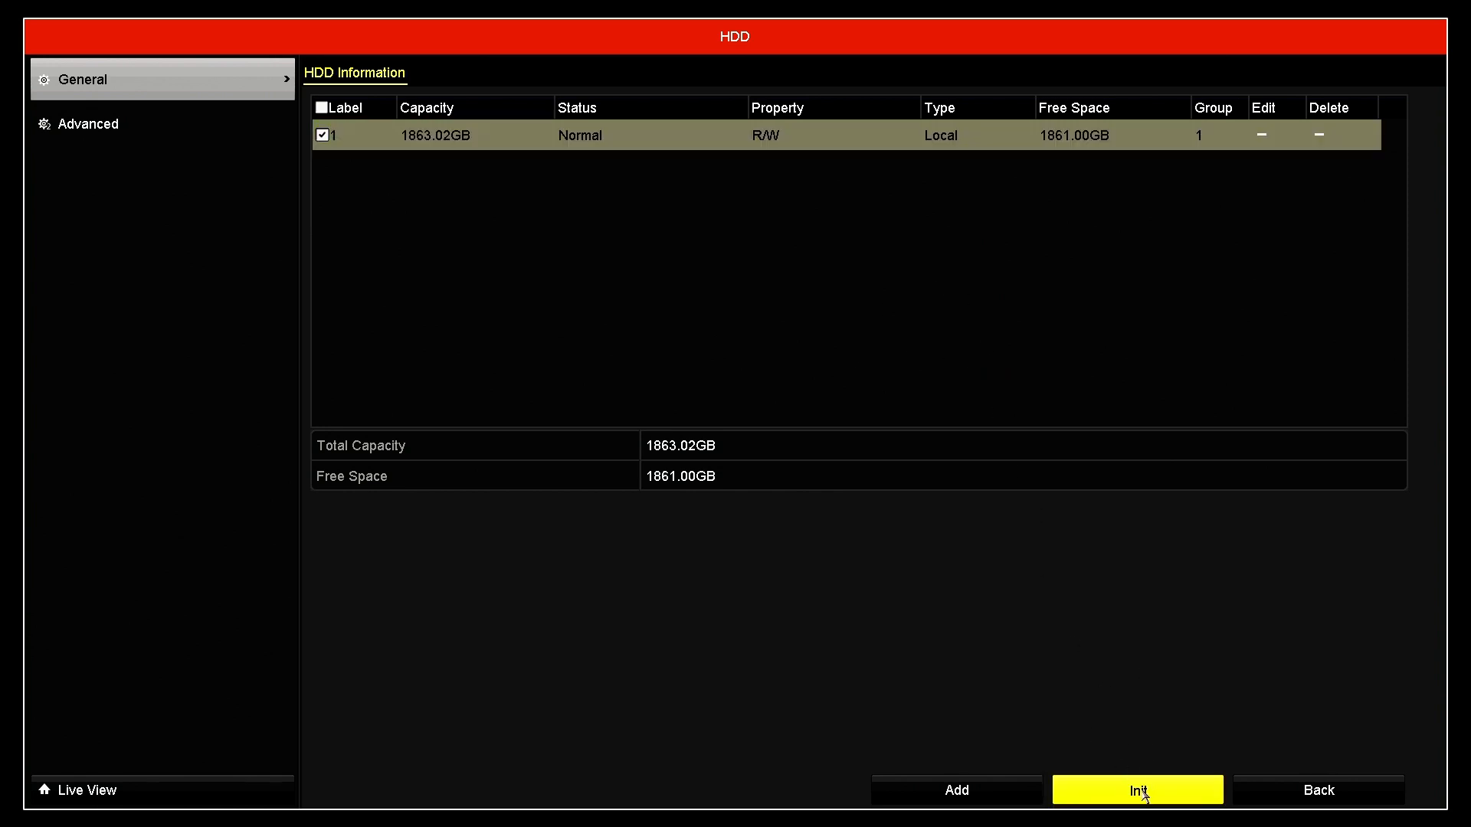
left_click(1137, 790)
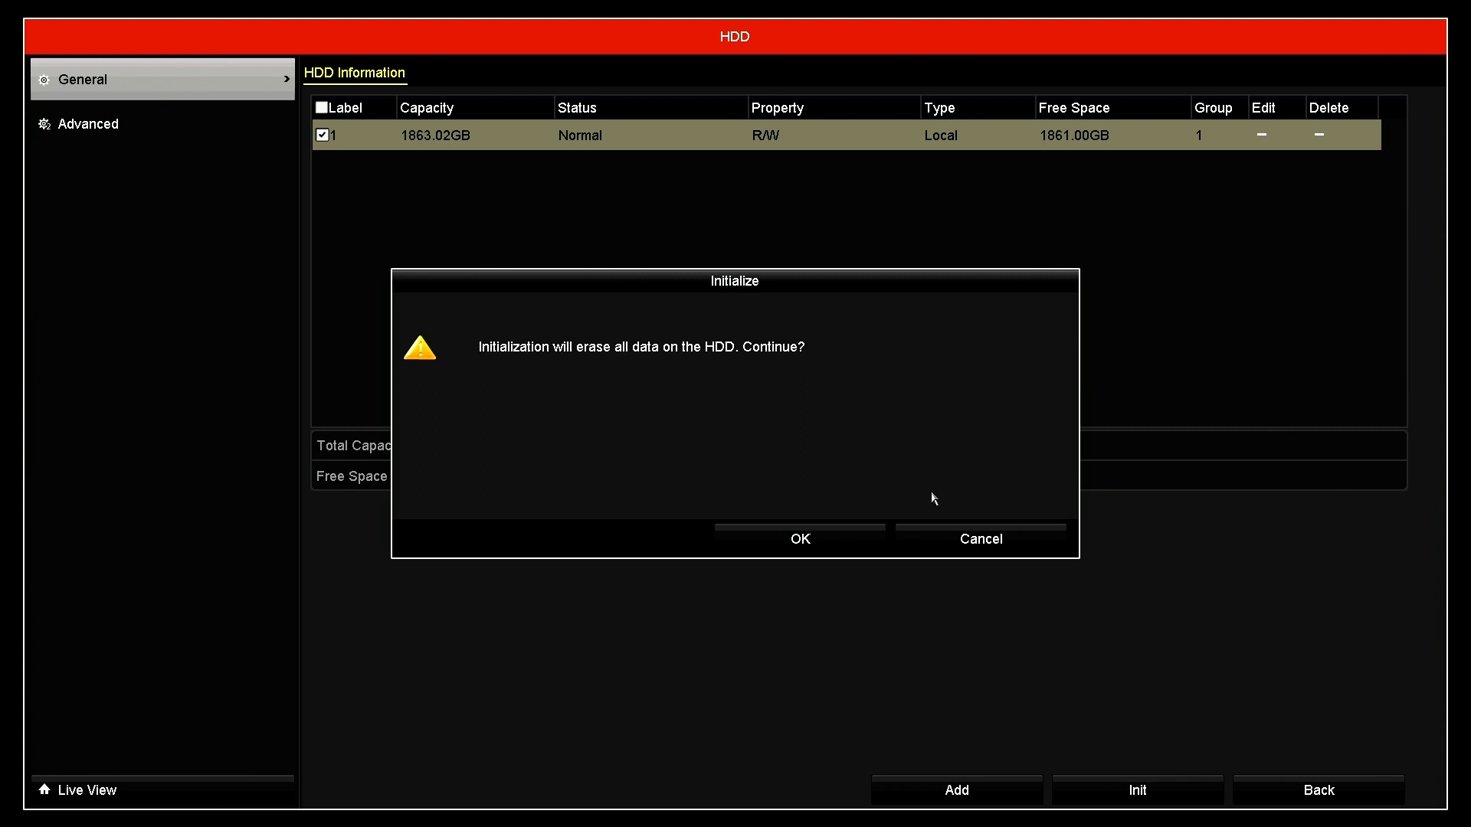
mouse_move(692, 373)
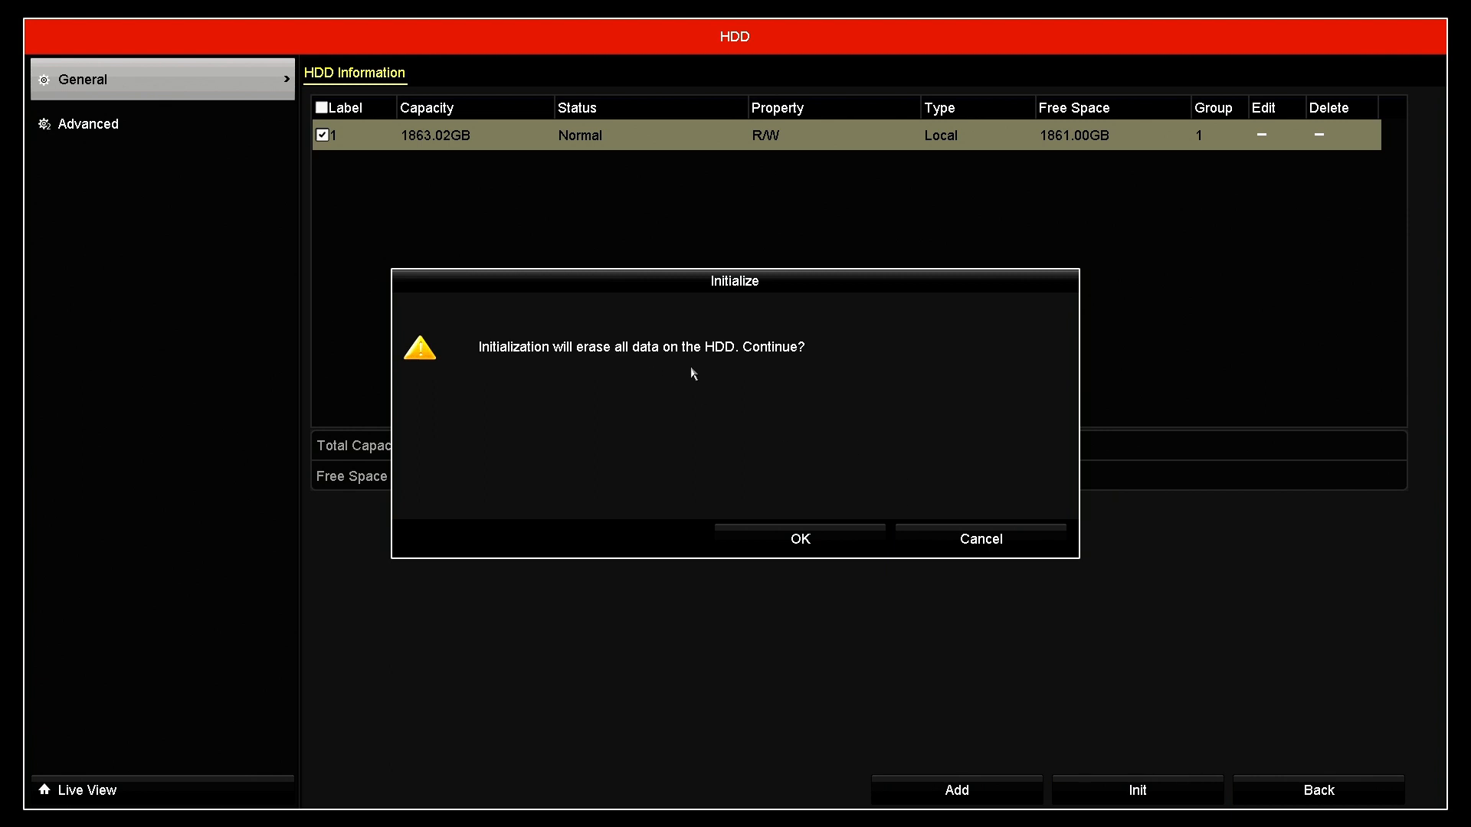
mouse_move(847, 449)
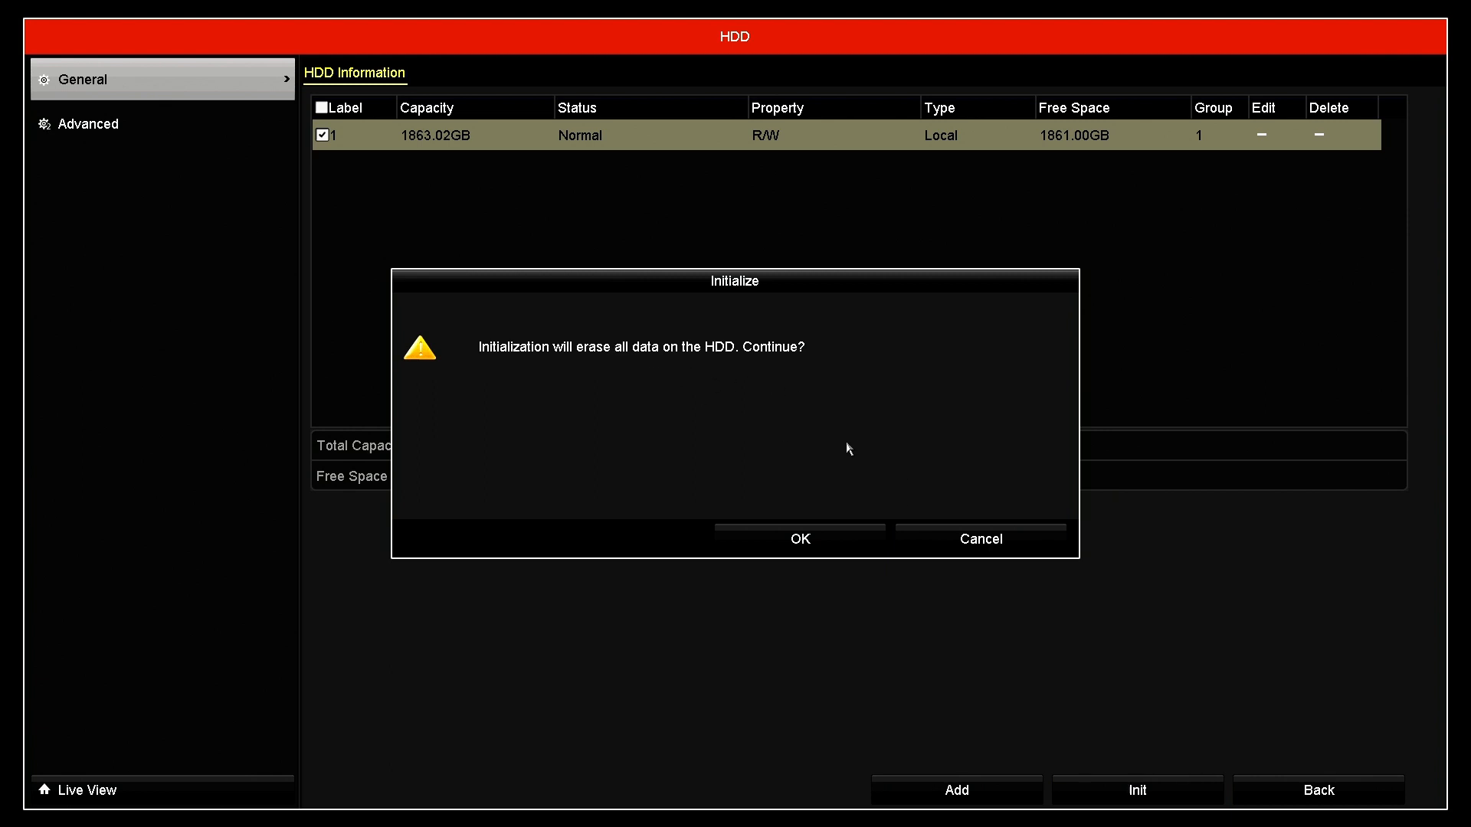
left_click(799, 538)
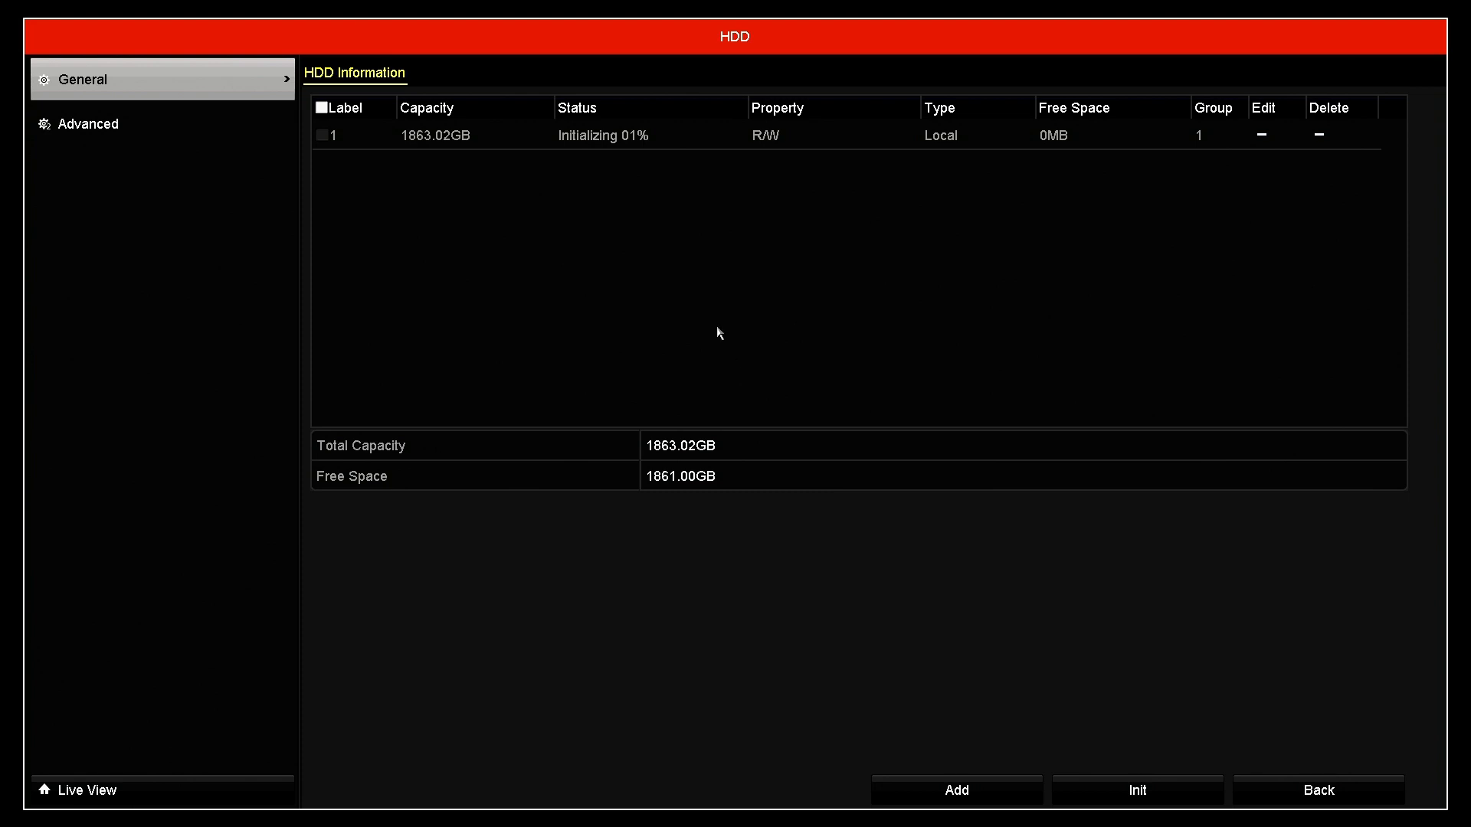
mouse_move(606, 158)
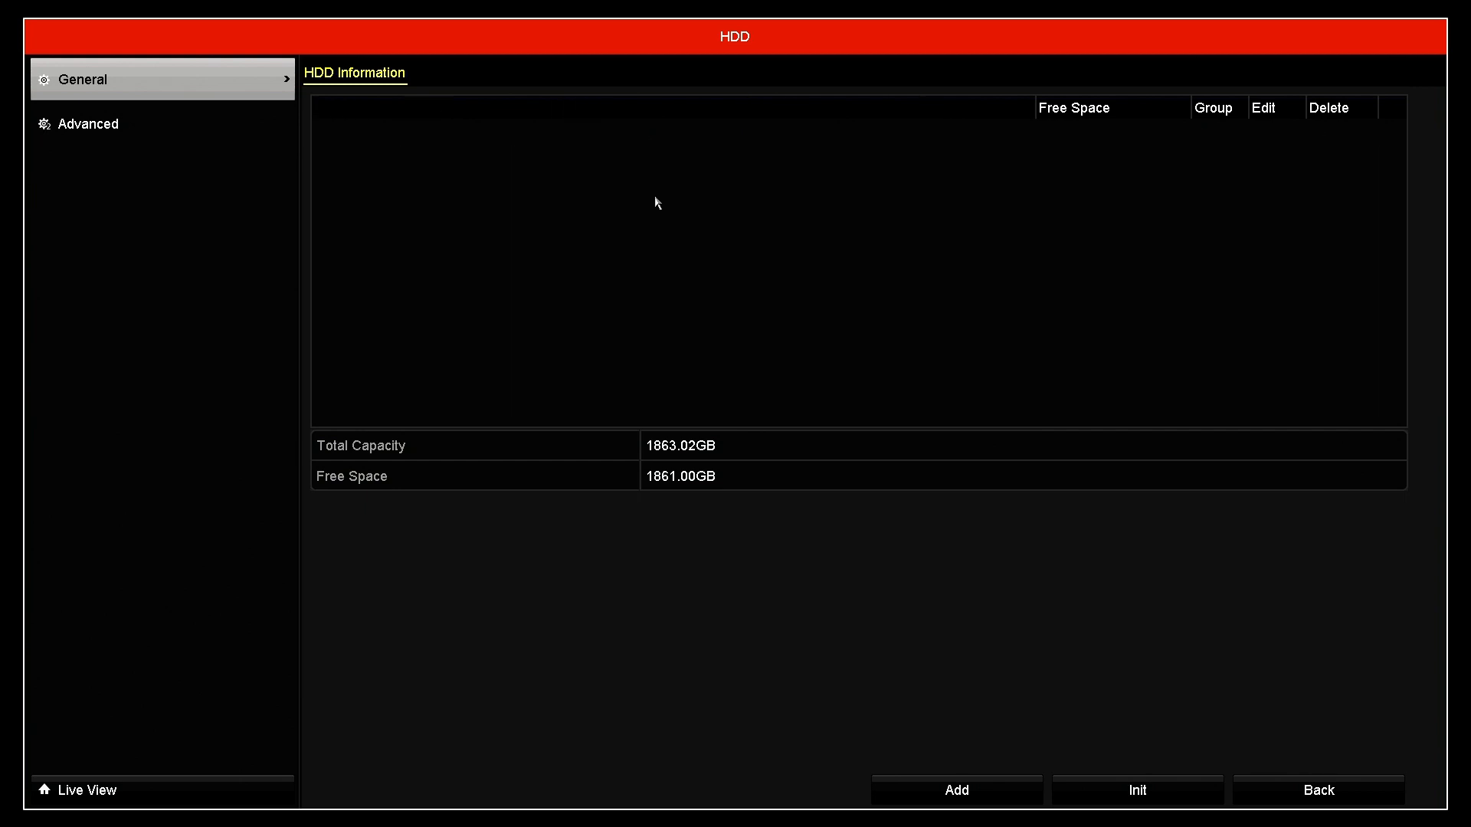
left_click(1137, 790)
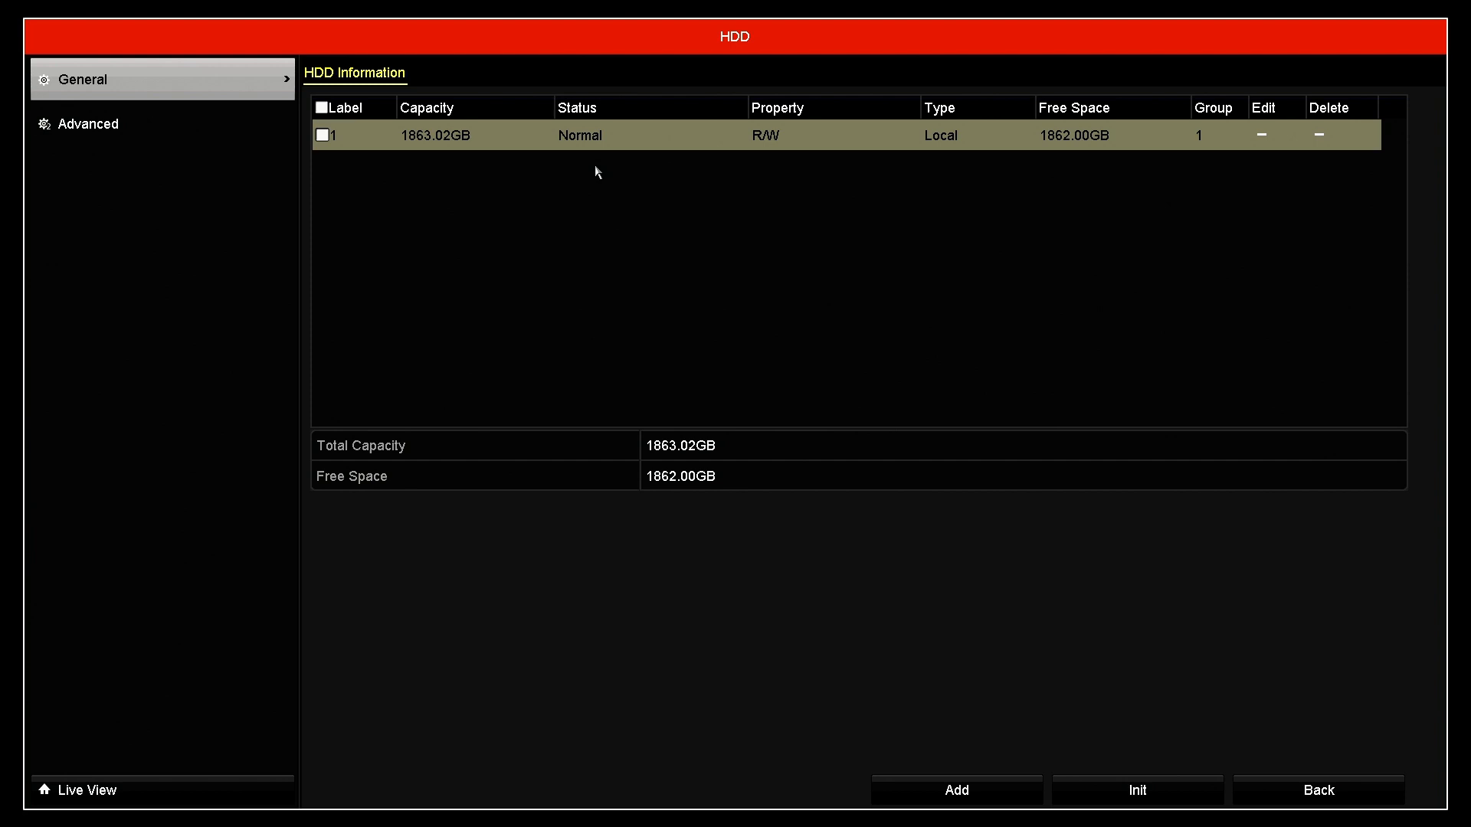
mouse_move(618, 175)
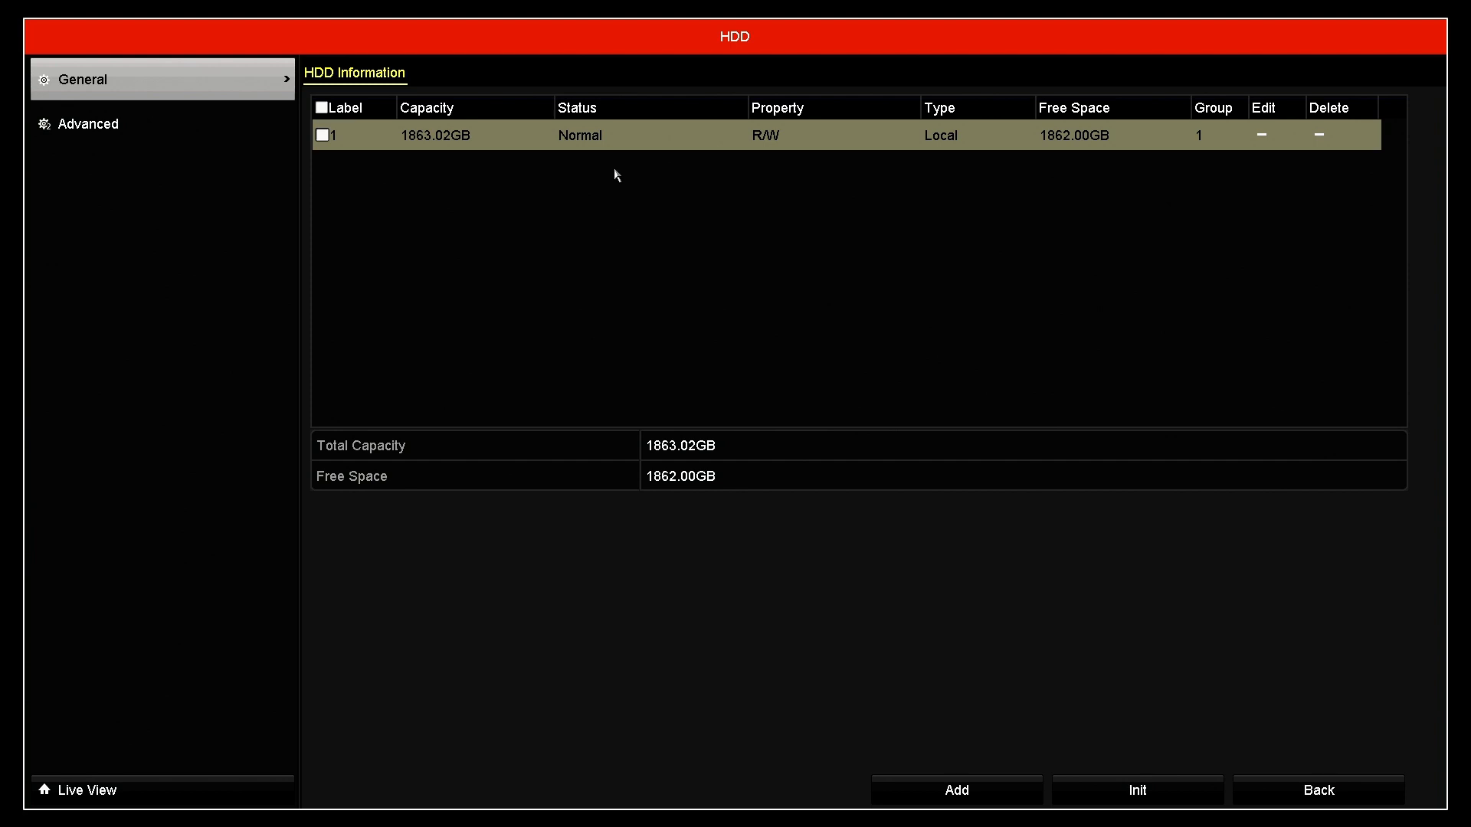
mouse_move(602, 186)
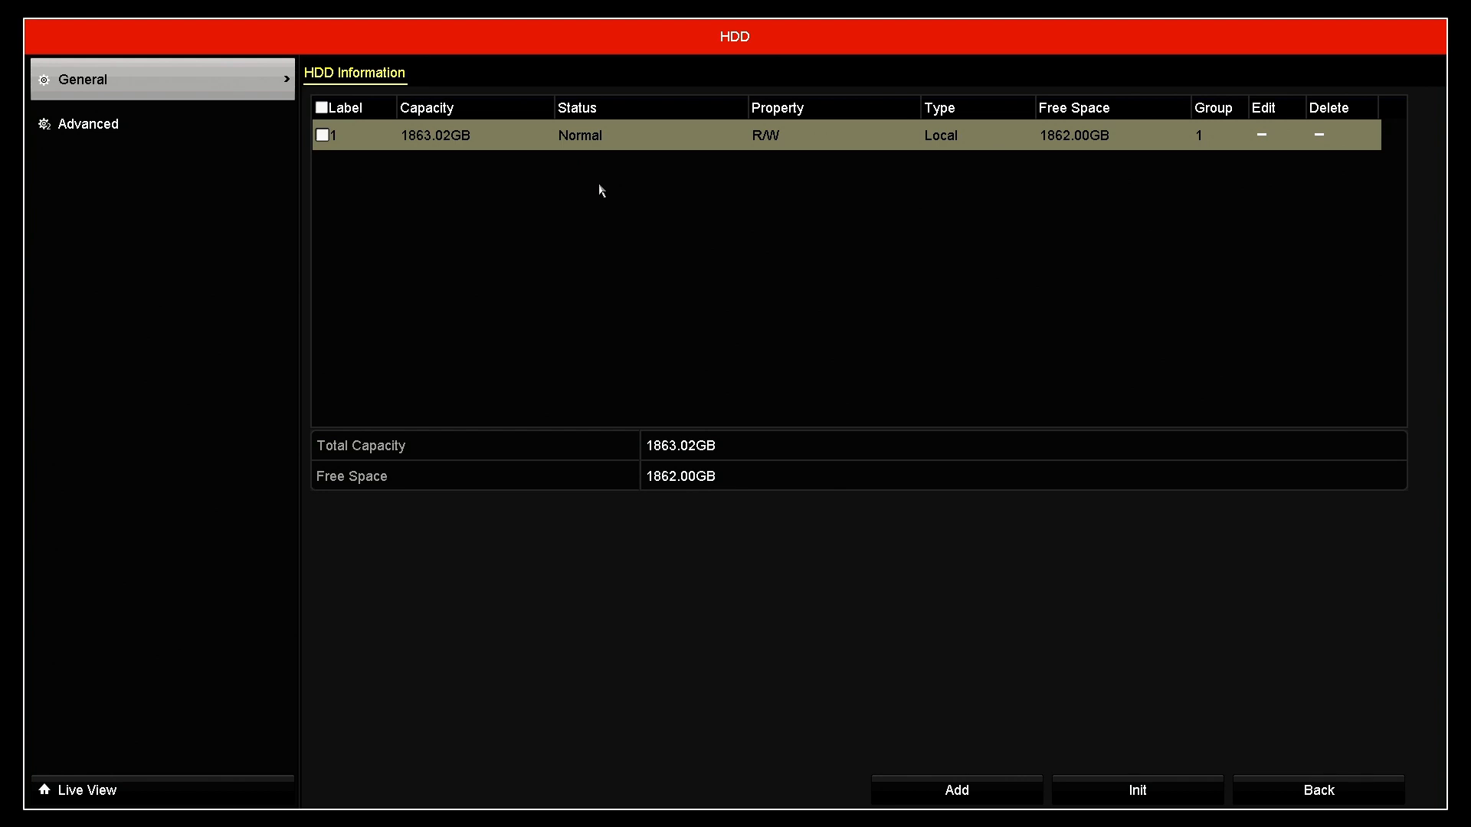
mouse_move(603, 197)
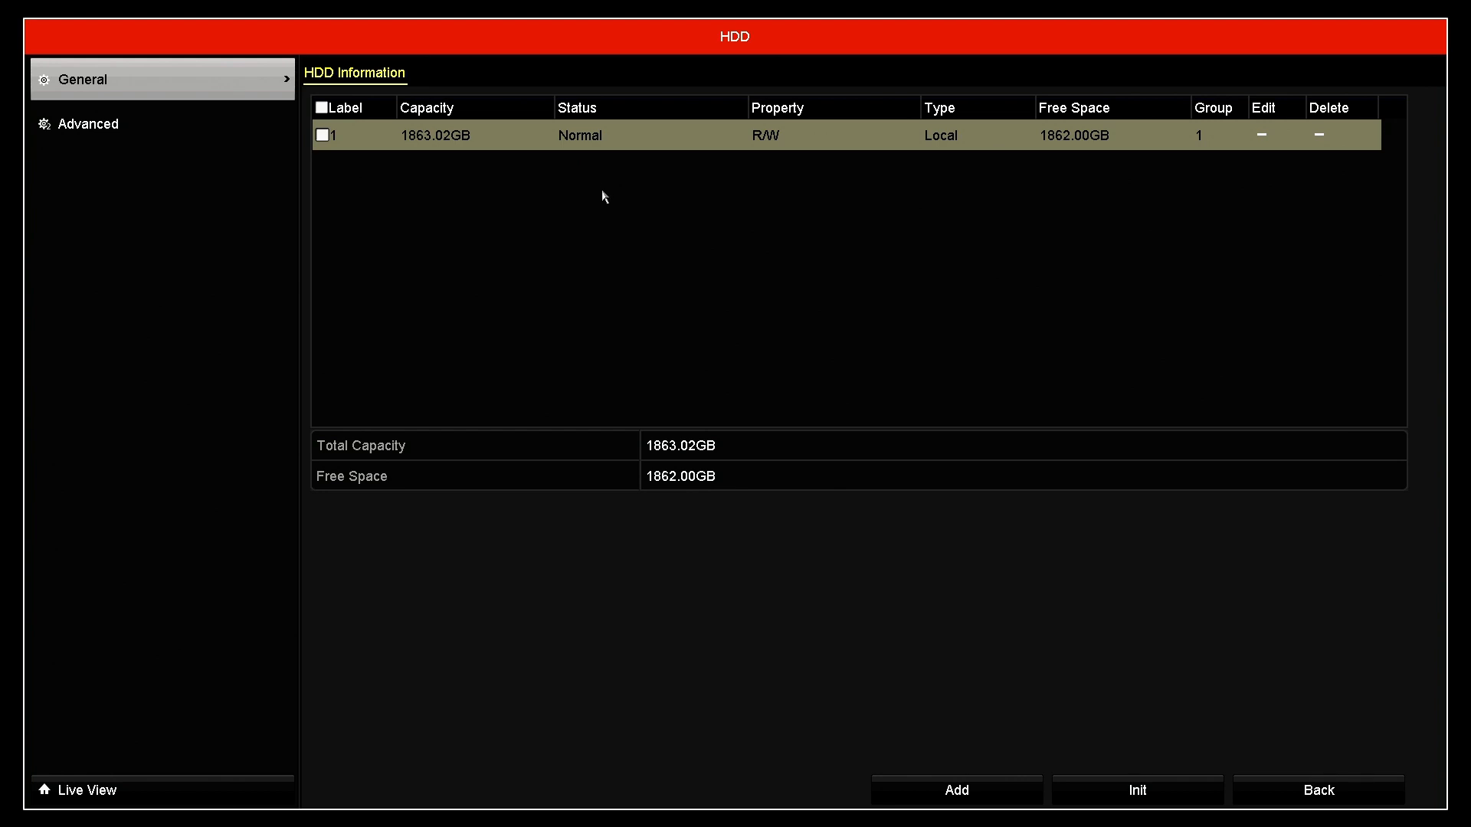
mouse_move(685, 128)
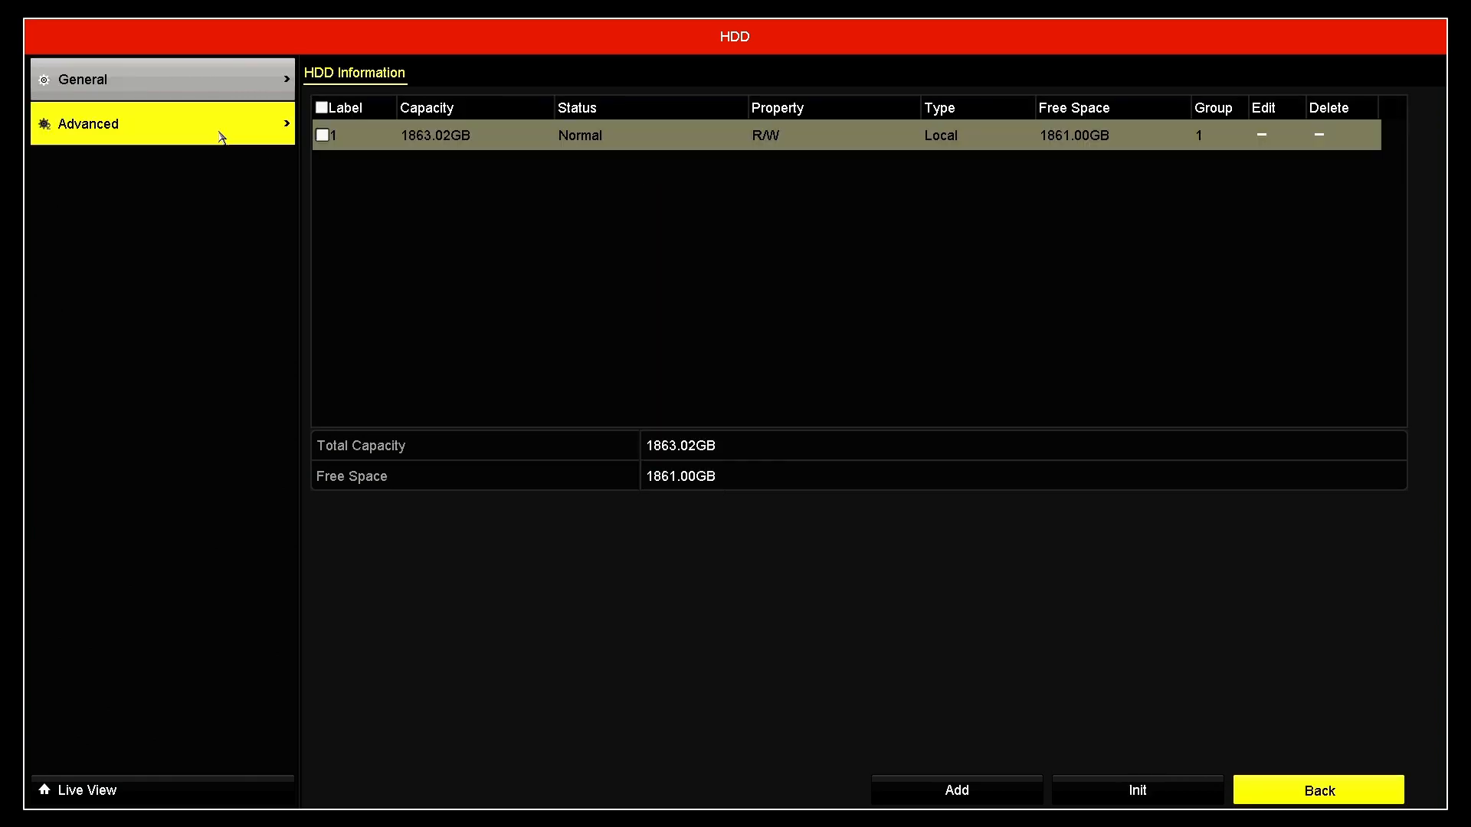
Go back from the HDD page to the main Menu
left_click(1317, 789)
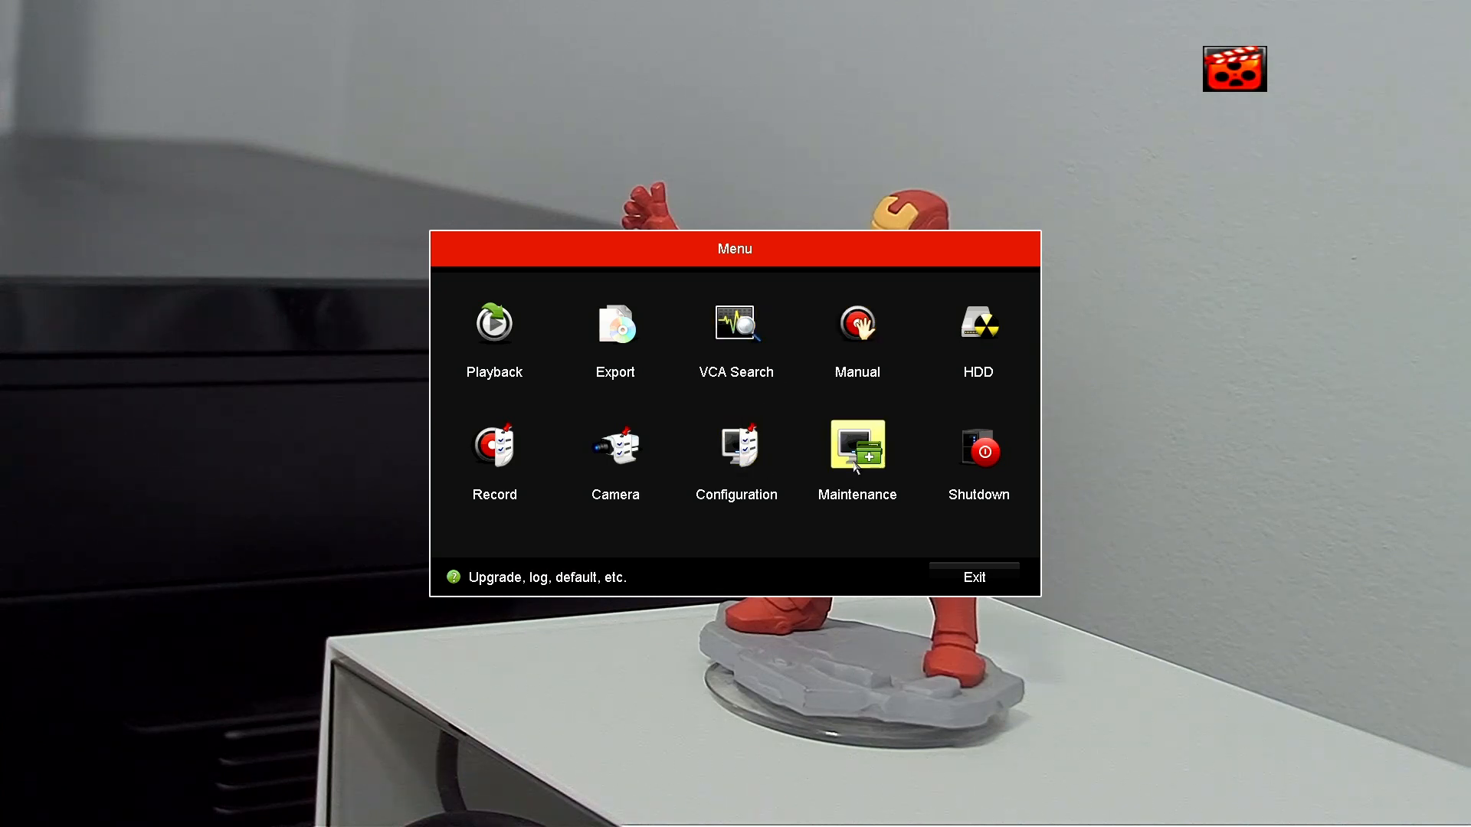
Open Maintenance from the main Menu, showing the System Maintenance page
left_click(856, 447)
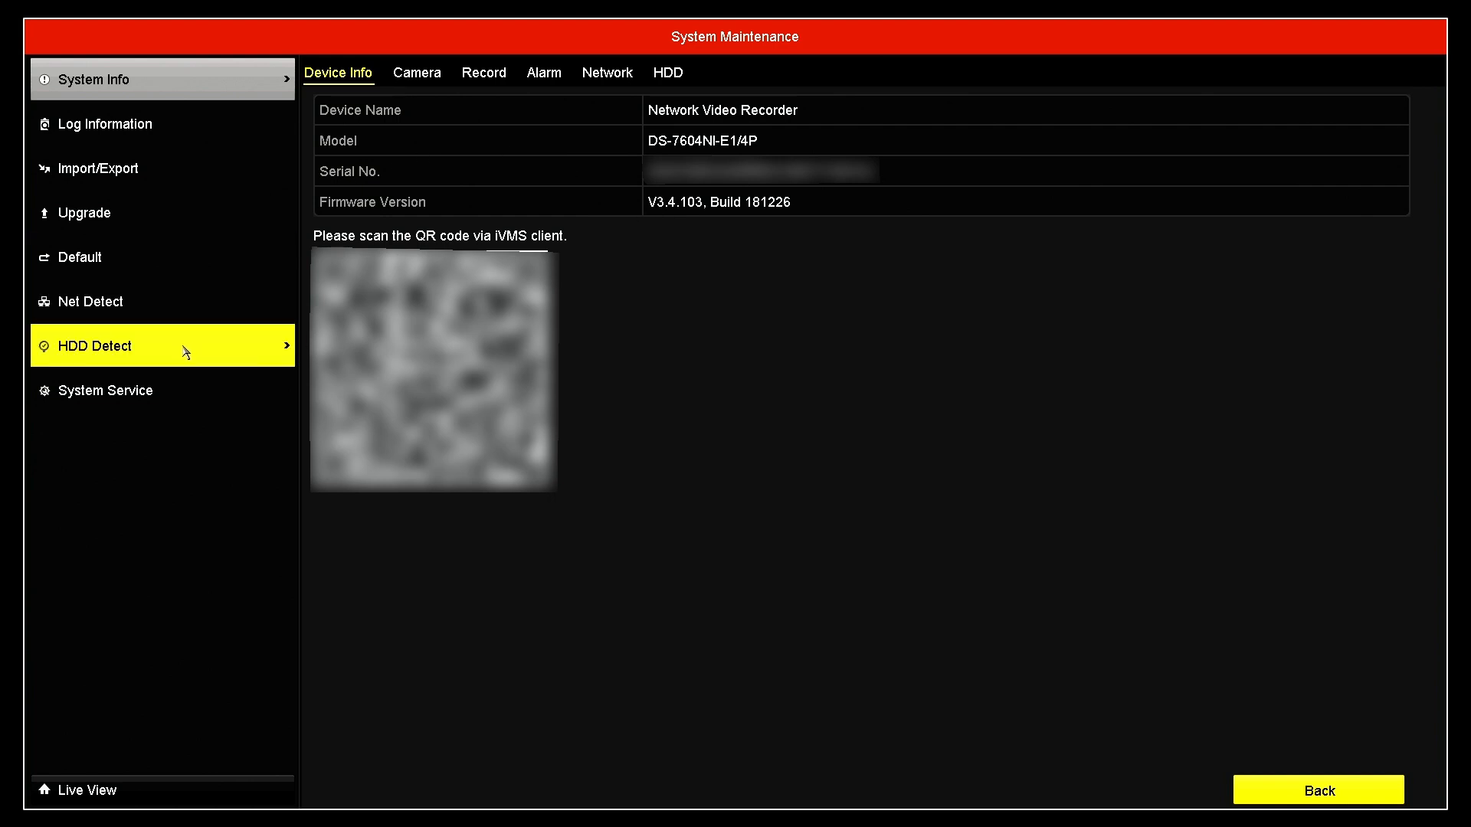
mouse_move(189, 358)
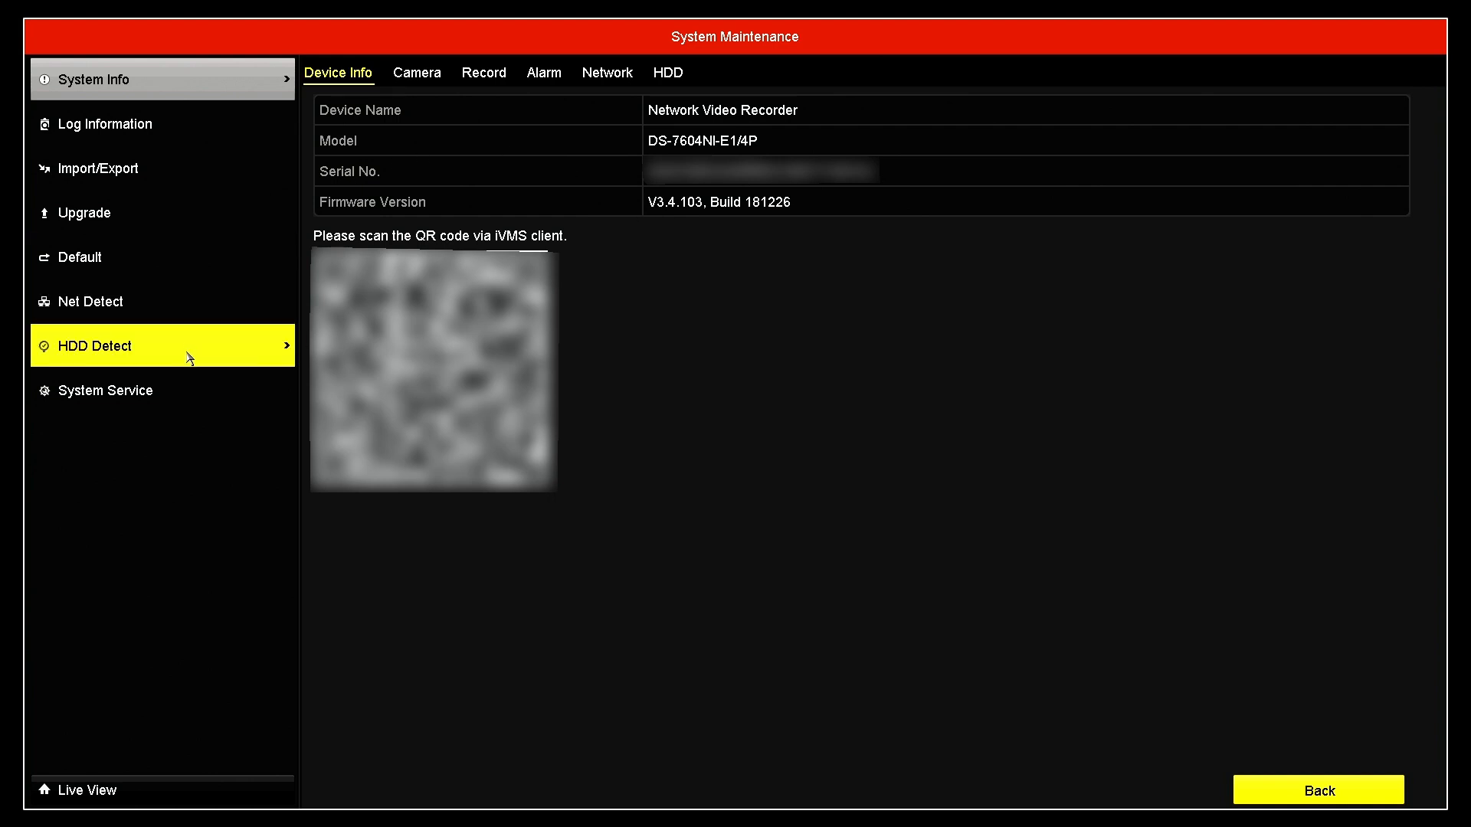
mouse_move(194, 368)
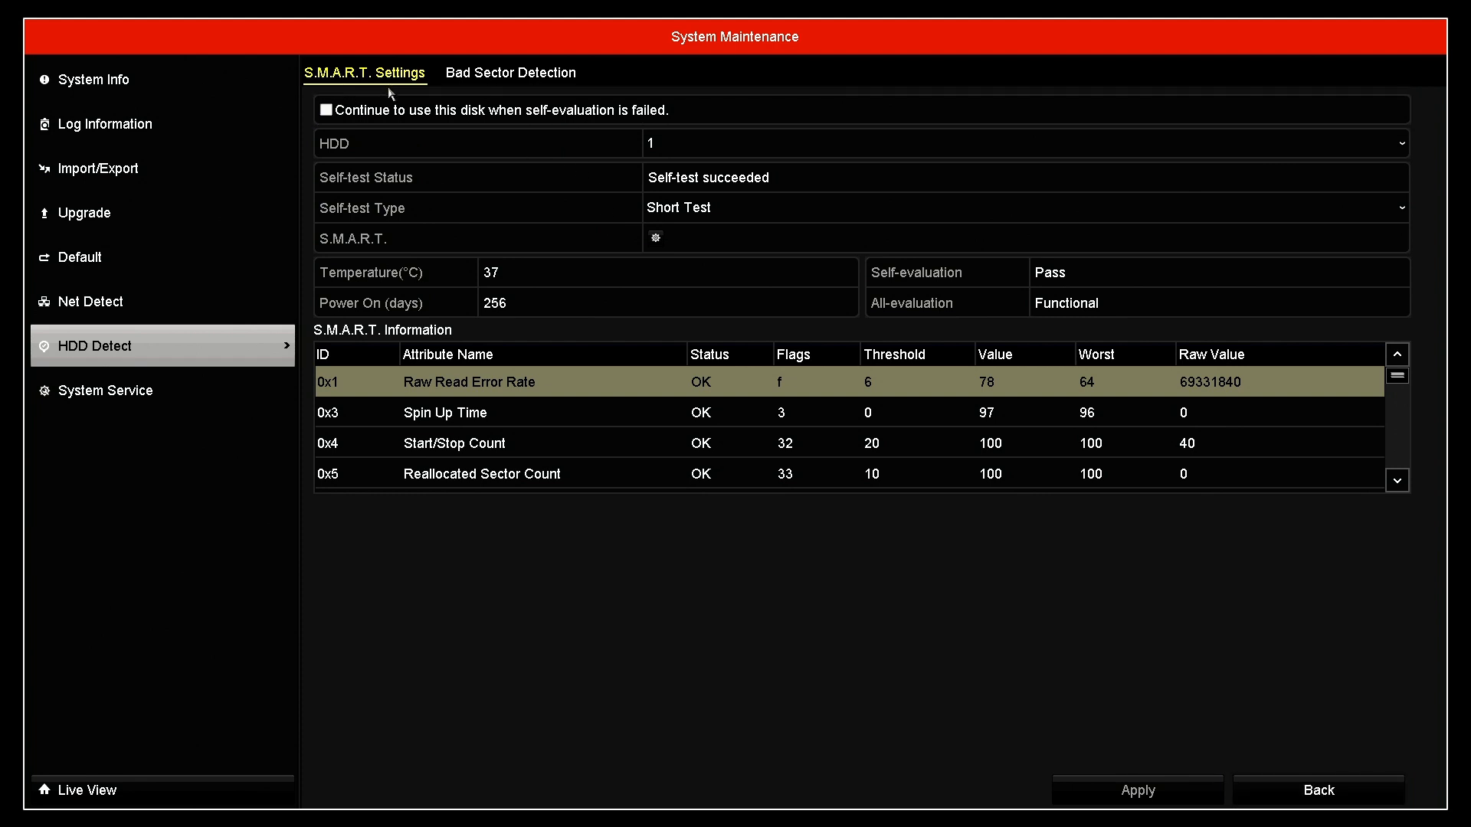
mouse_move(526, 90)
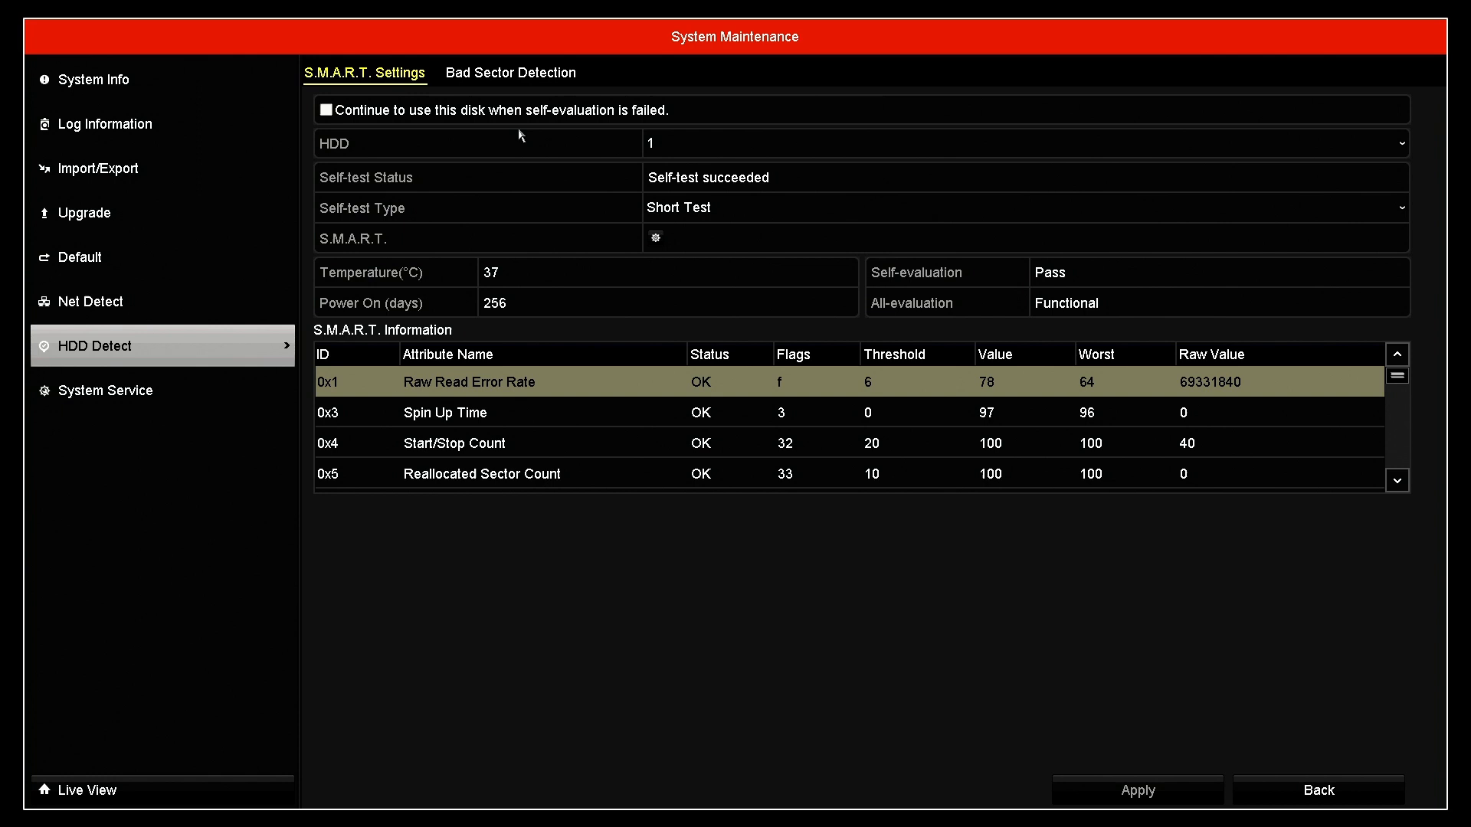
mouse_move(511, 157)
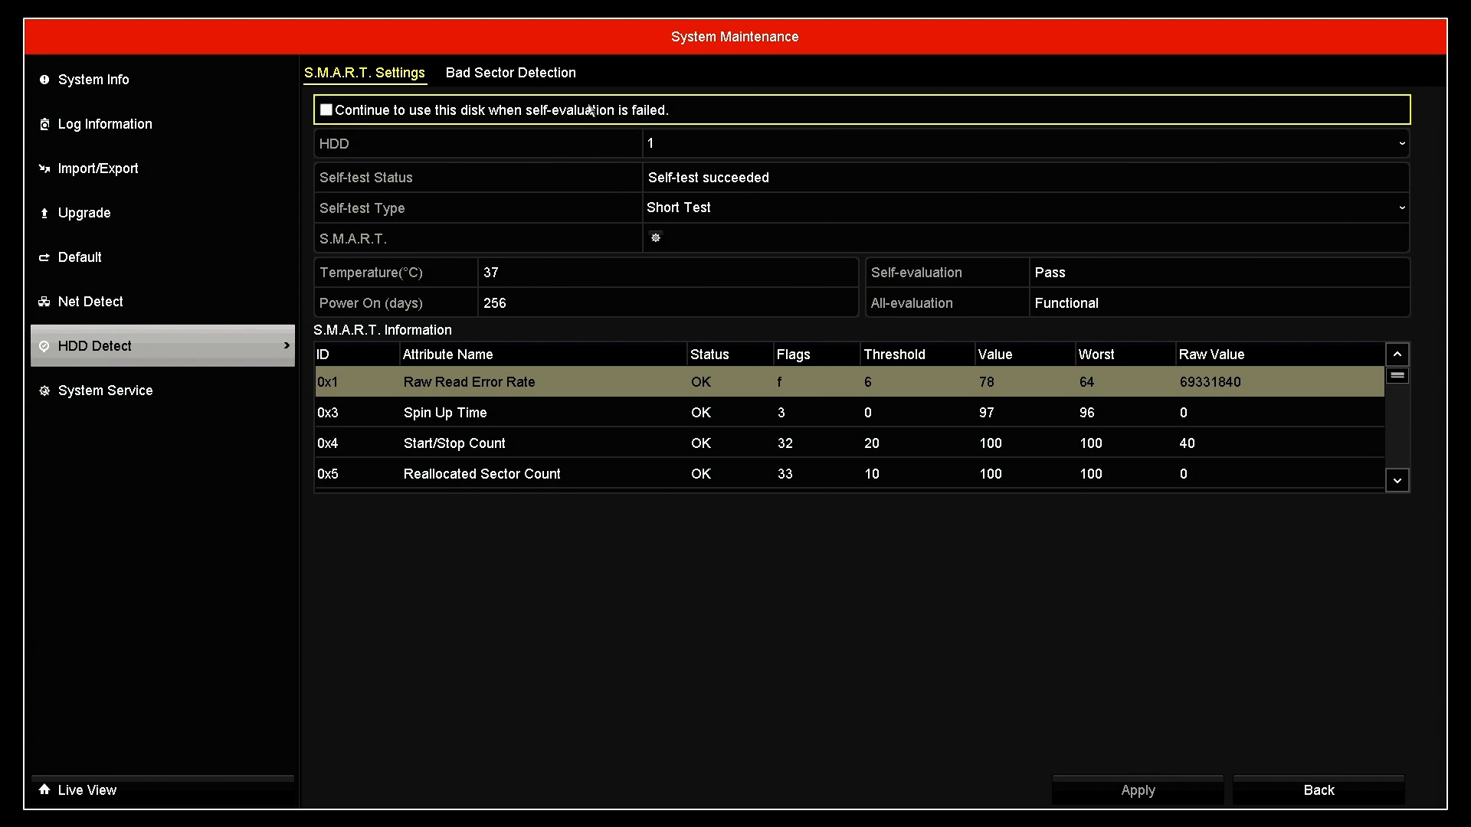
Enable 'Continue to use this disk when self-evaluation is failed' for HDD 1
left_click(326, 110)
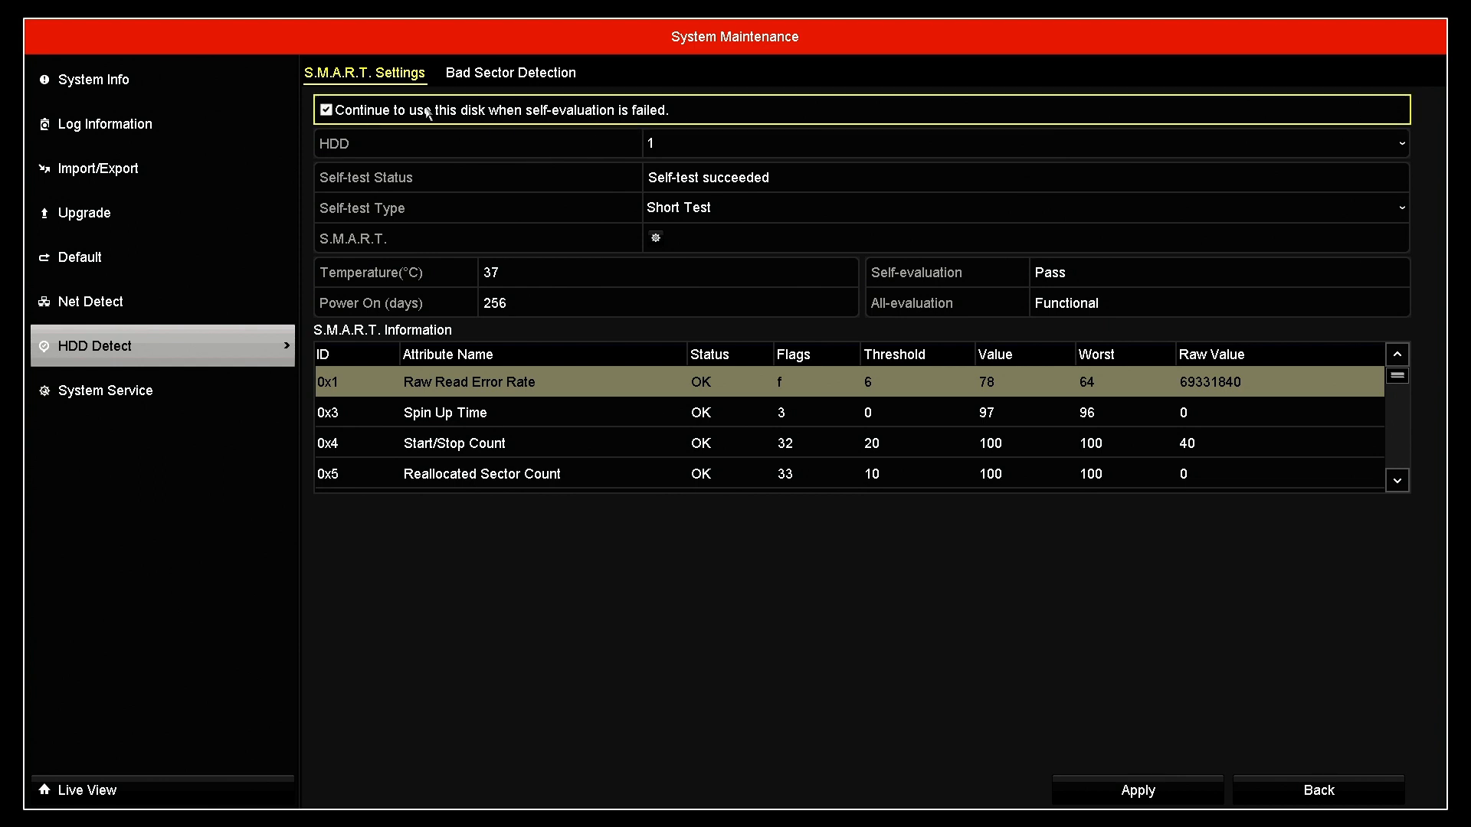
mouse_move(572, 125)
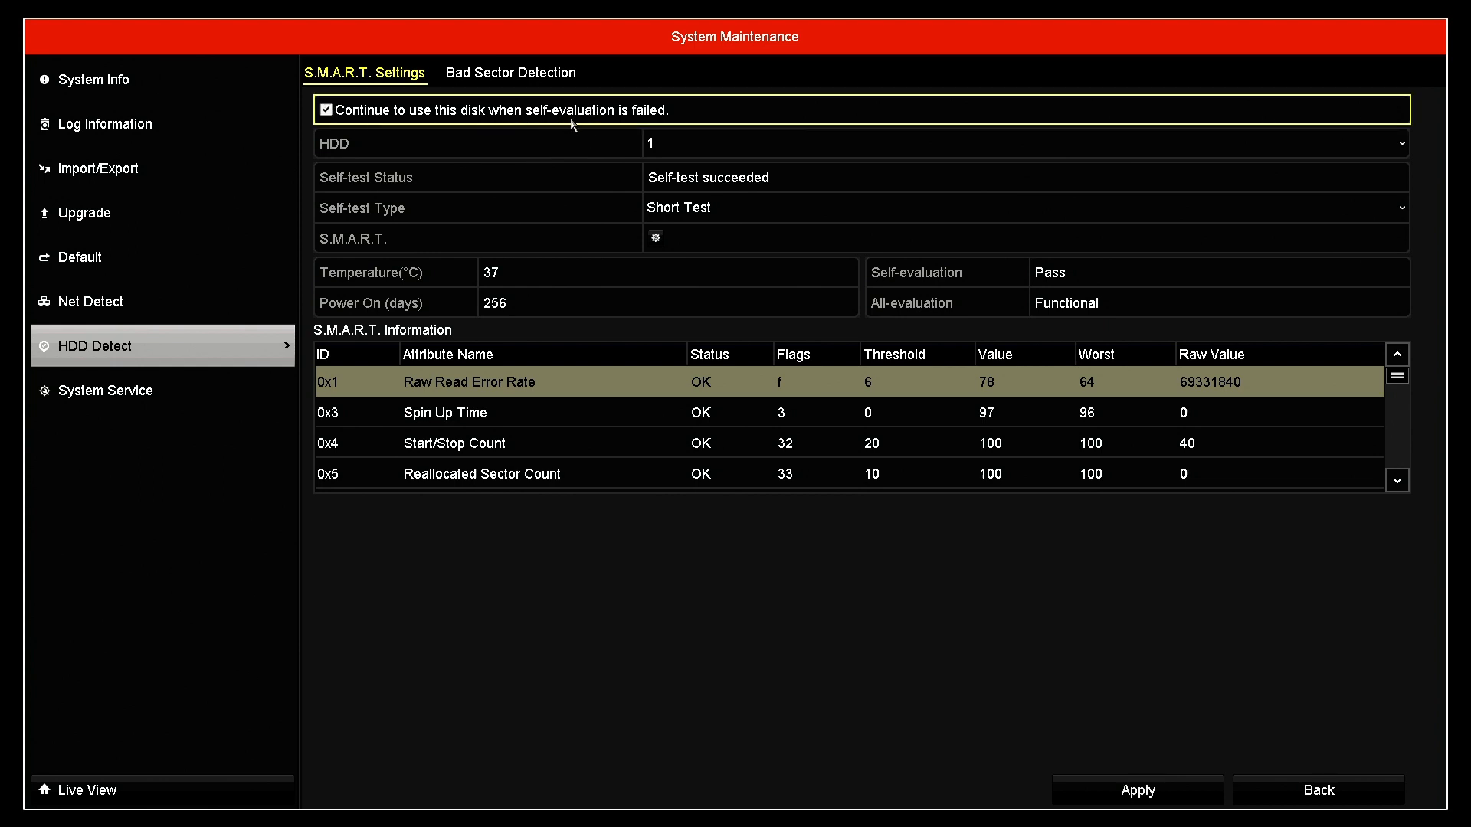
mouse_move(673, 123)
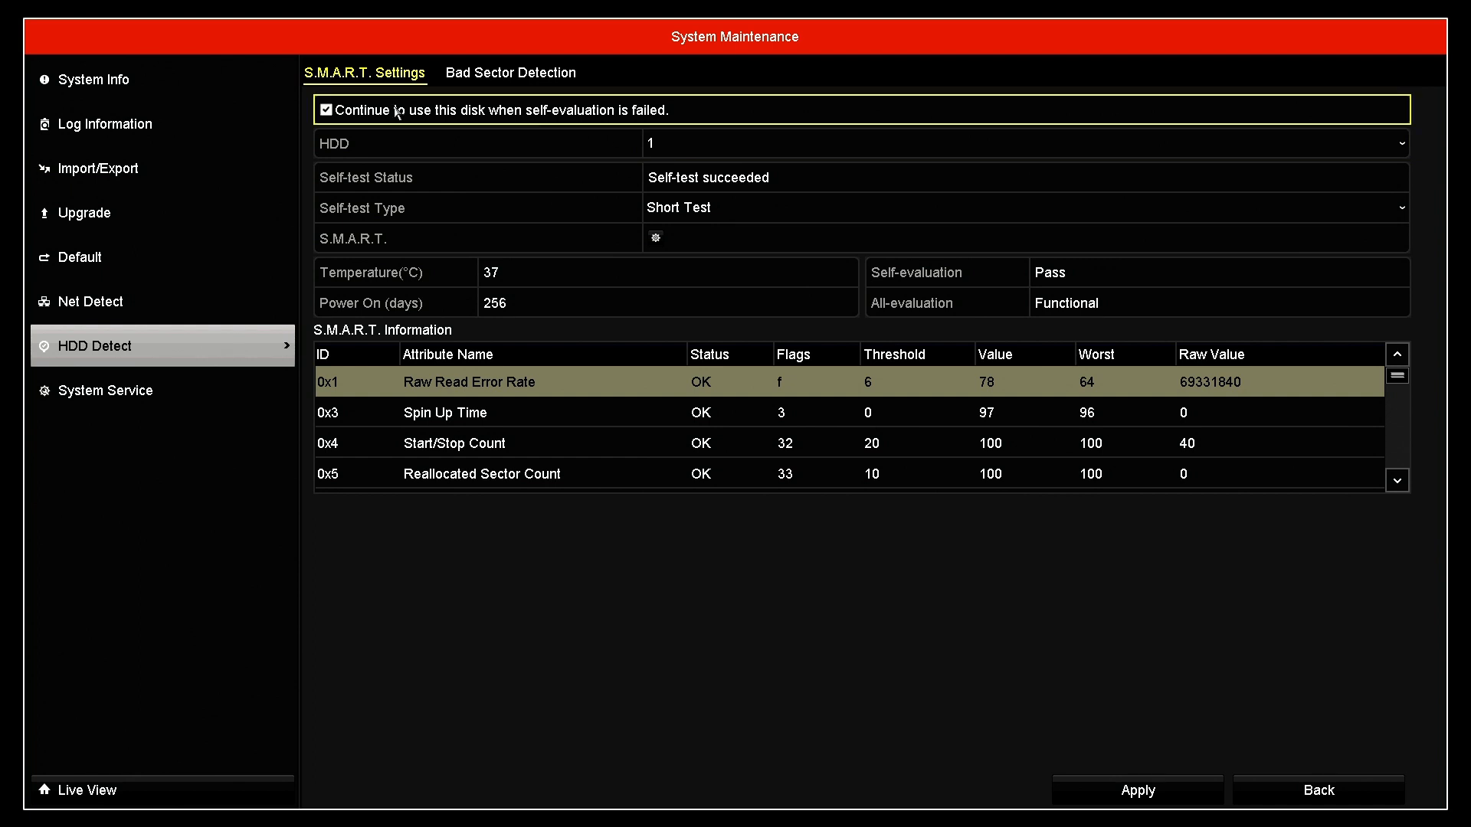
mouse_move(579, 122)
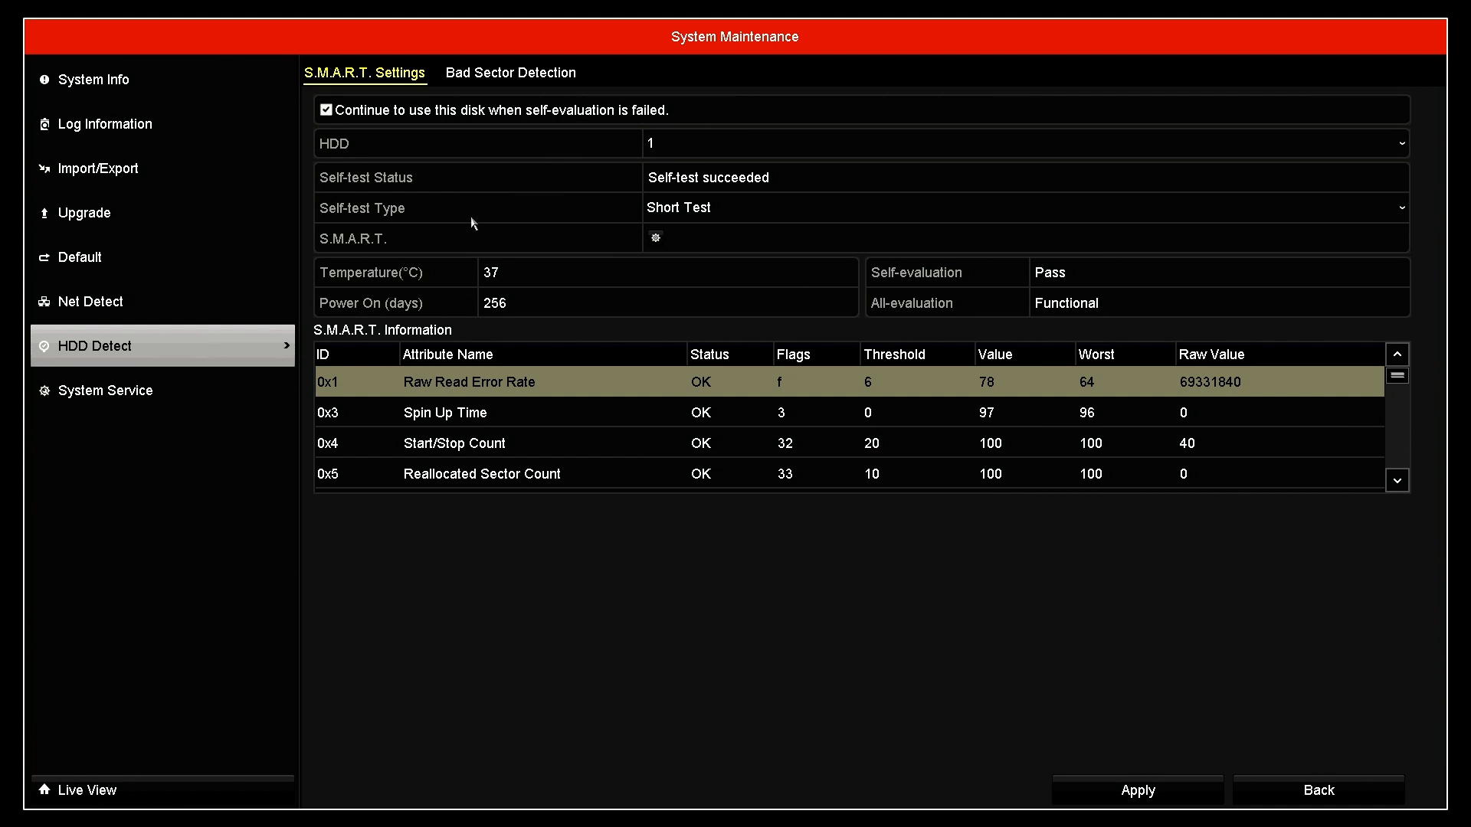
mouse_move(486, 203)
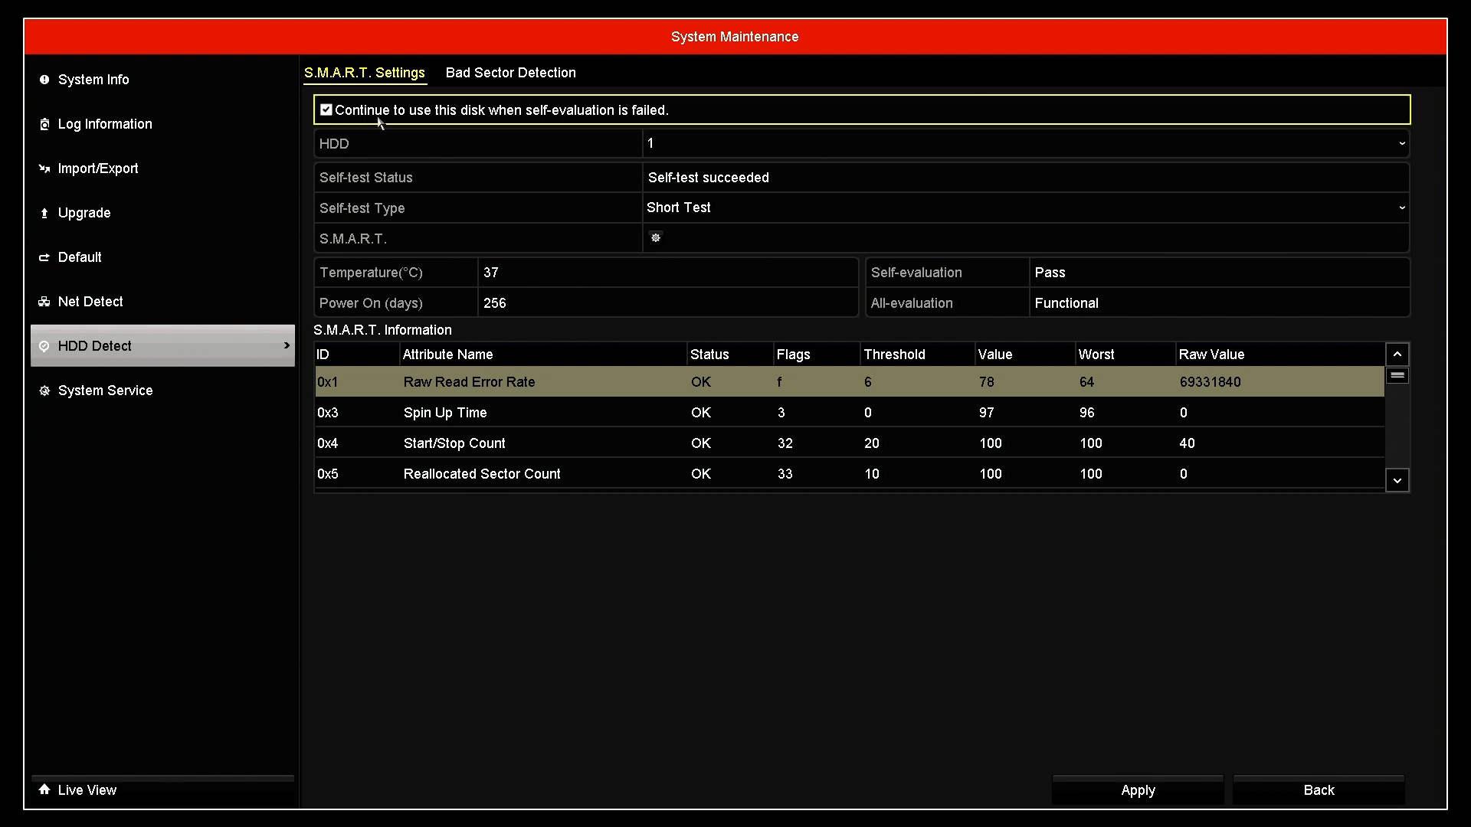
mouse_move(455, 142)
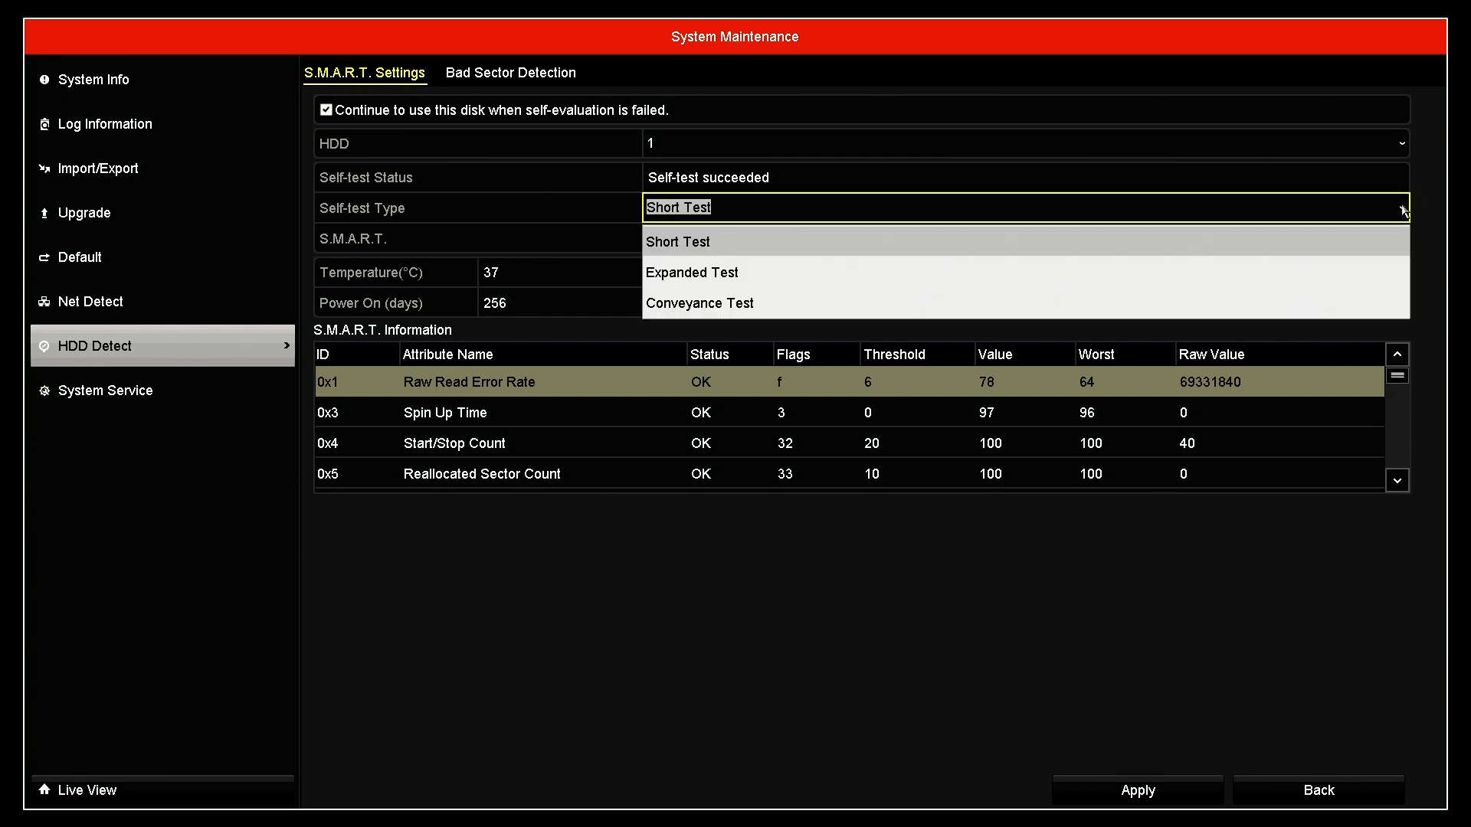
mouse_move(1261, 321)
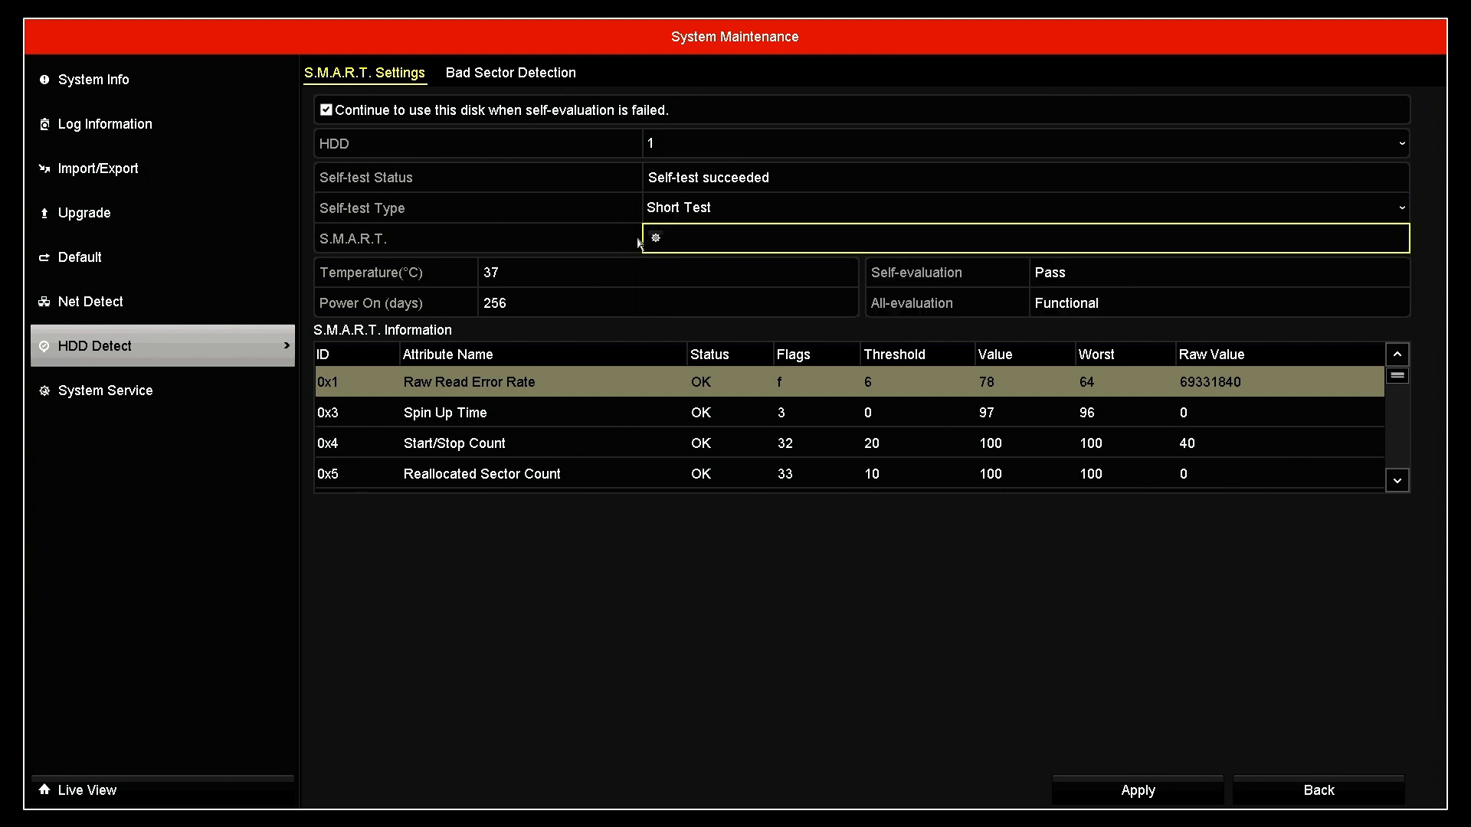
Run a Short Test self-test on HDD 1 until it reports Self-test succeeded
left_click(654, 238)
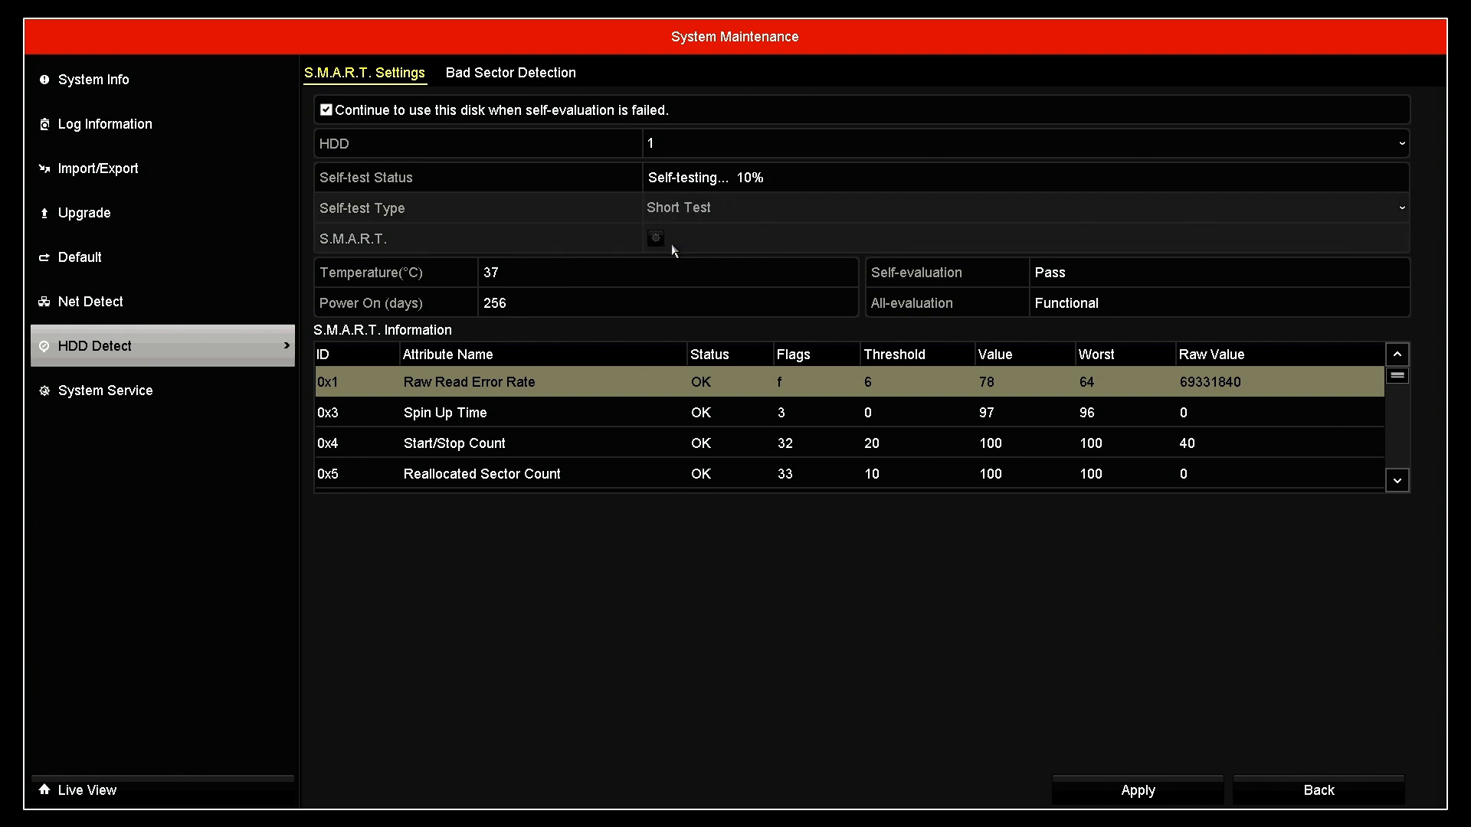
mouse_move(753, 206)
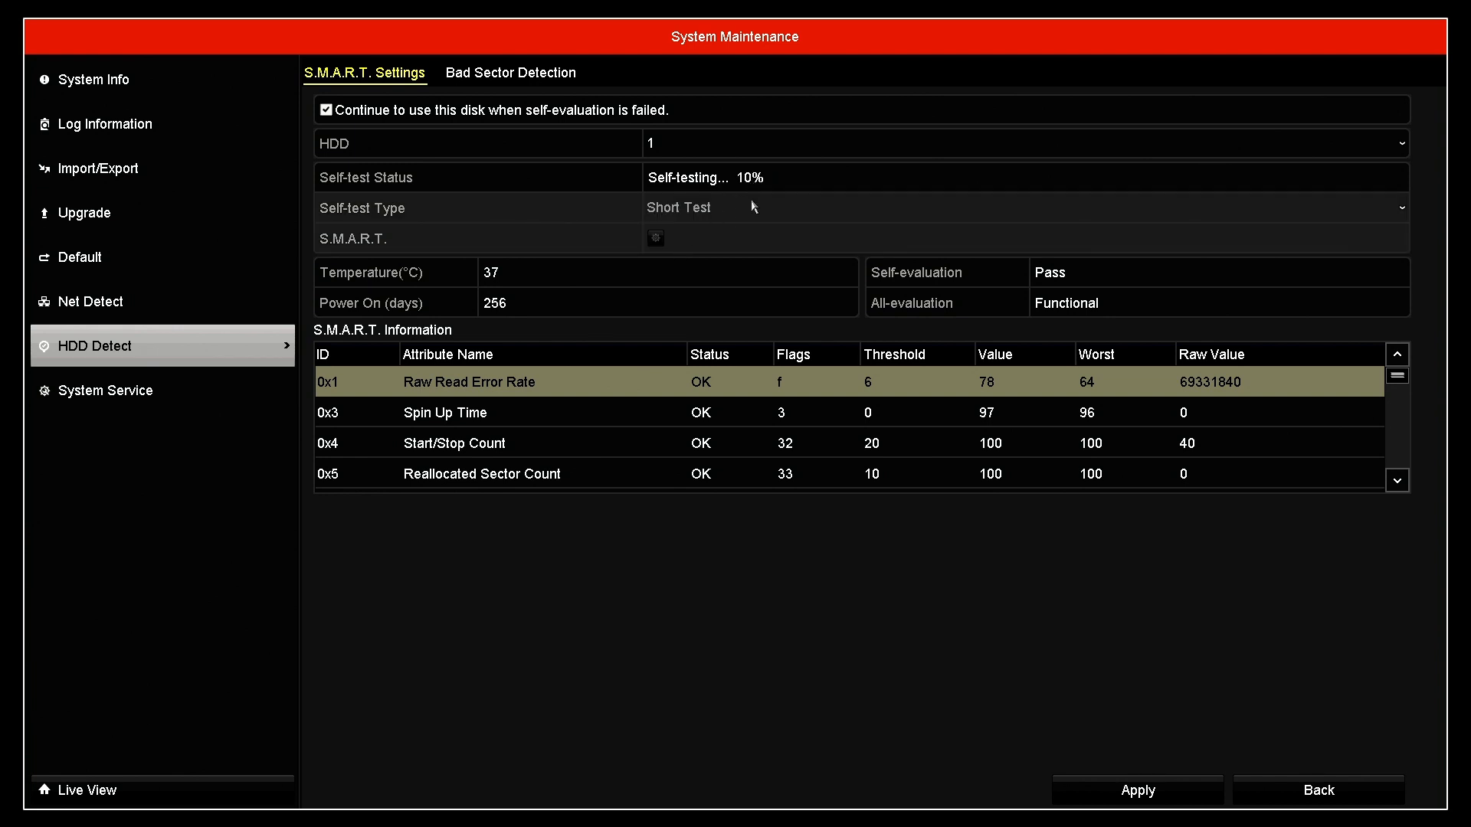
mouse_move(755, 211)
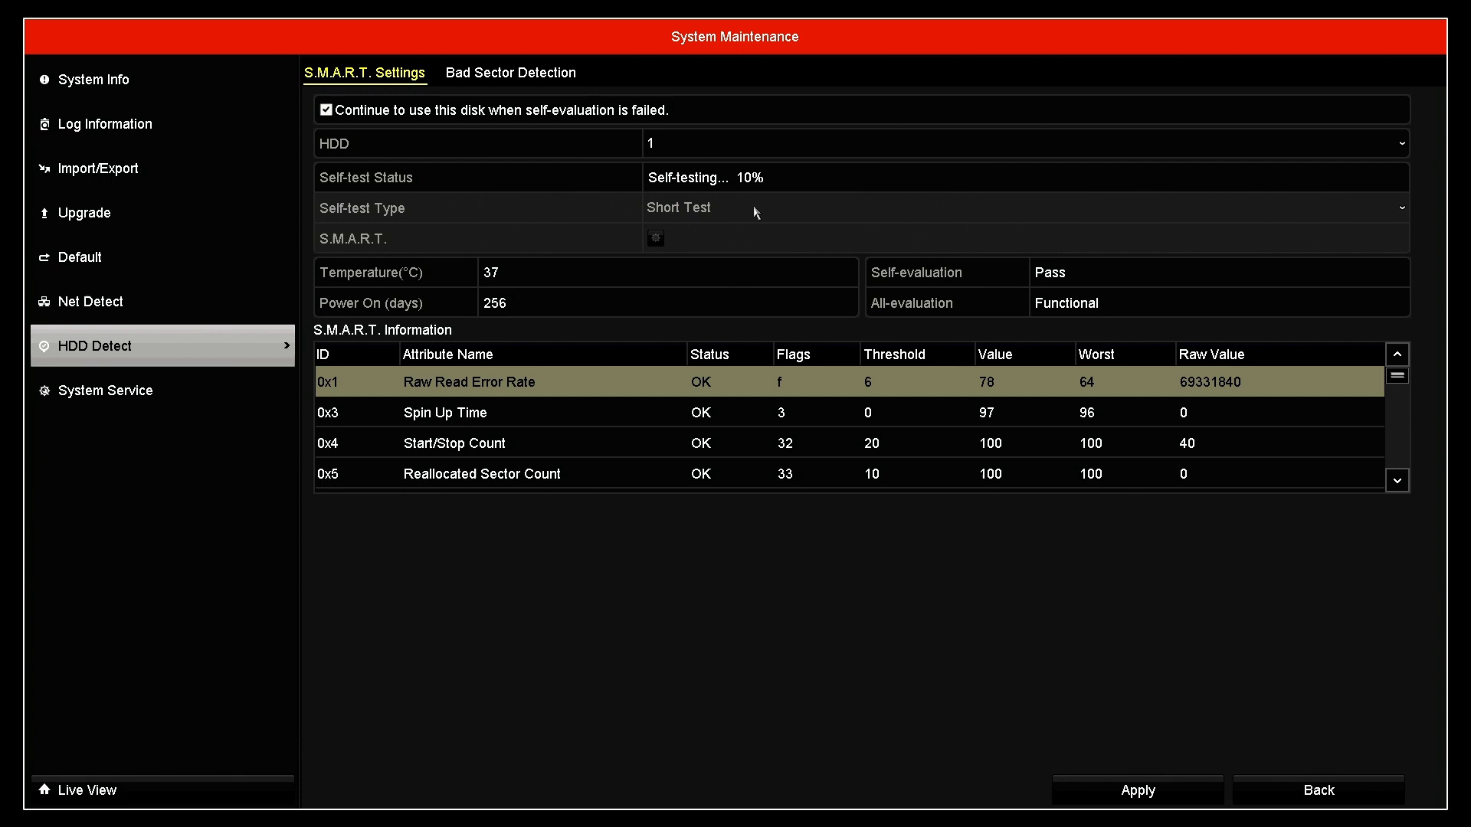
mouse_move(742, 200)
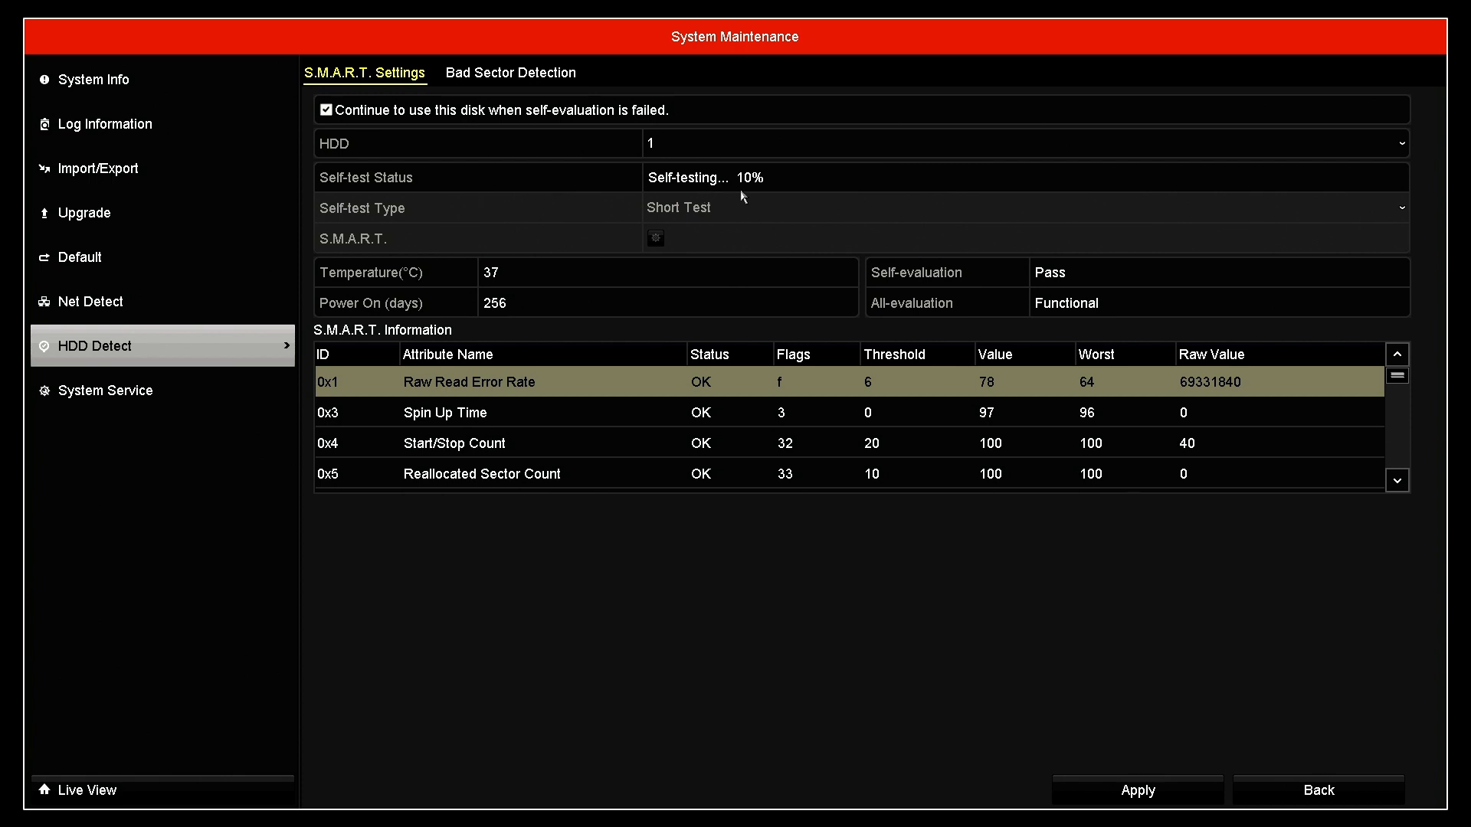
mouse_move(548, 172)
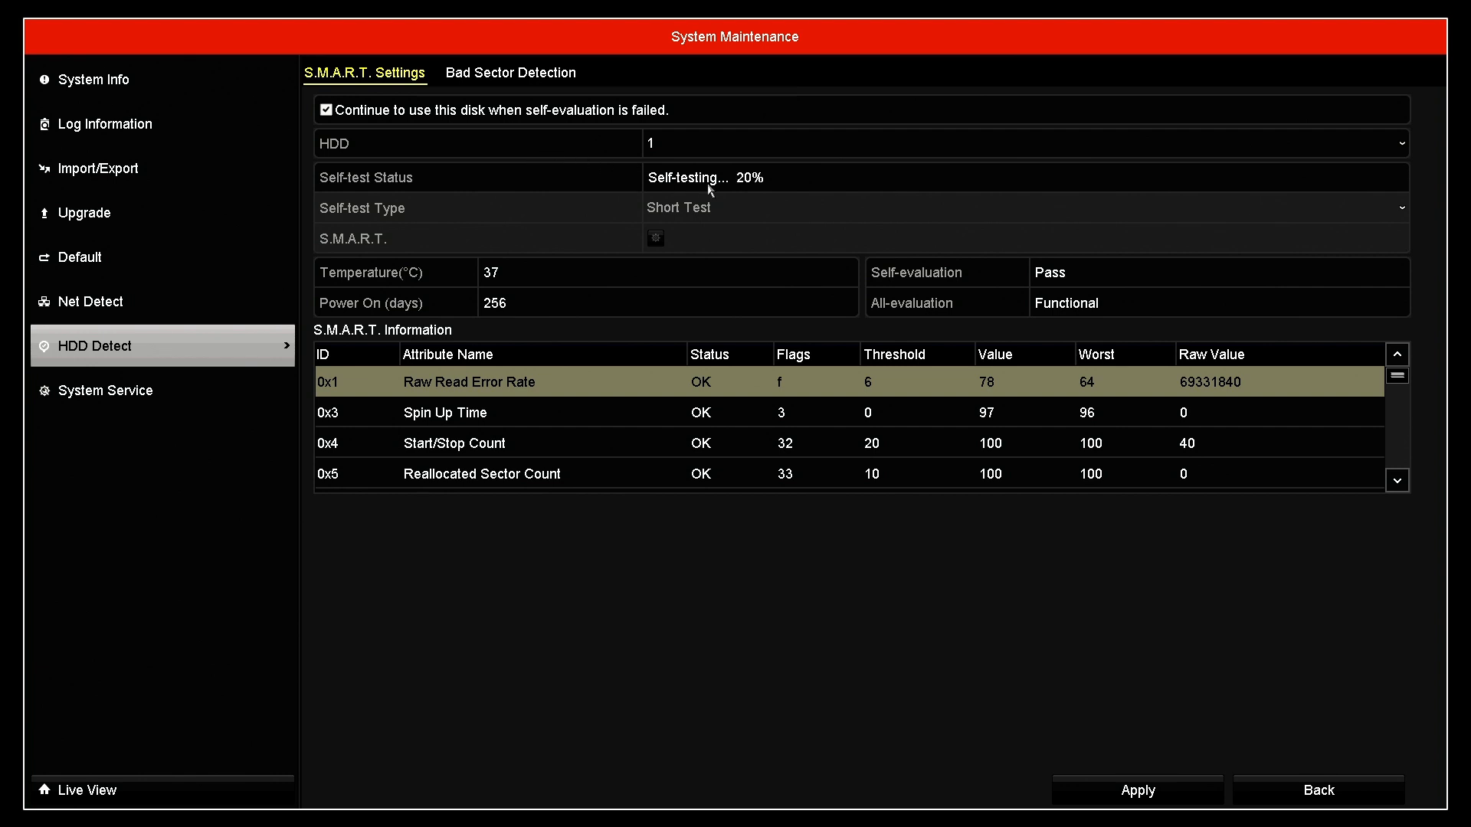
mouse_move(769, 202)
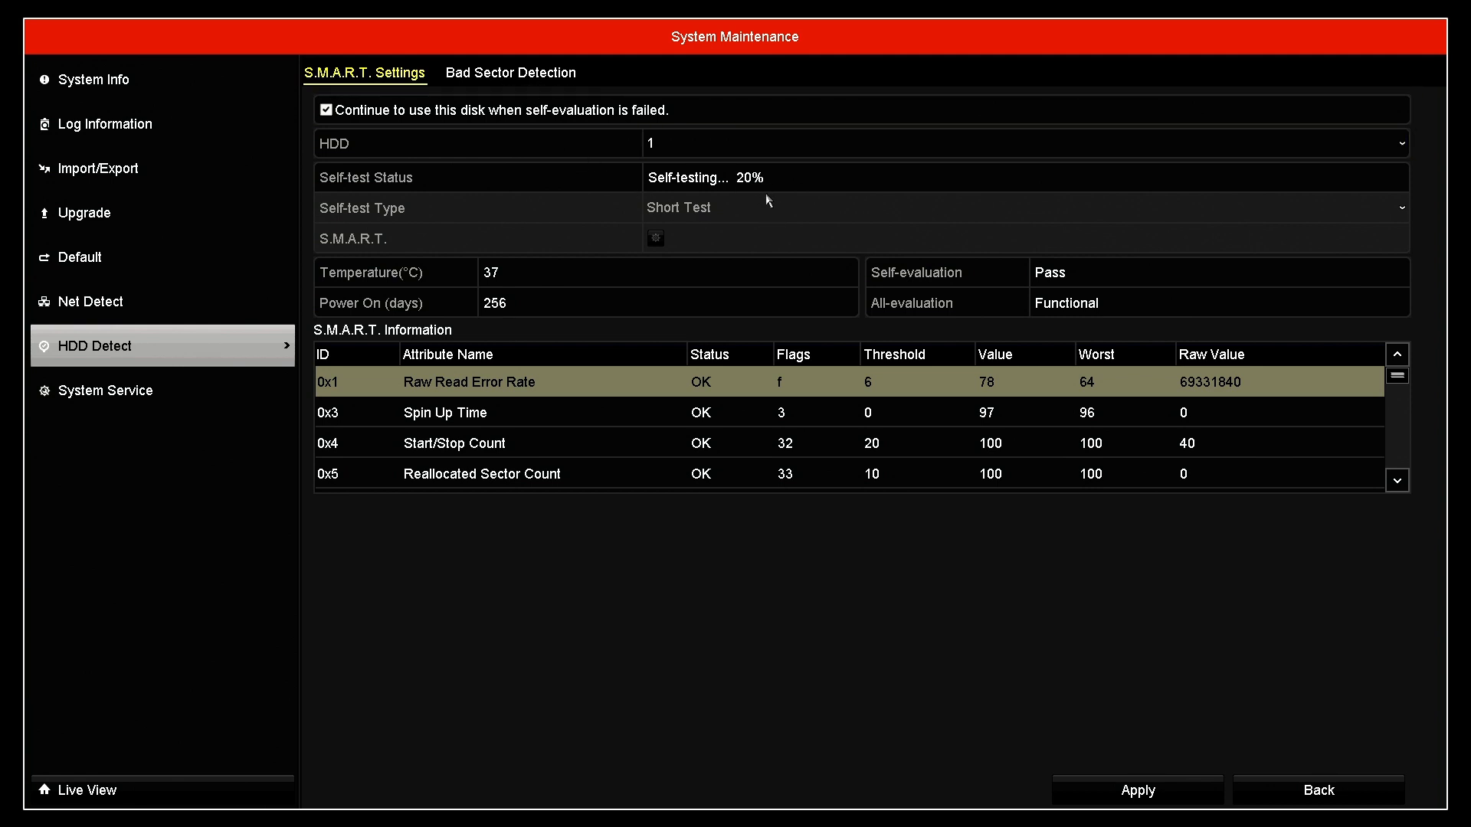
mouse_move(772, 206)
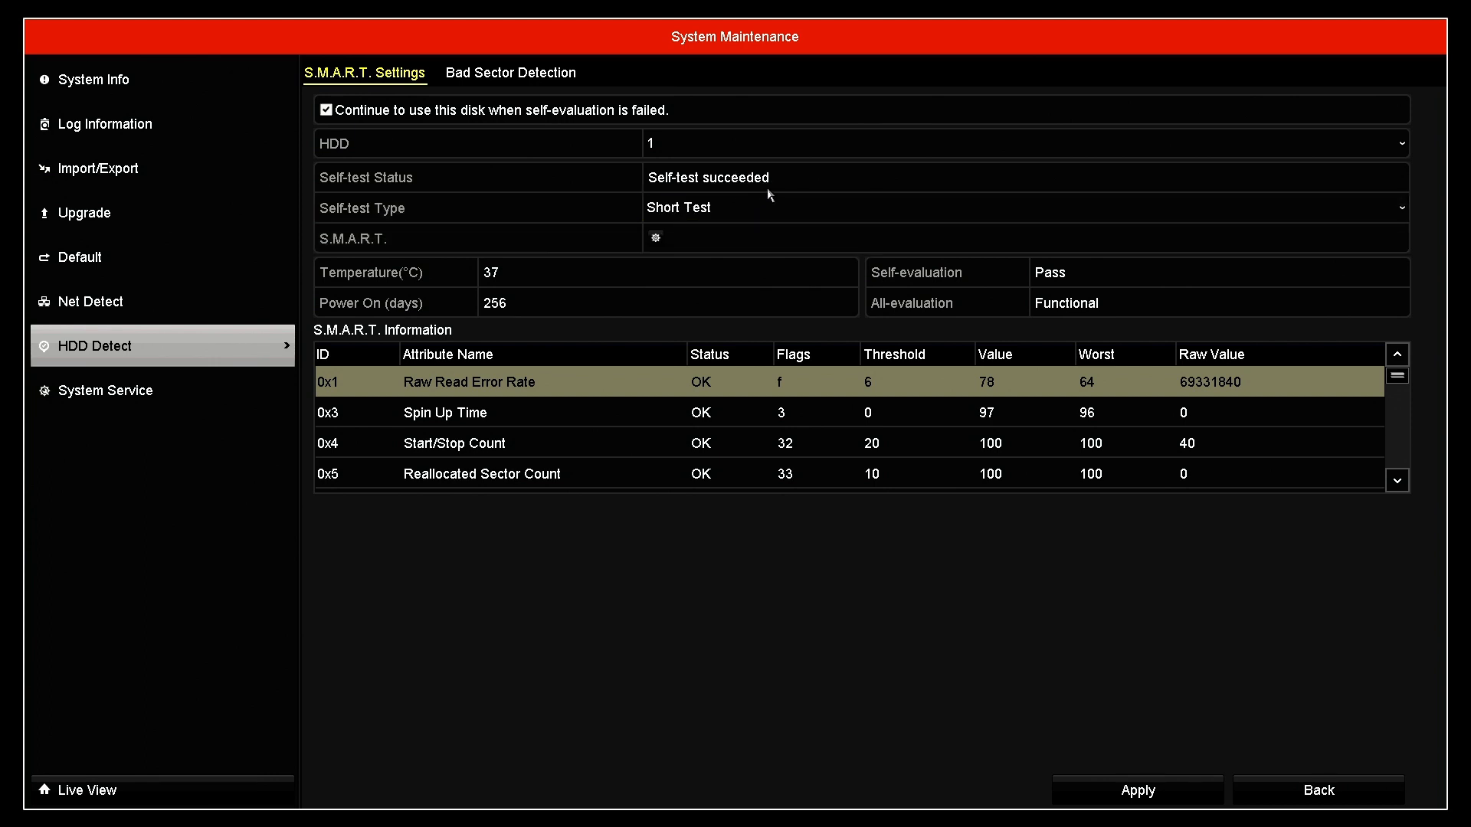
left_click(1023, 207)
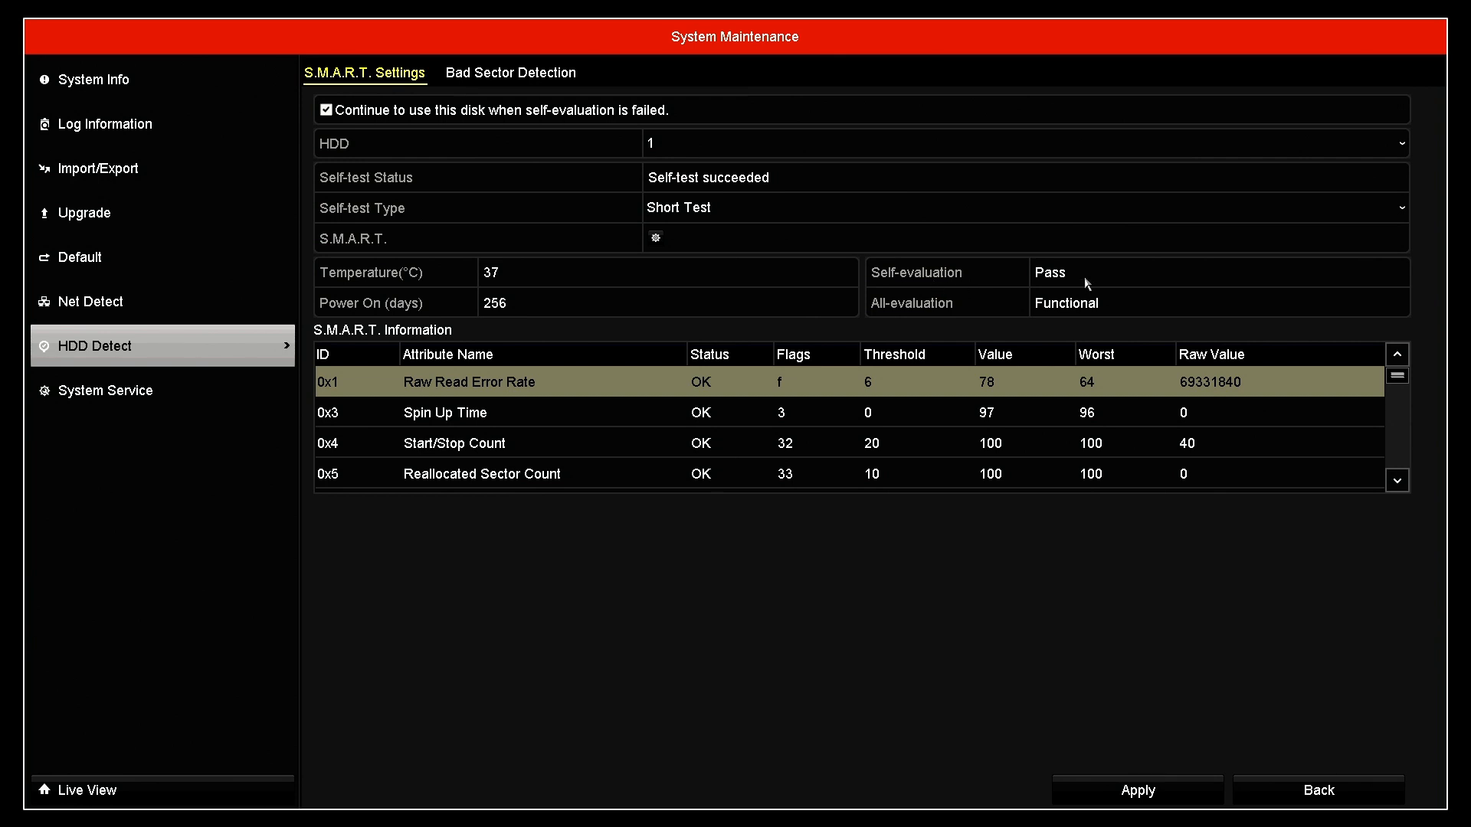
mouse_move(866, 268)
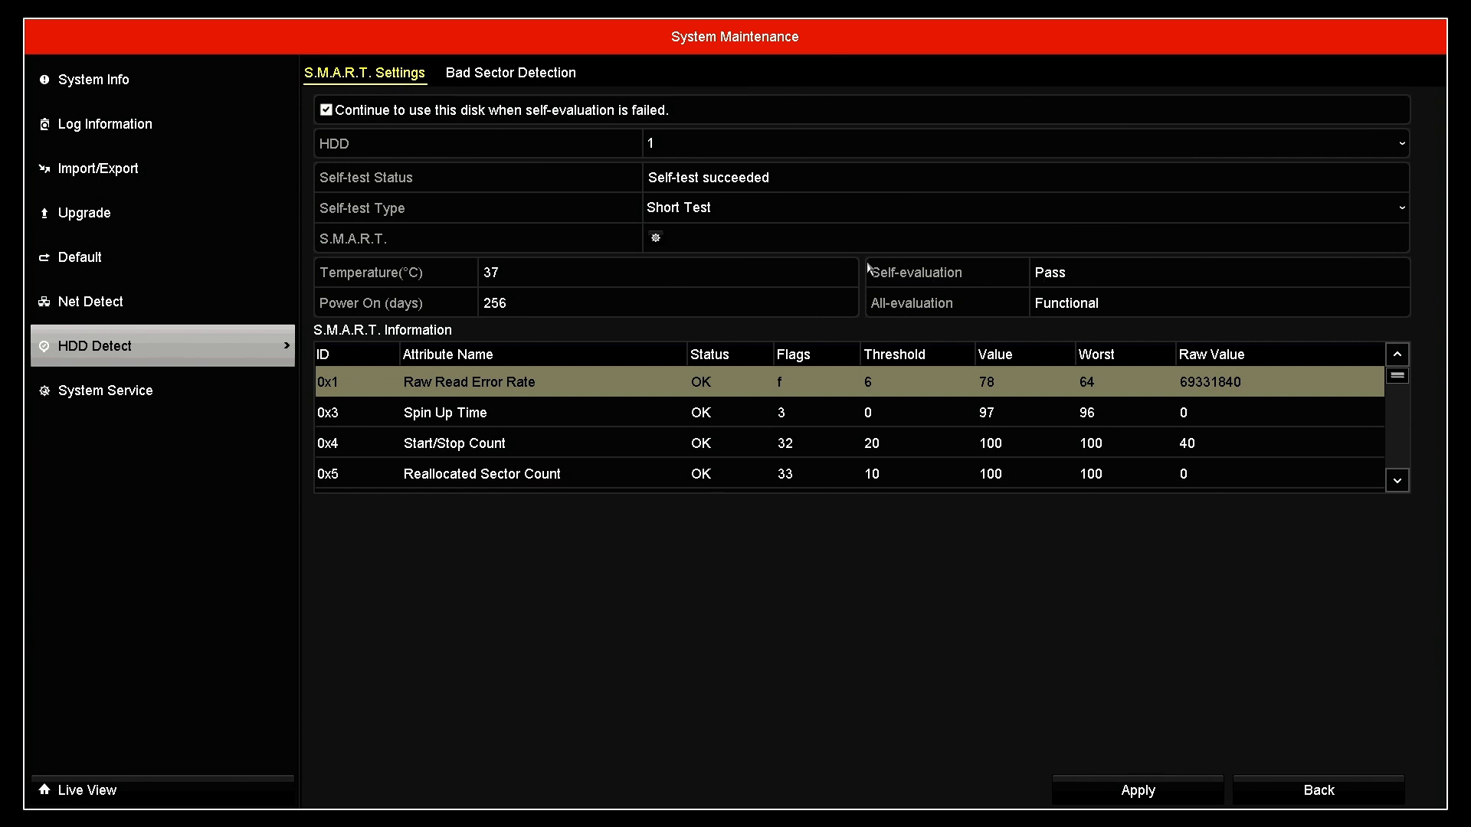
Open Bad Sector Detection for HDD 1, showing a cancelled full detection with zero errors
left_click(510, 72)
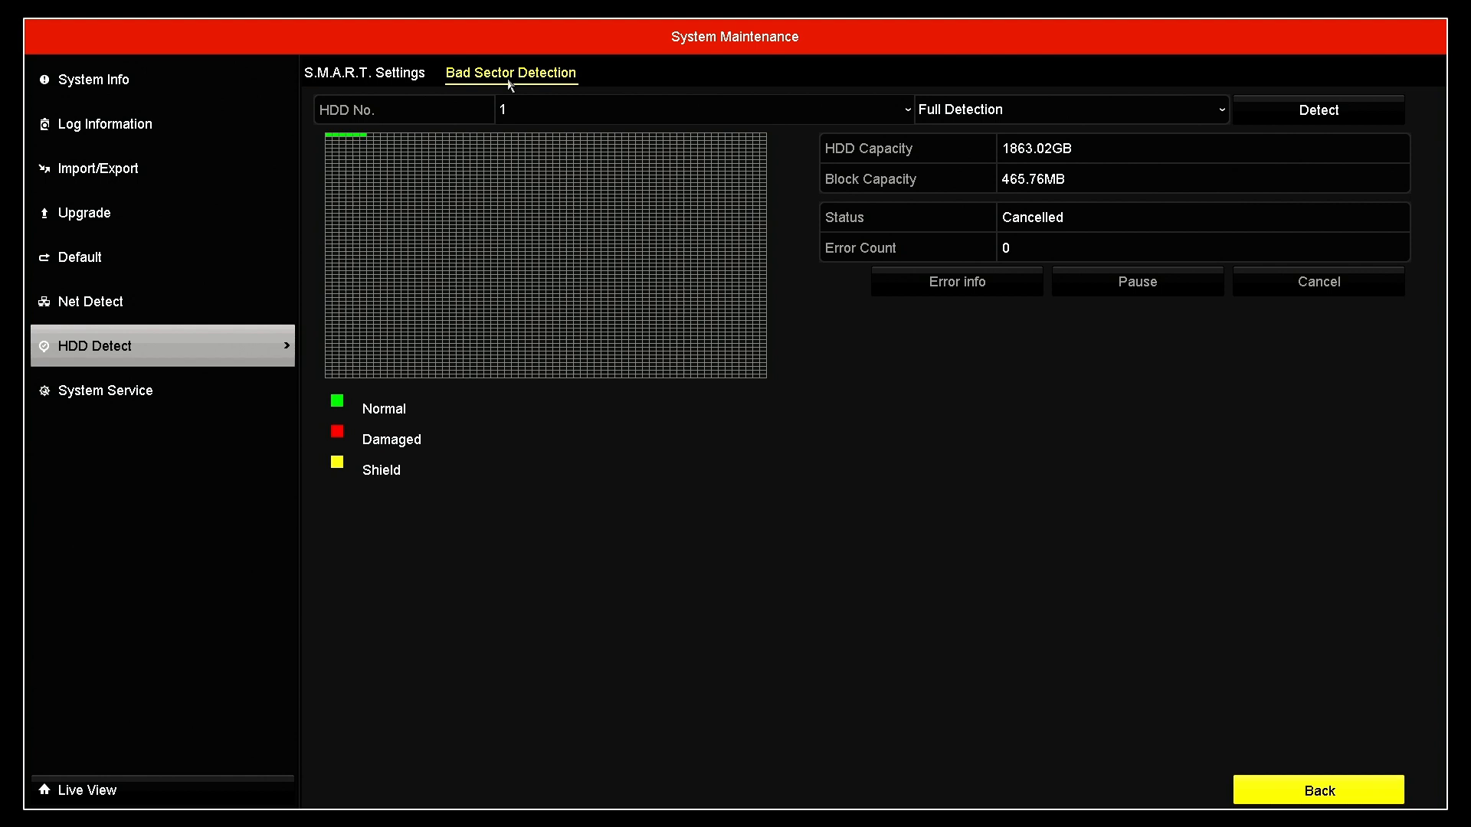
left_click(701, 109)
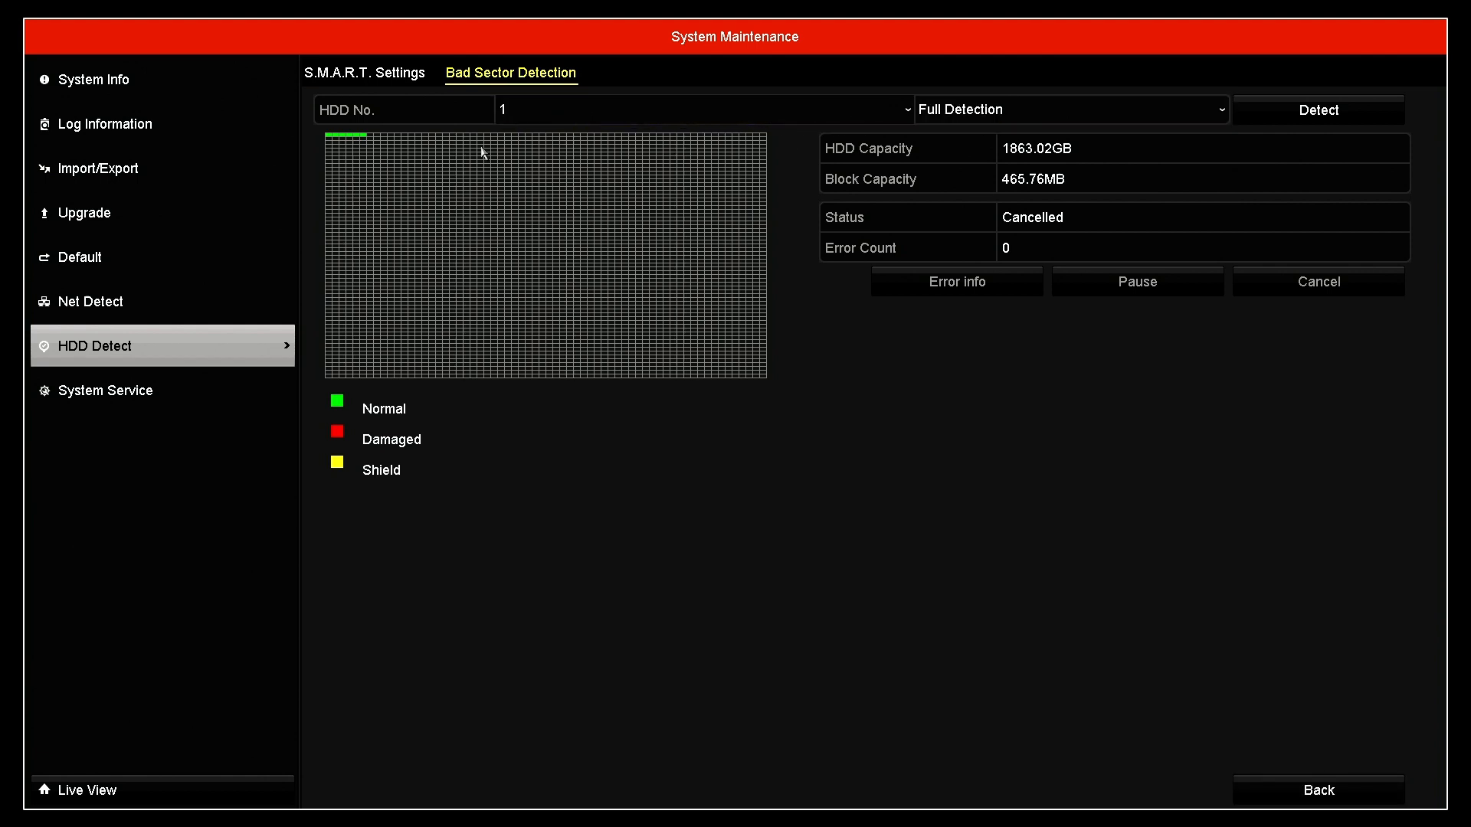
mouse_move(380, 421)
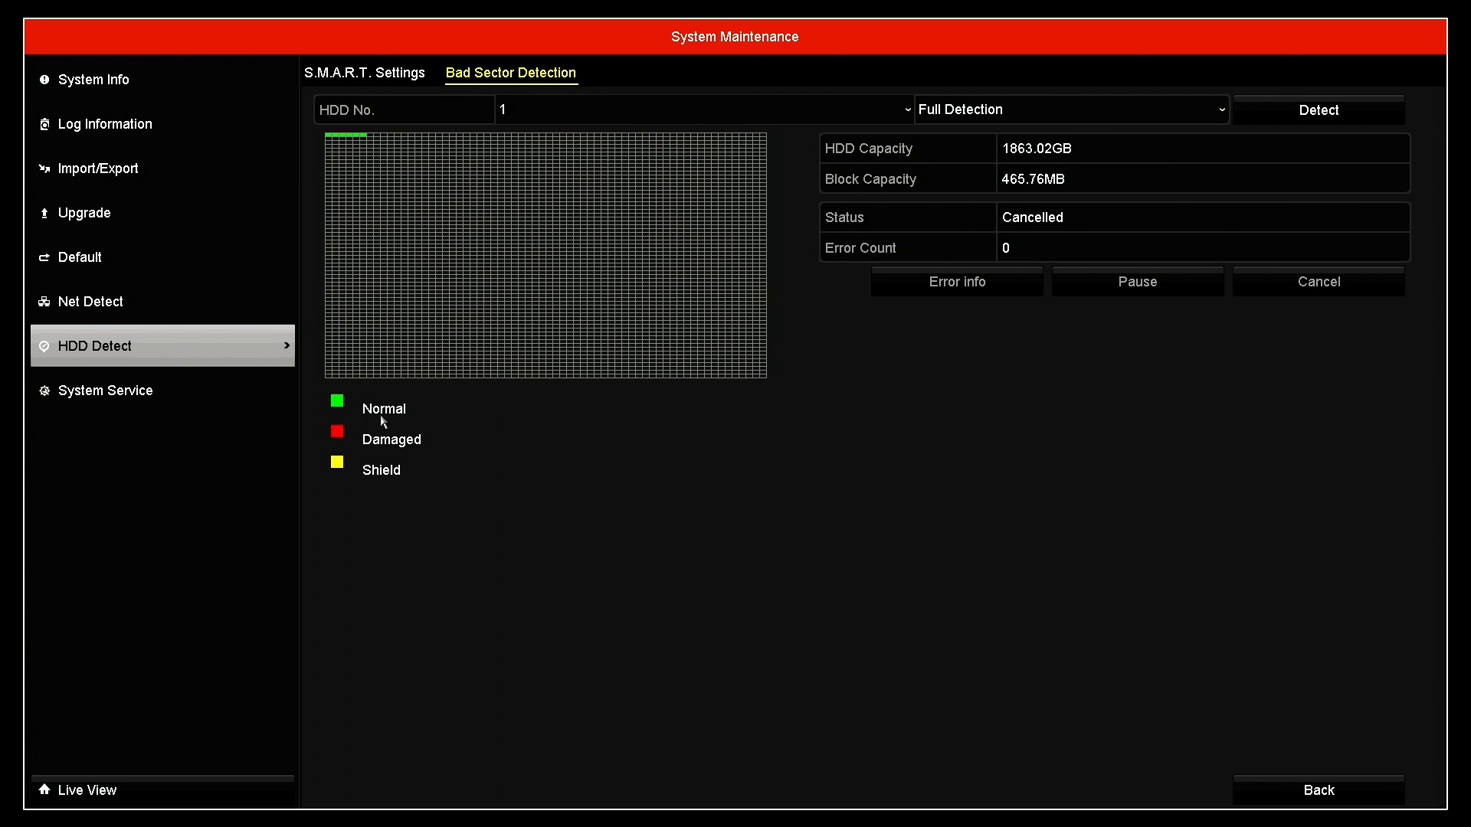
mouse_move(349, 441)
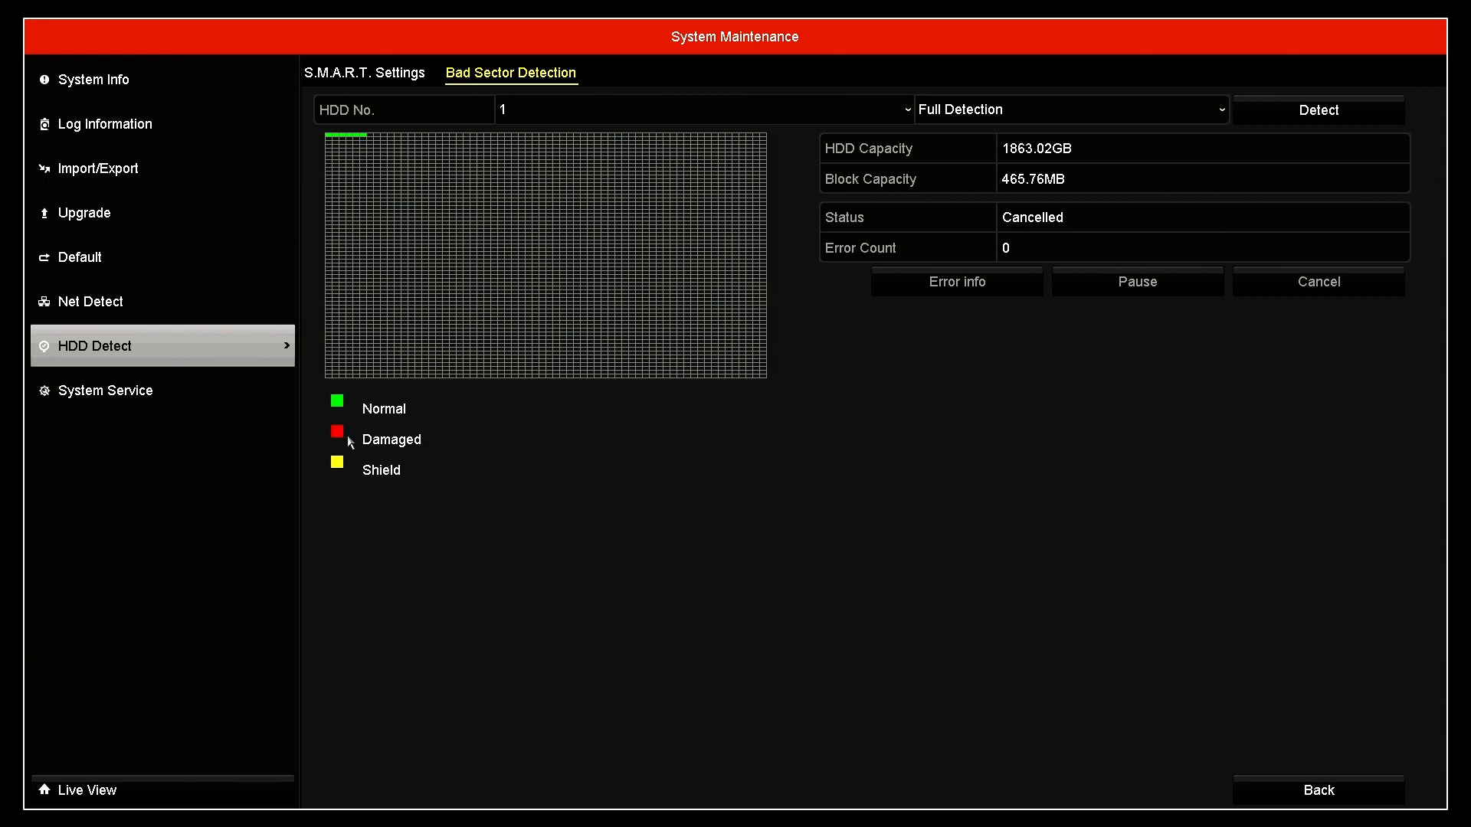
mouse_move(355, 411)
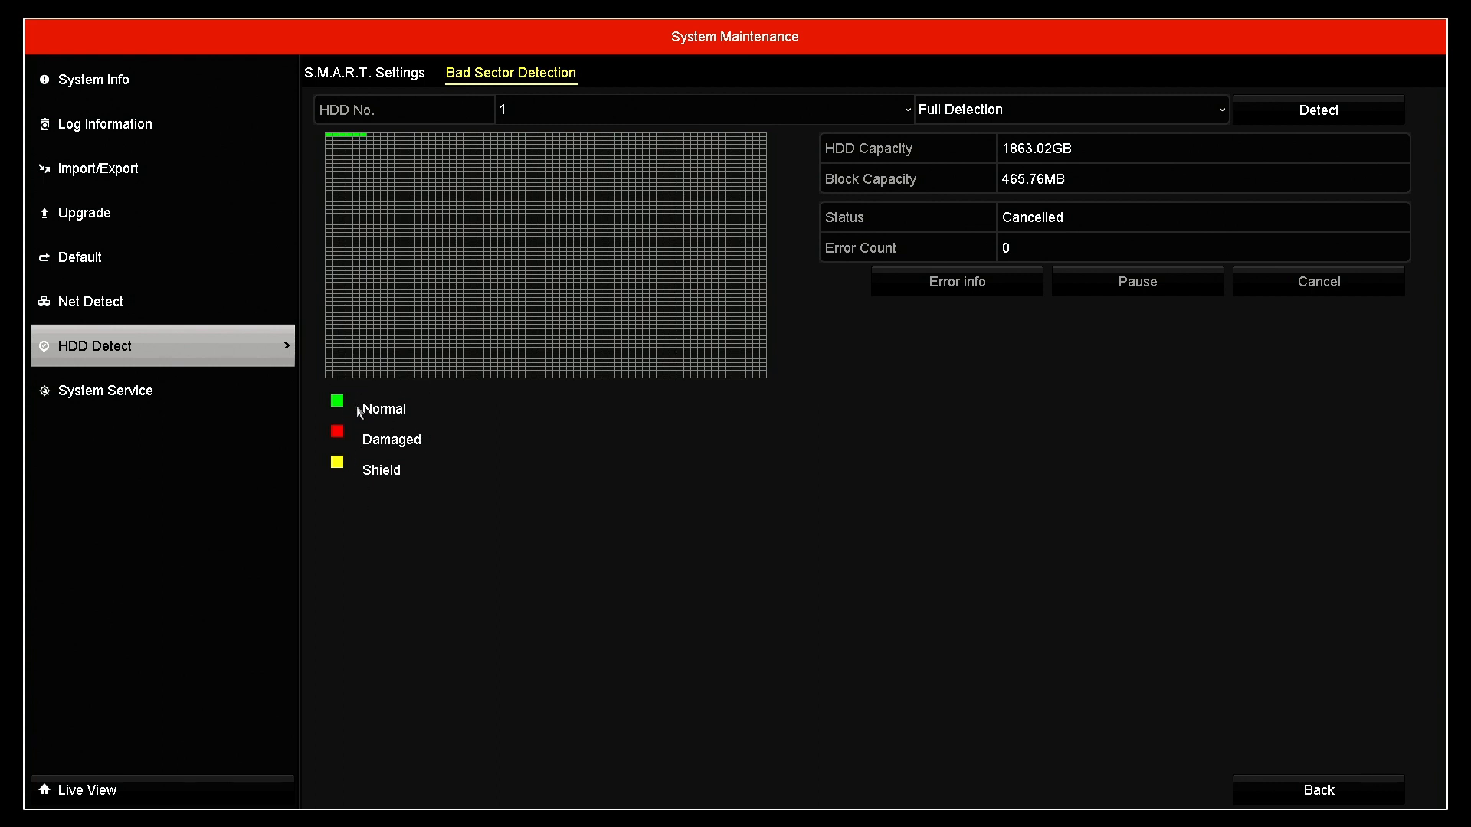
mouse_move(422, 229)
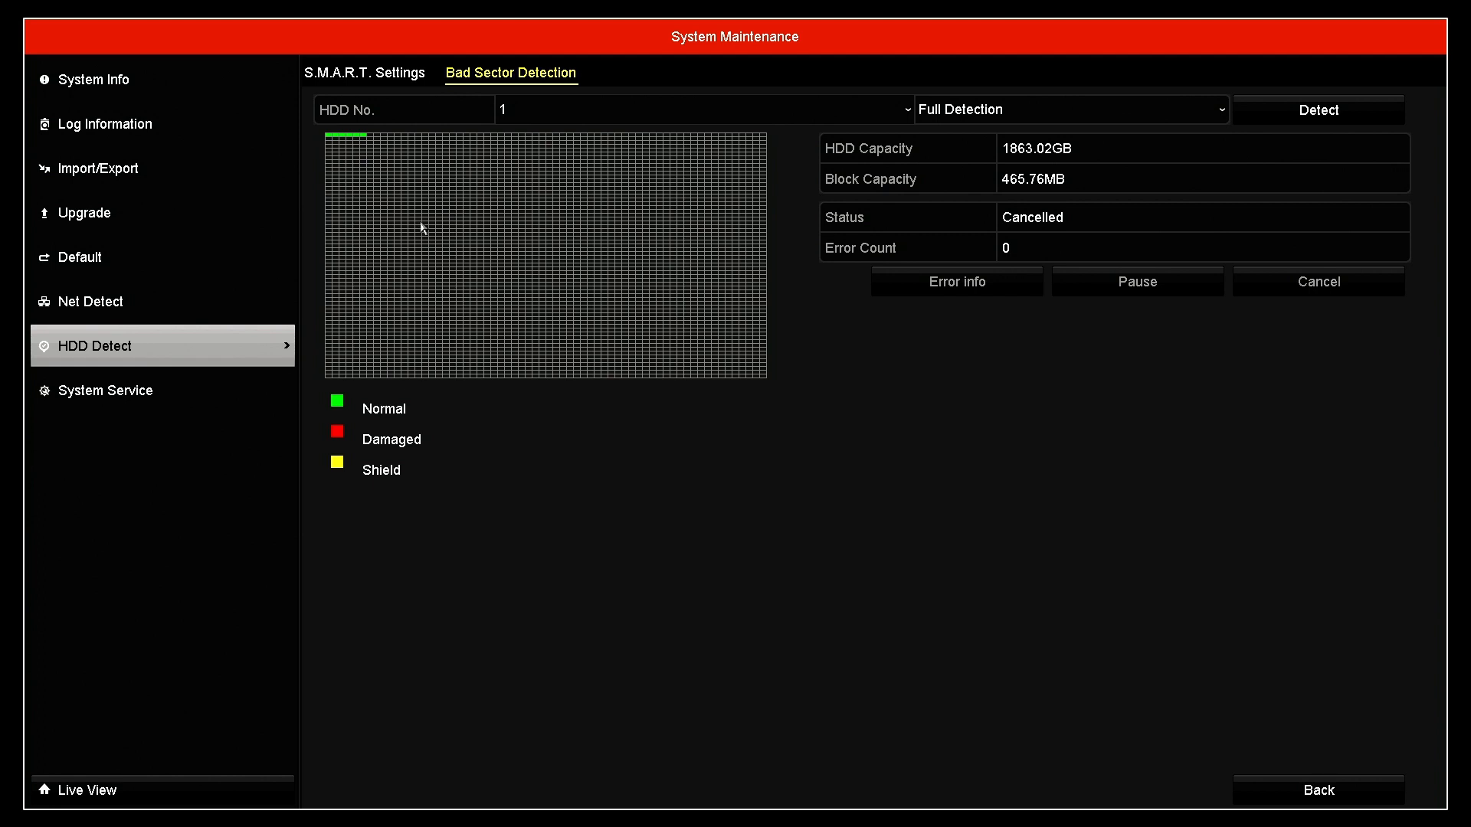
mouse_move(333, 144)
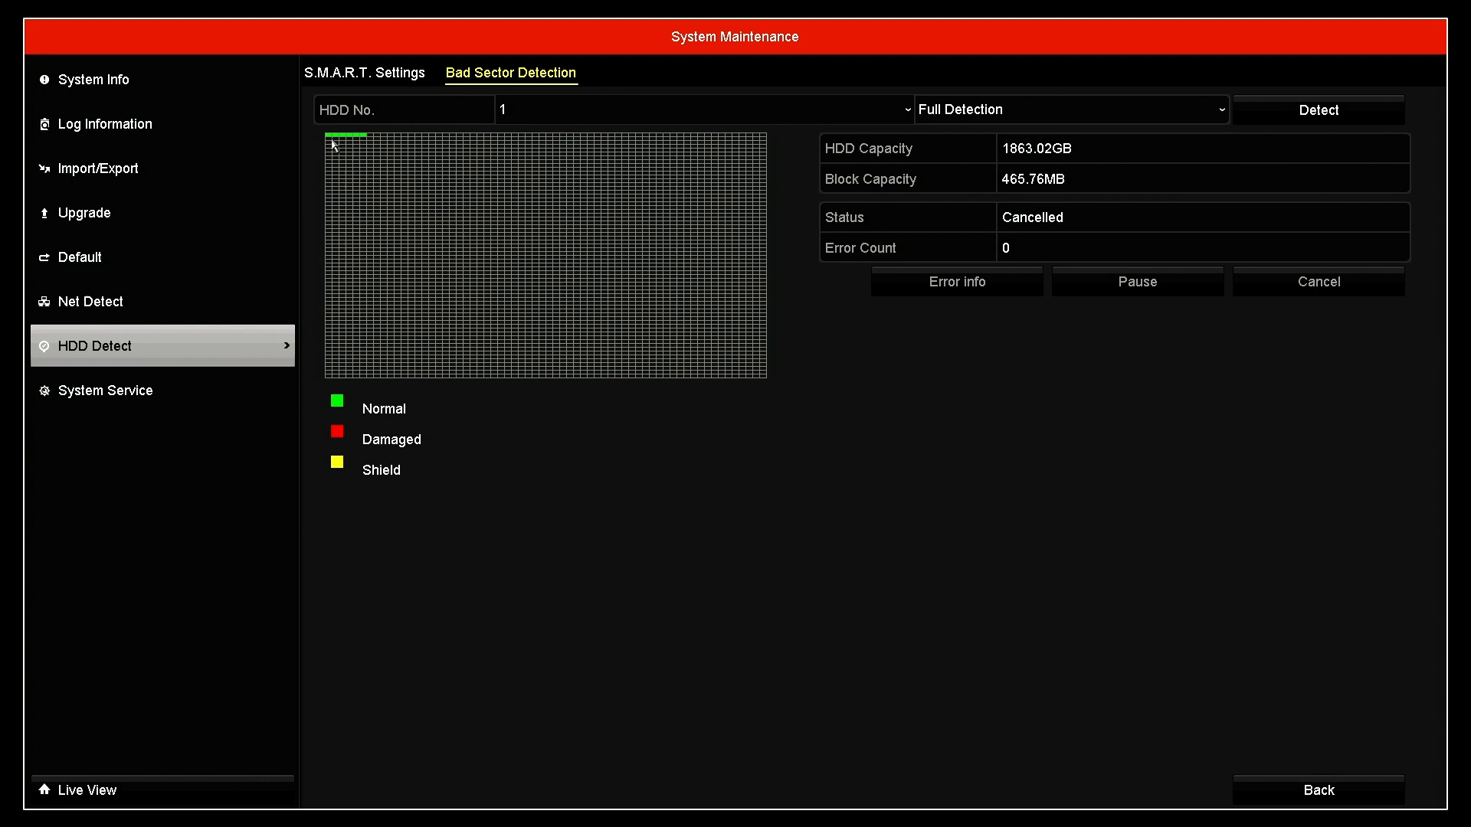
mouse_move(476, 146)
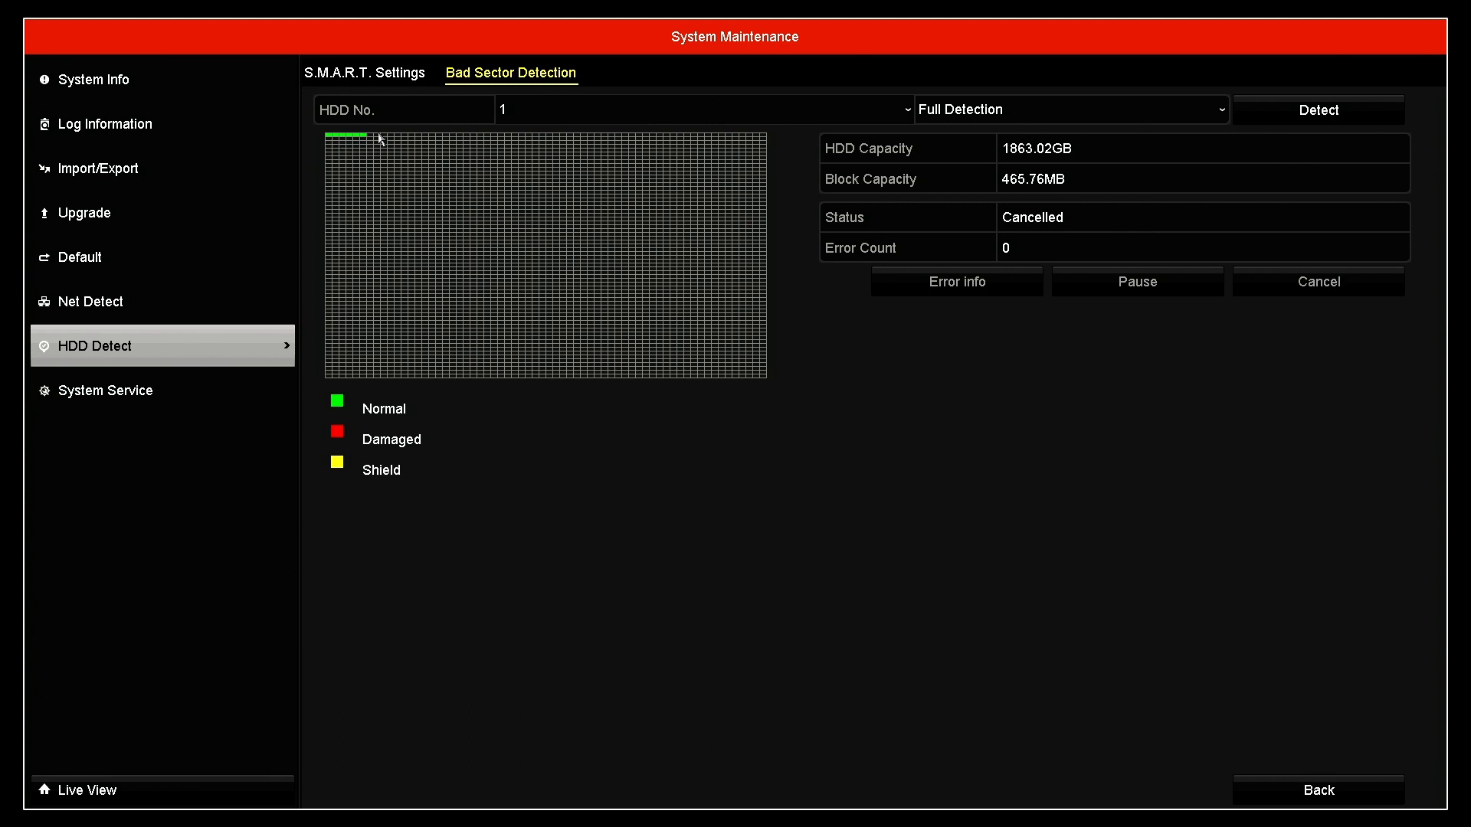
left_click(1069, 109)
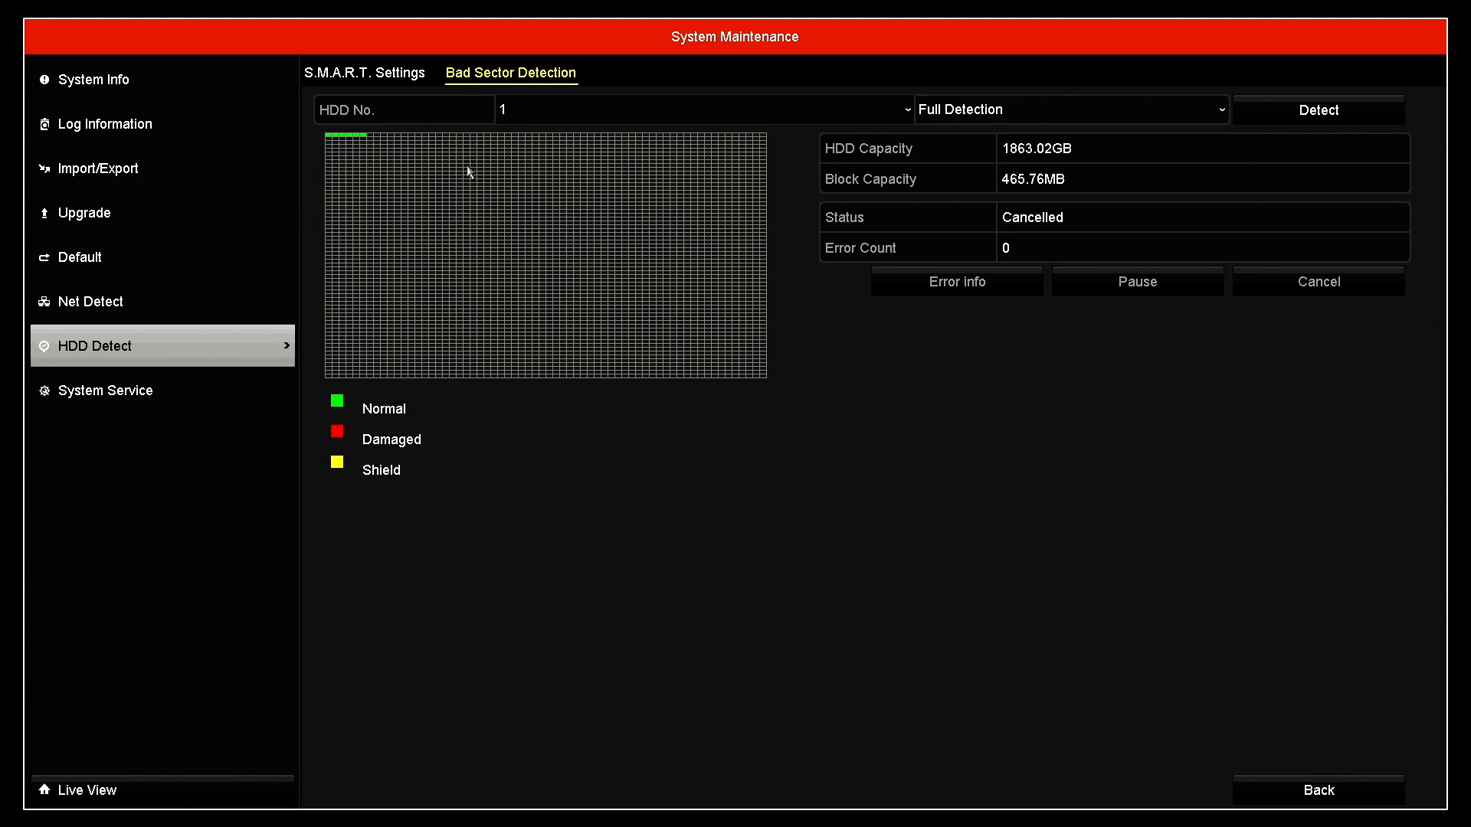
Switch the detection type dropdown from full detection to Key Area Detection
left_click(1070, 109)
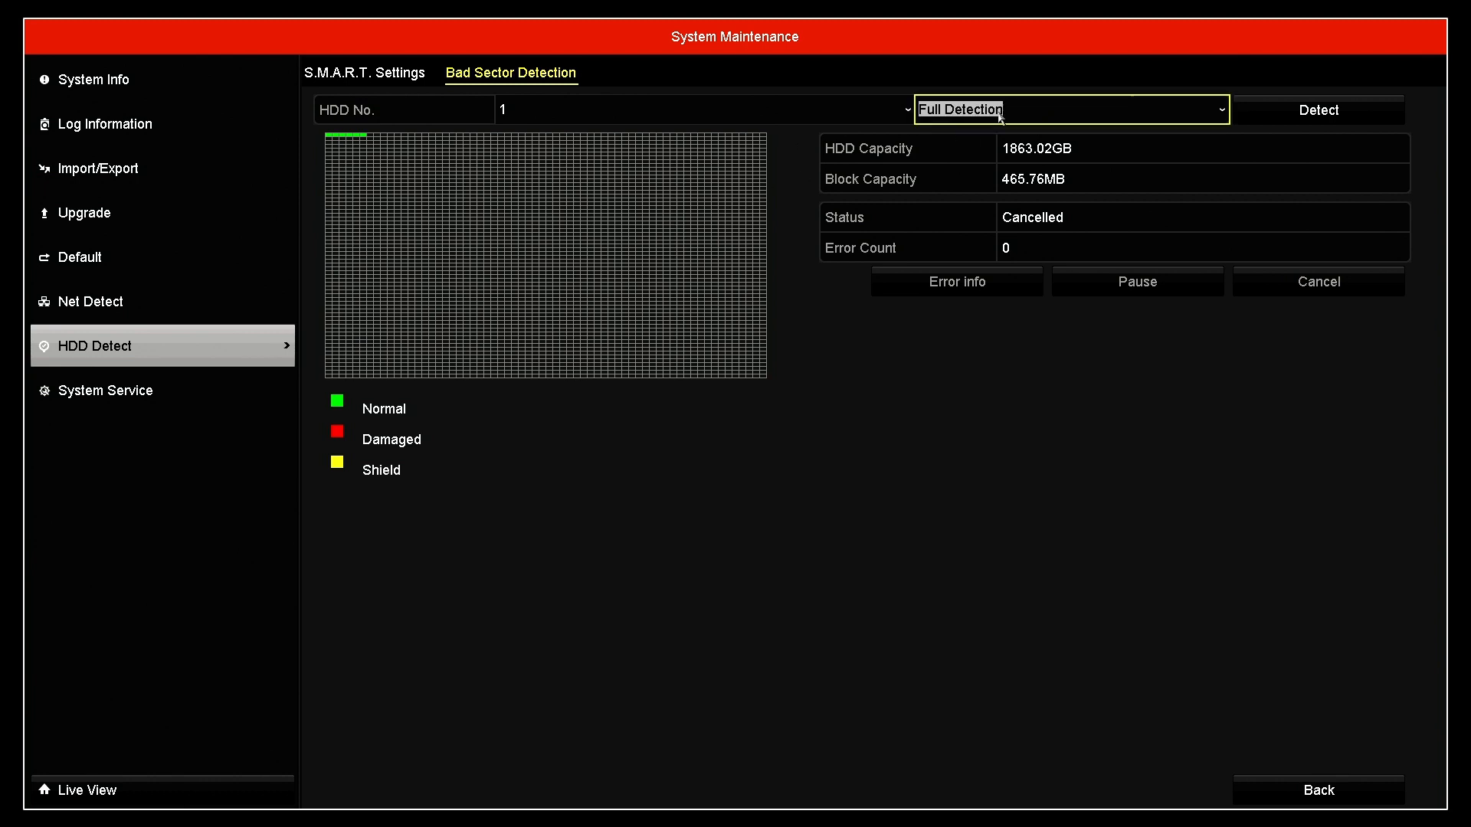
left_click(1069, 108)
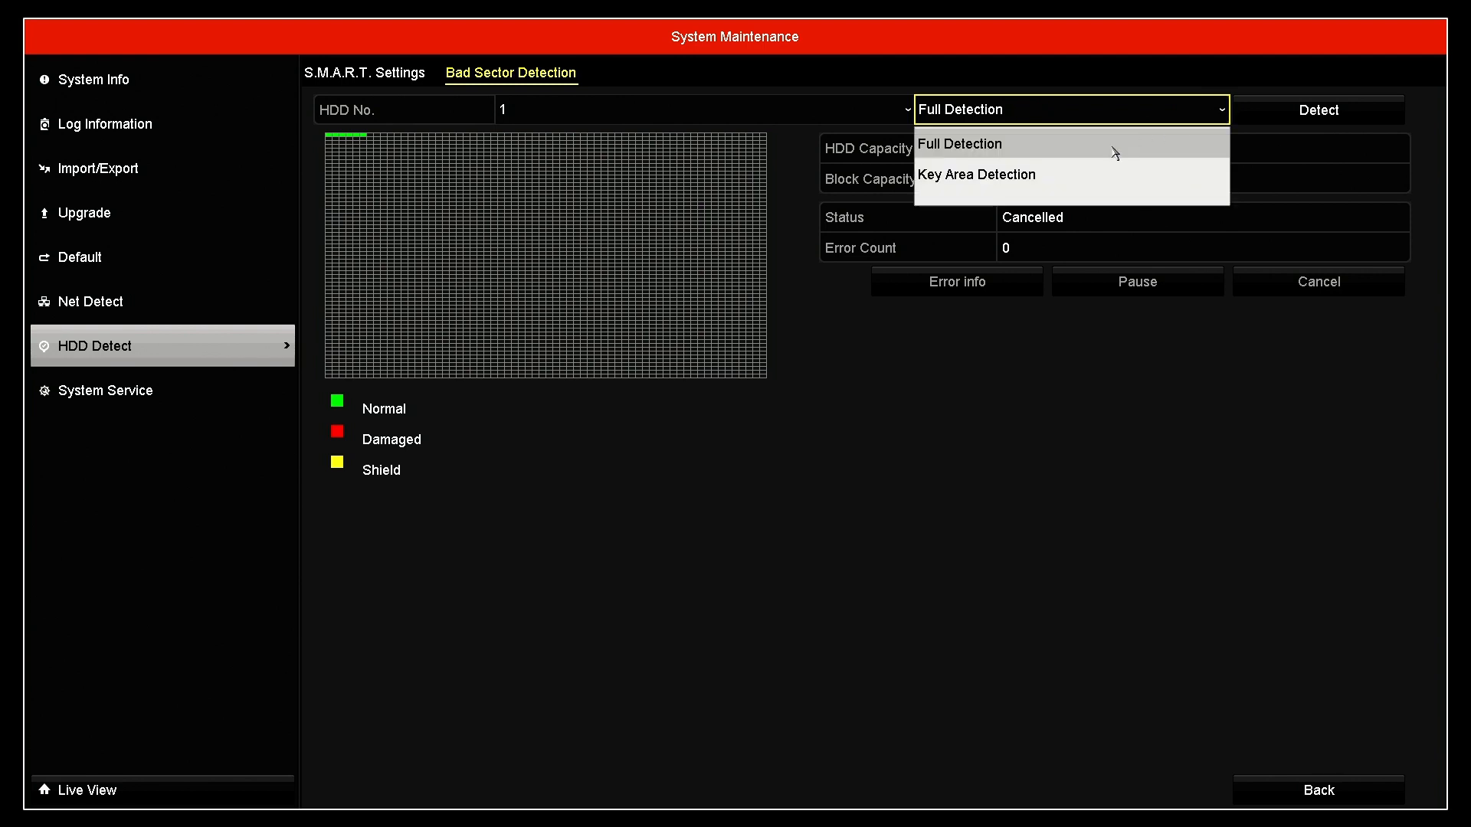
left_click(975, 174)
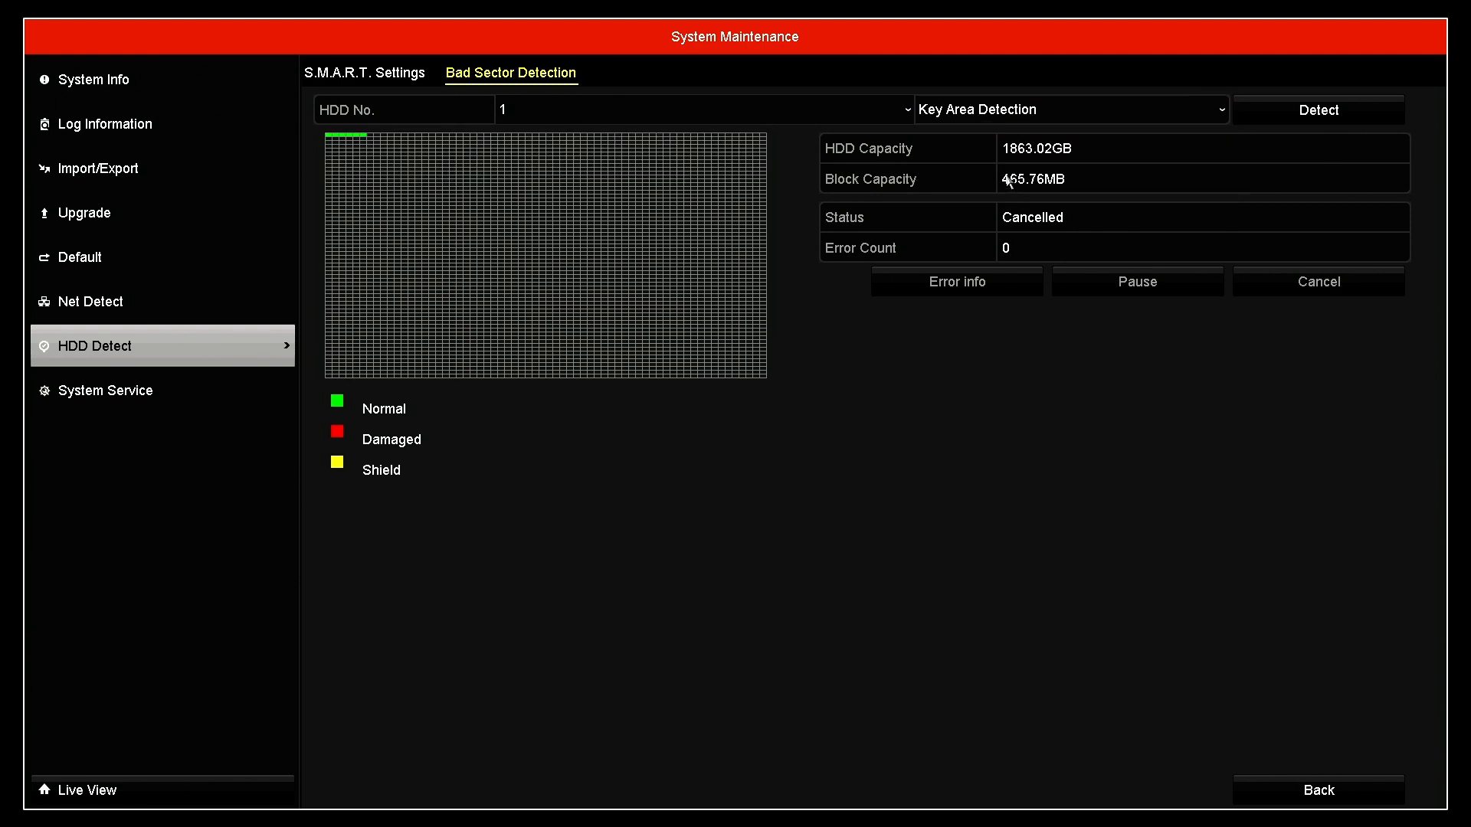
mouse_move(1318, 110)
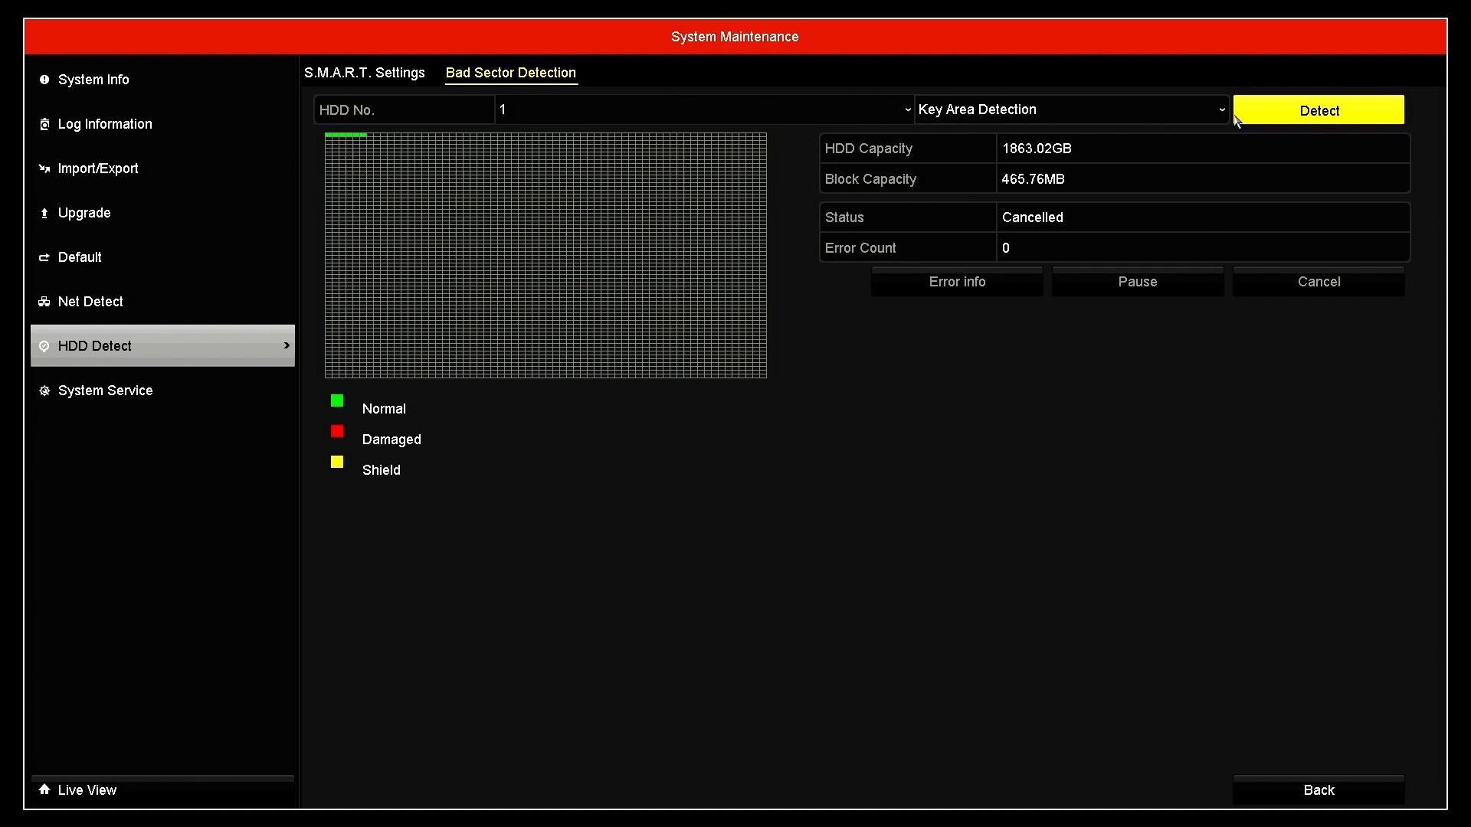
Start the Key Area Detection scan on HDD 1, running with zero errors
left_click(1317, 110)
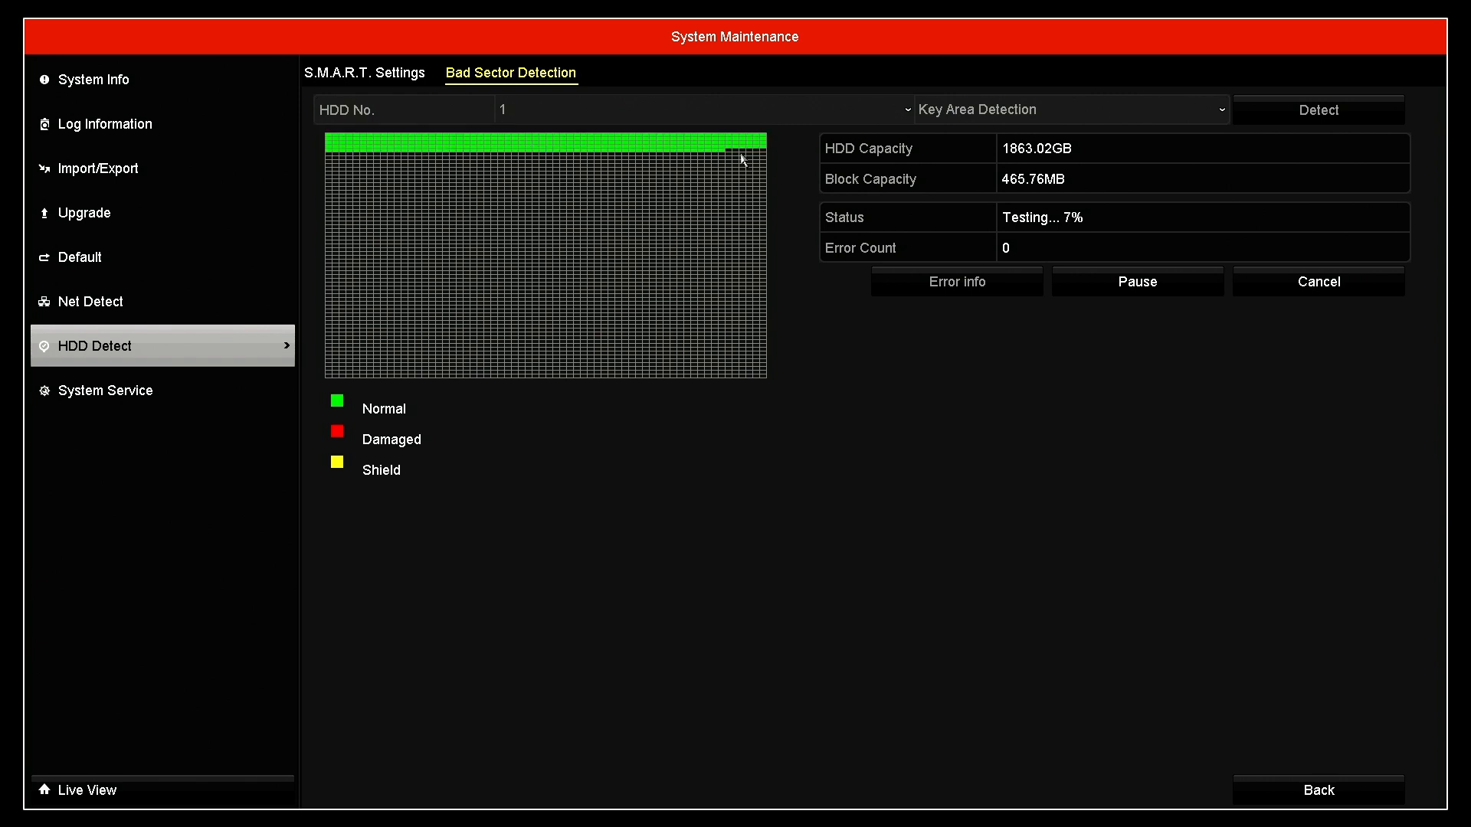
mouse_move(735, 160)
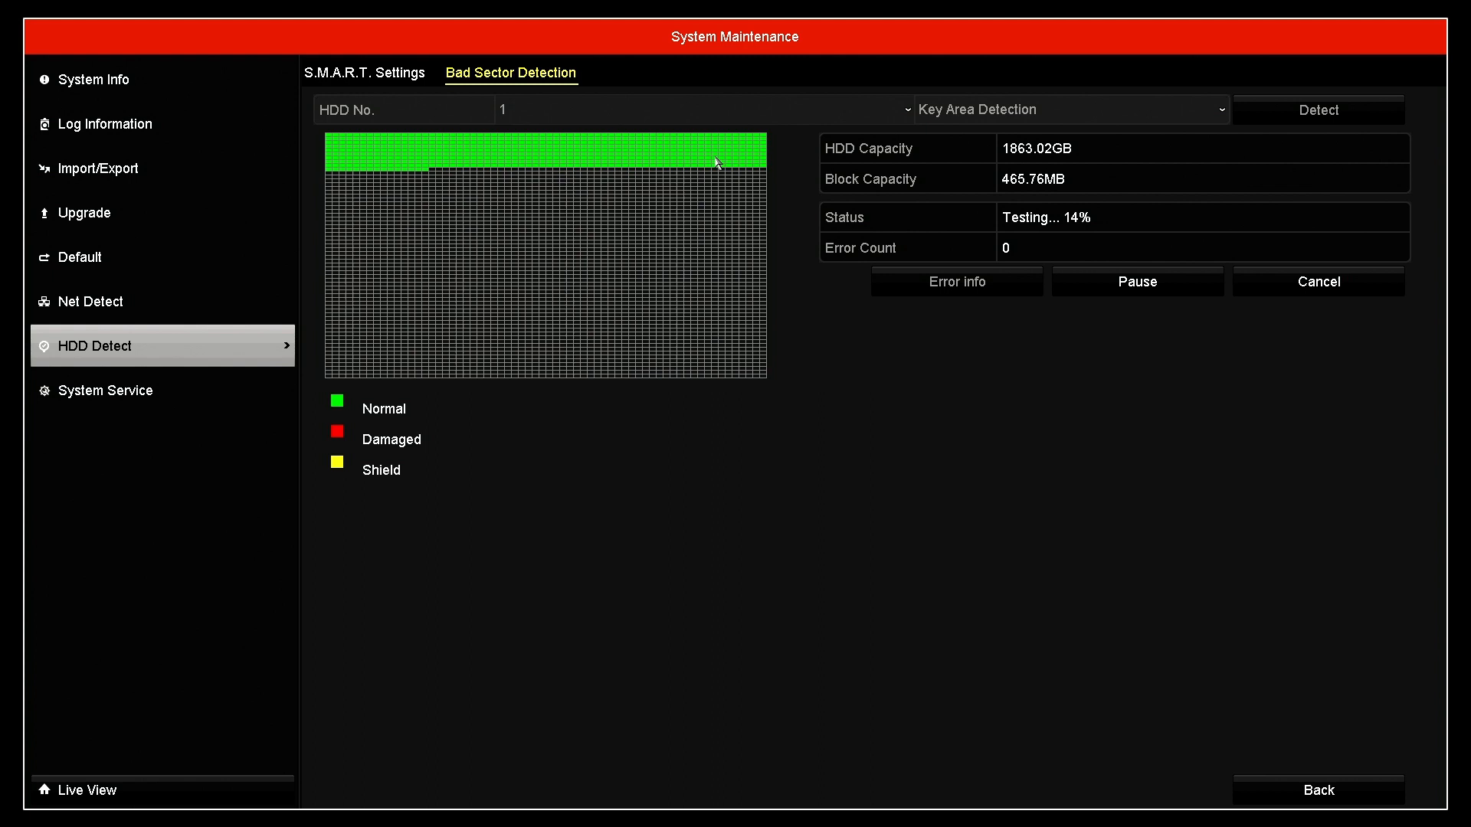
mouse_move(513, 195)
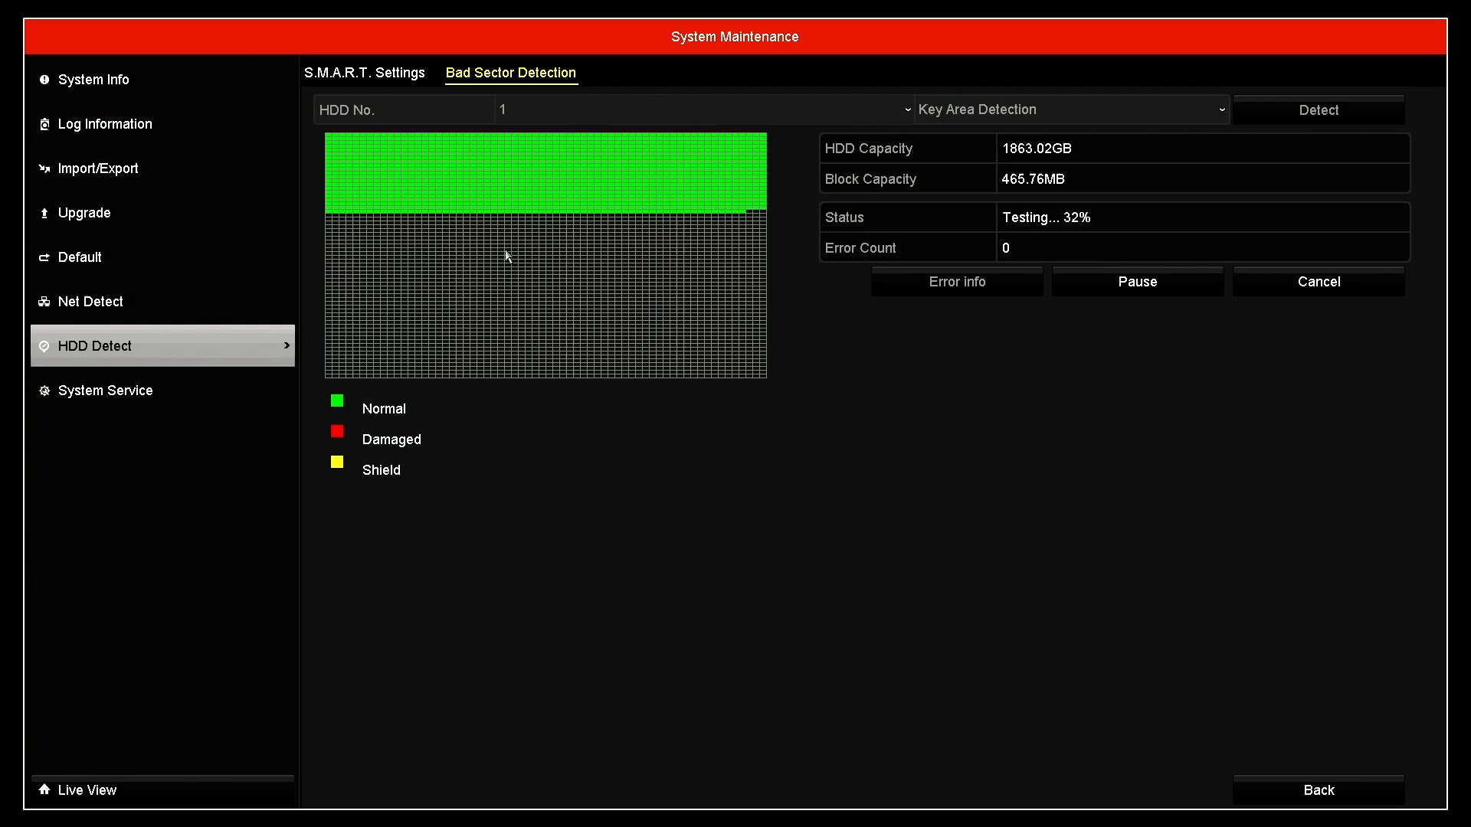
mouse_move(513, 255)
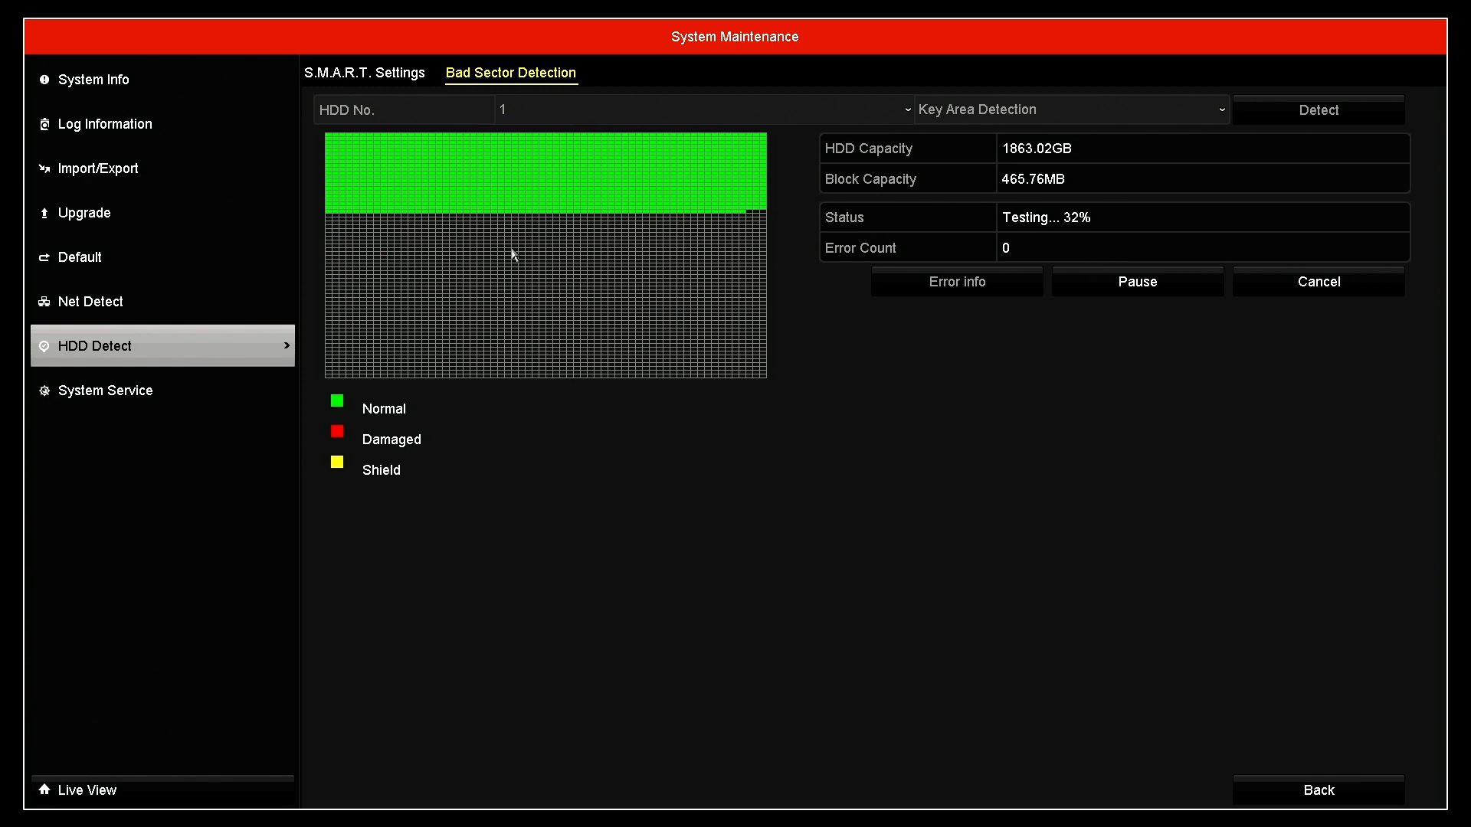
mouse_move(569, 244)
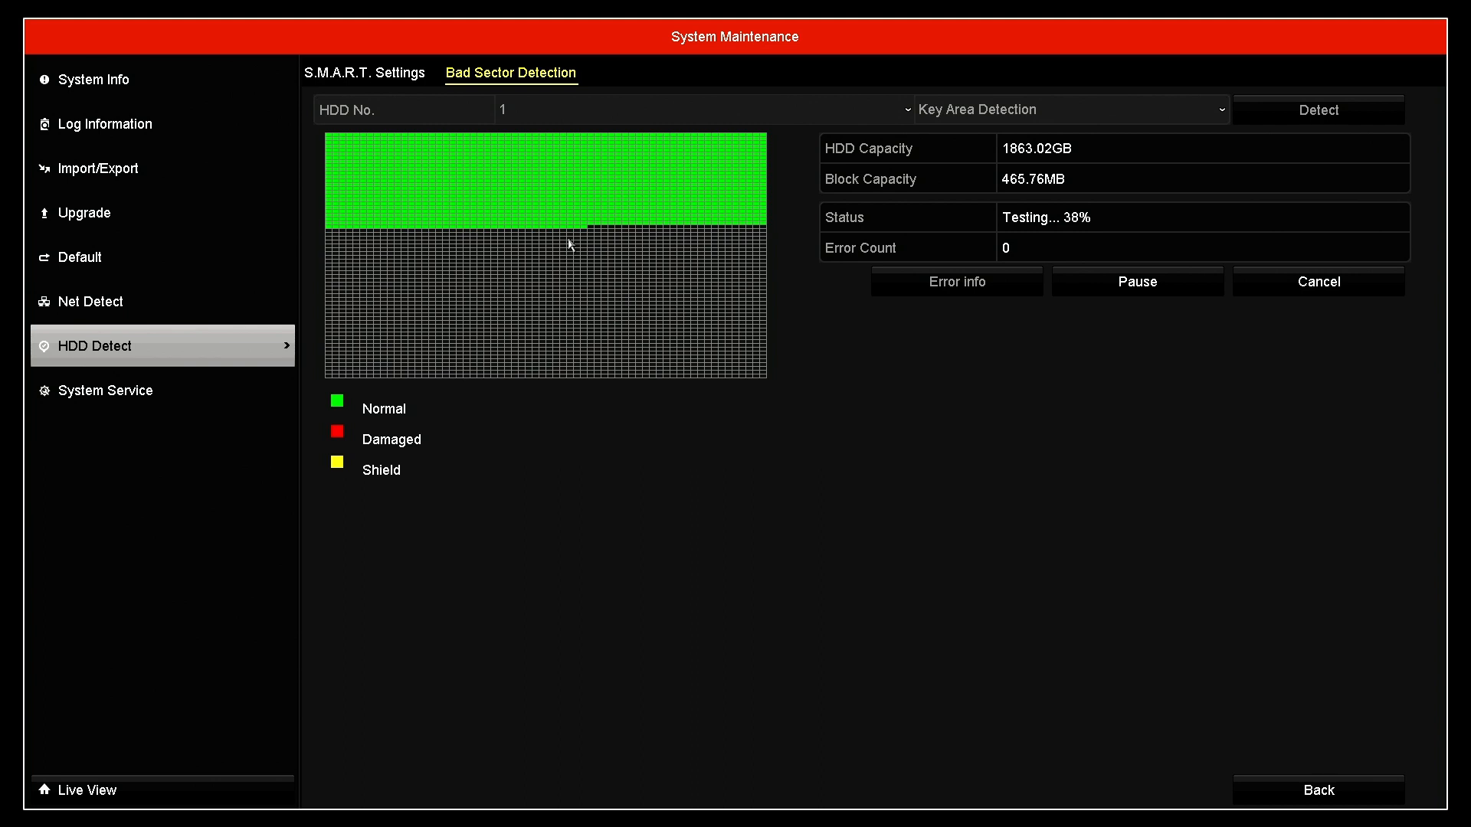
mouse_move(573, 250)
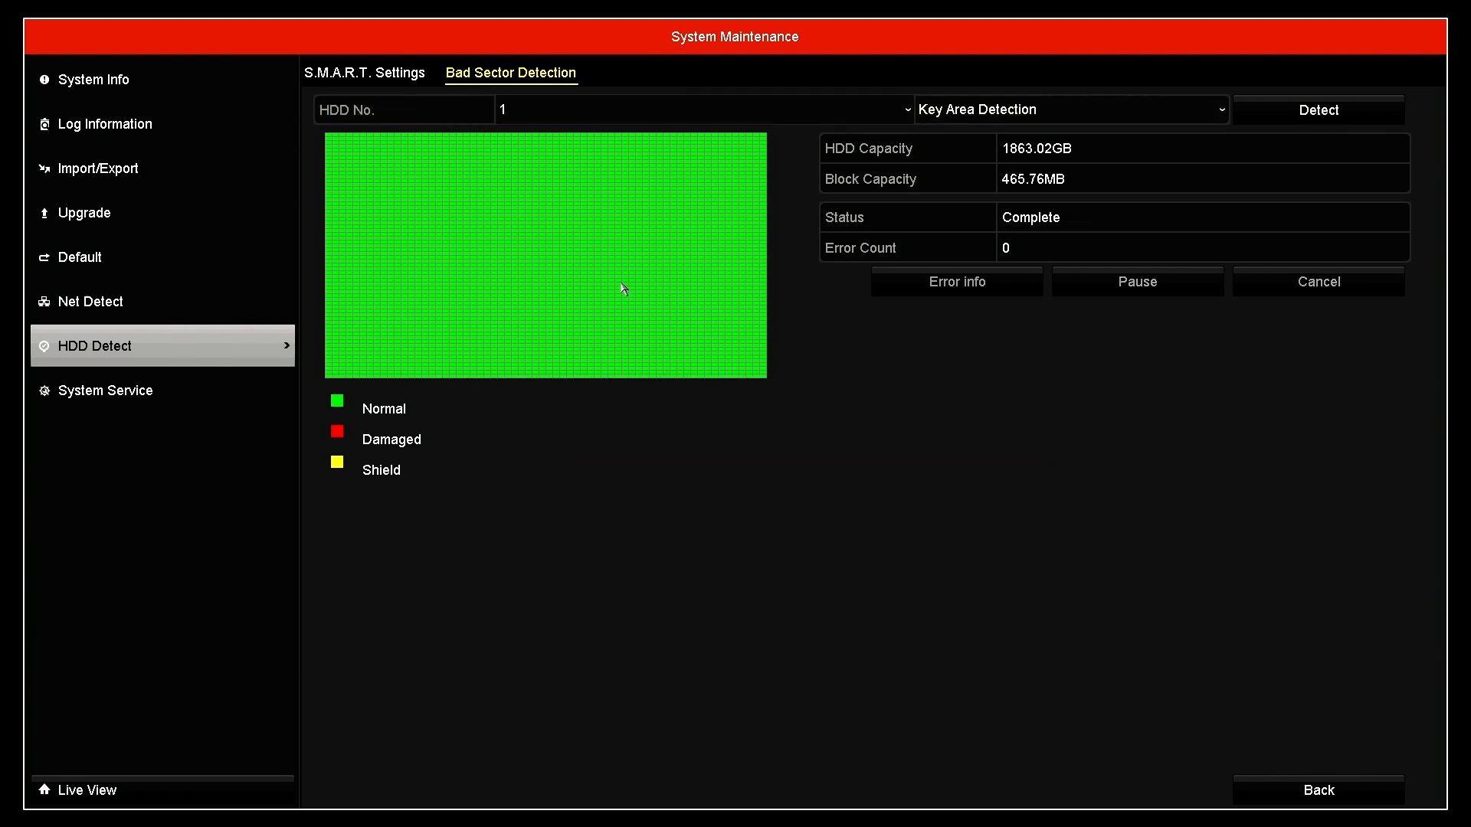
mouse_move(616, 262)
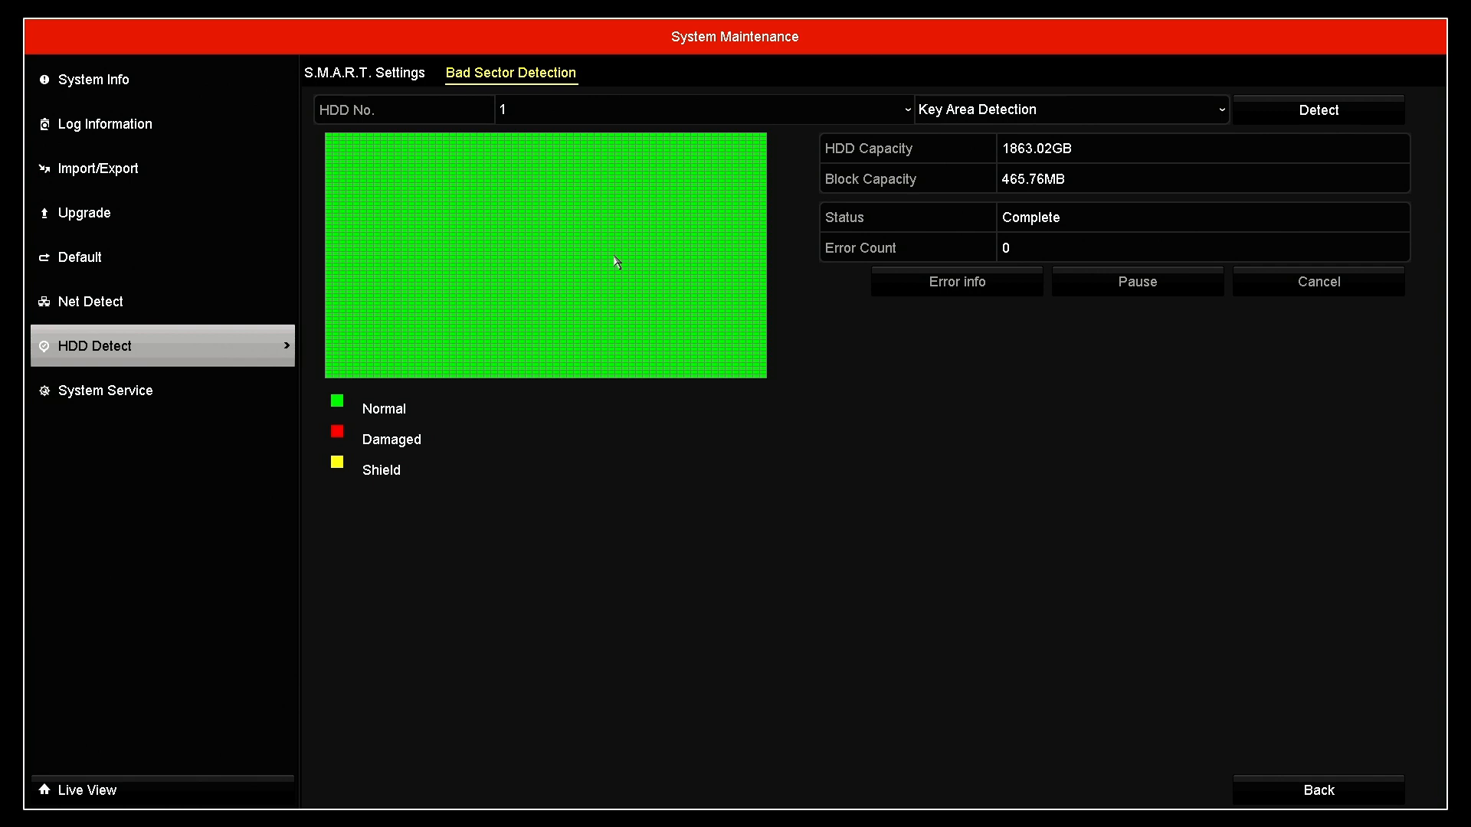
left_click(1069, 109)
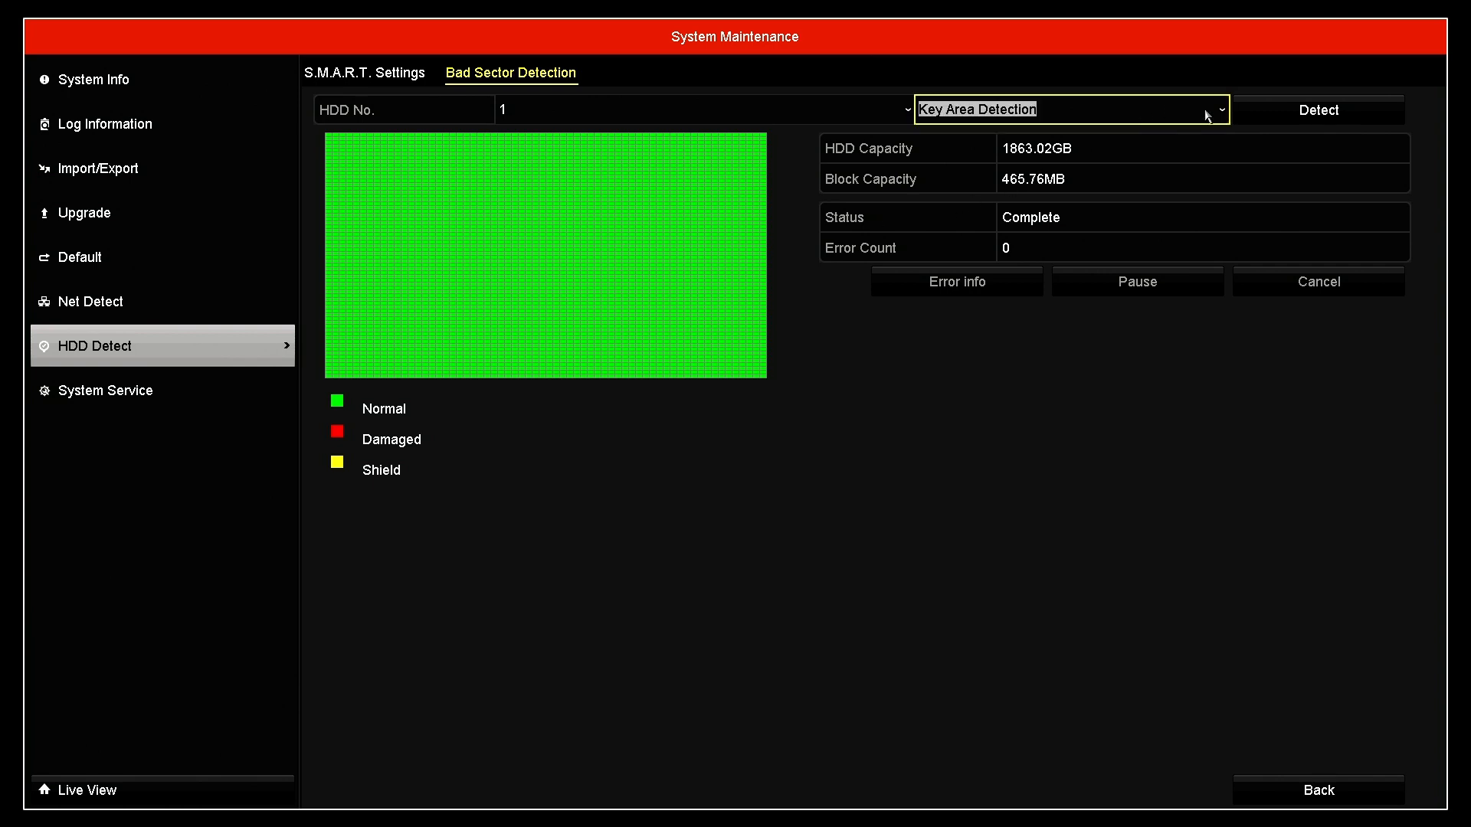
left_click(1069, 108)
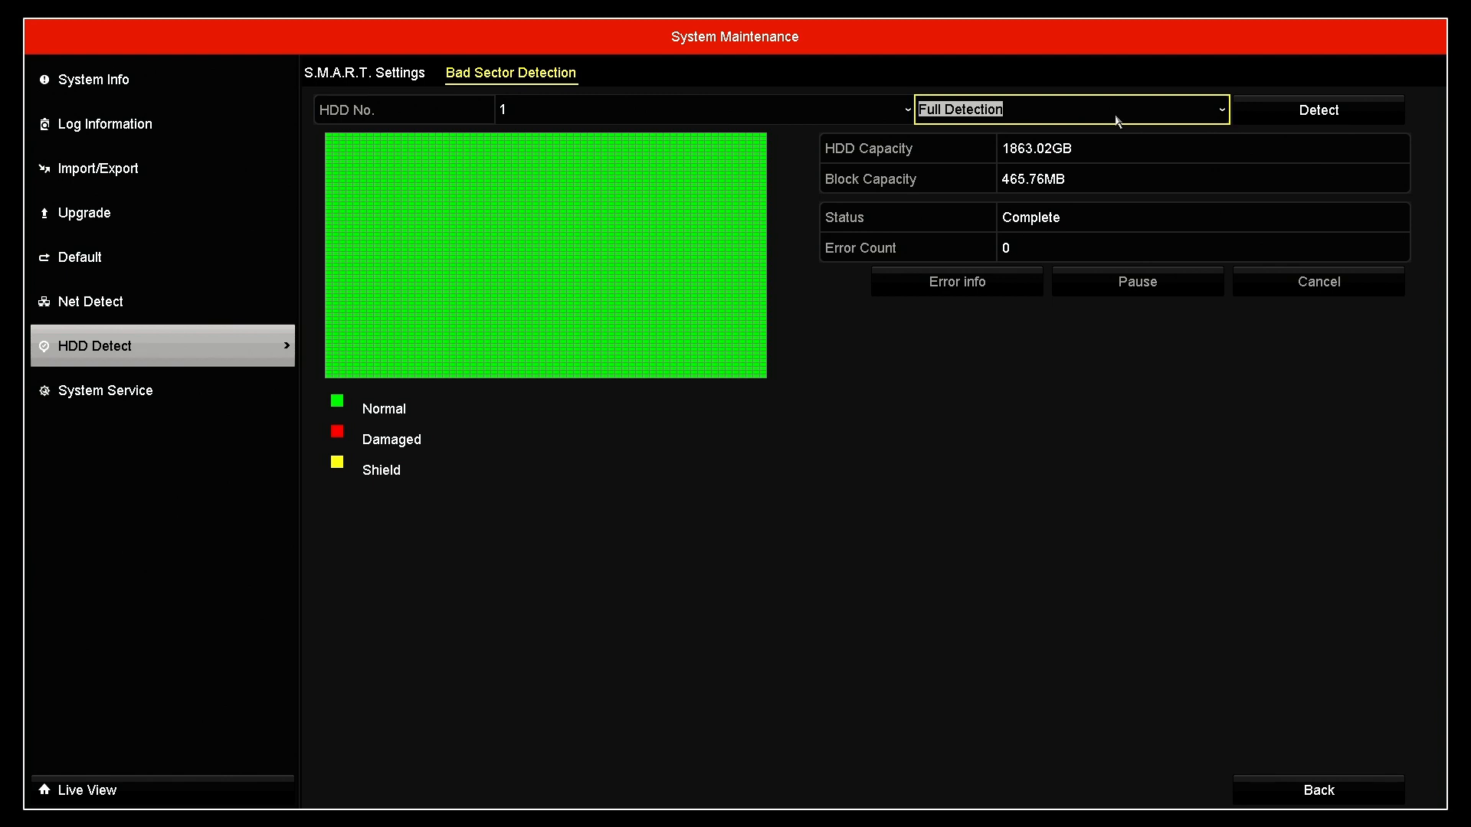
left_click(1069, 109)
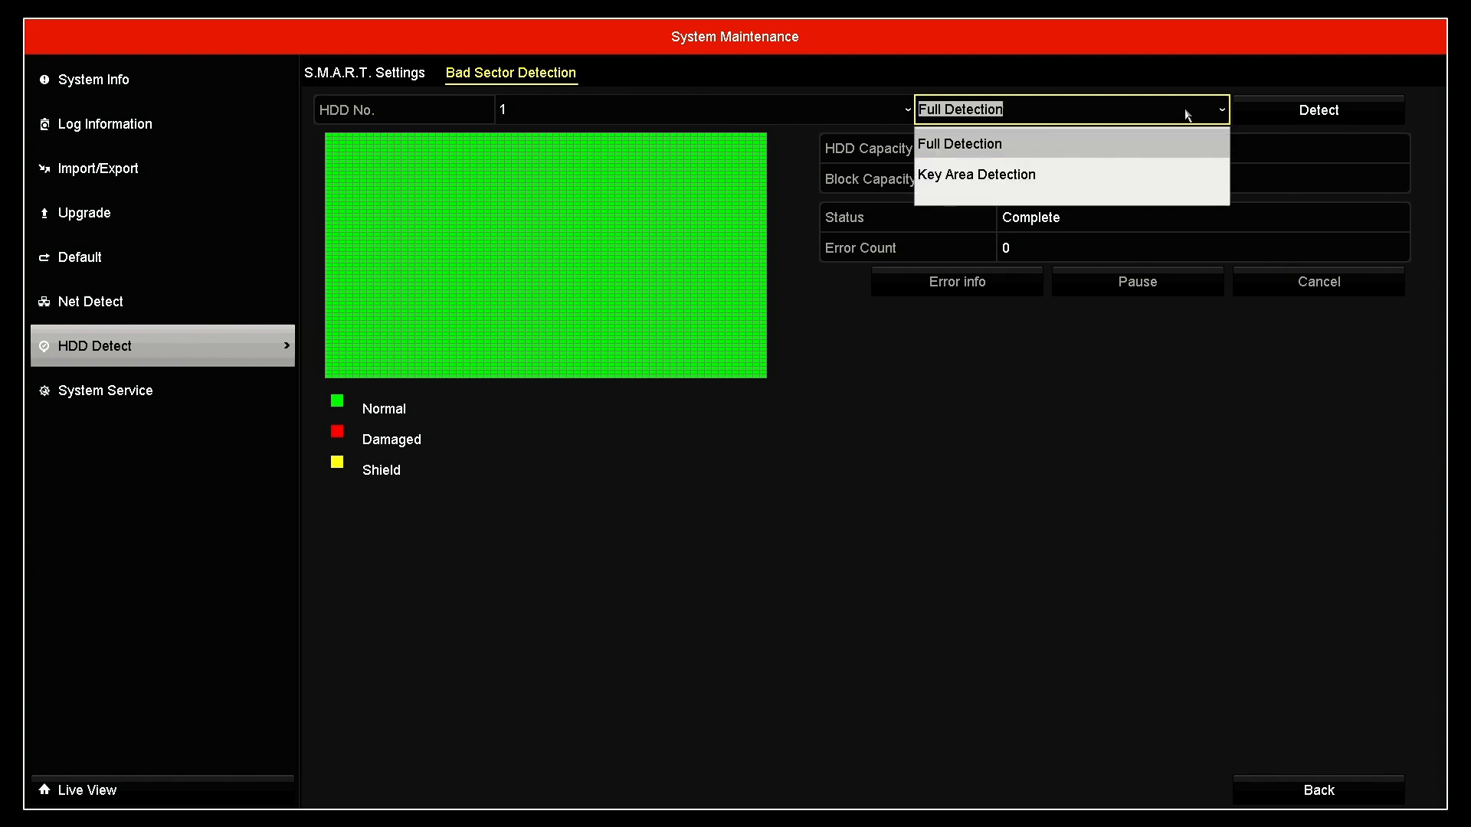
mouse_move(1077, 148)
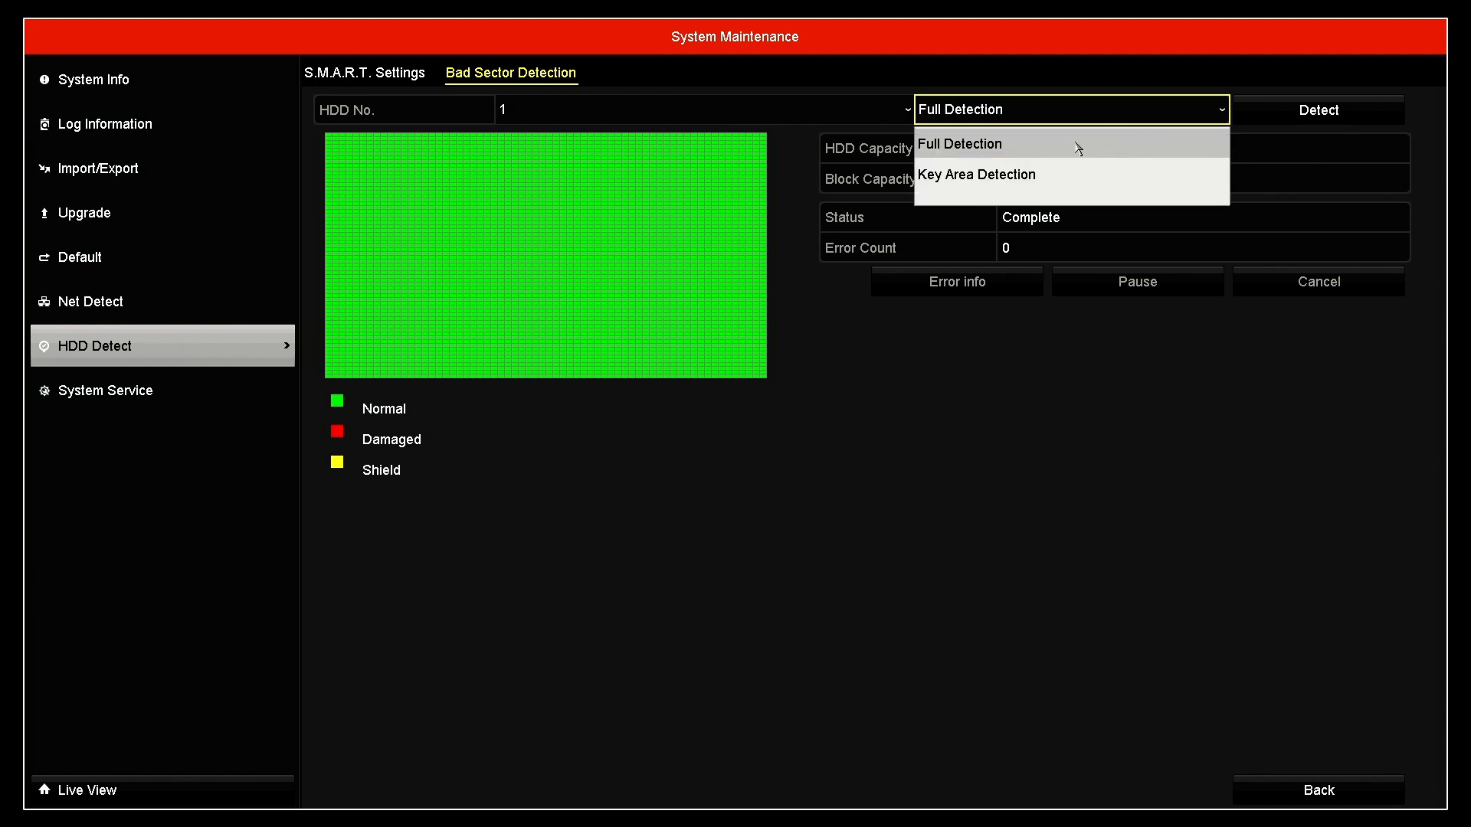
left_click(975, 175)
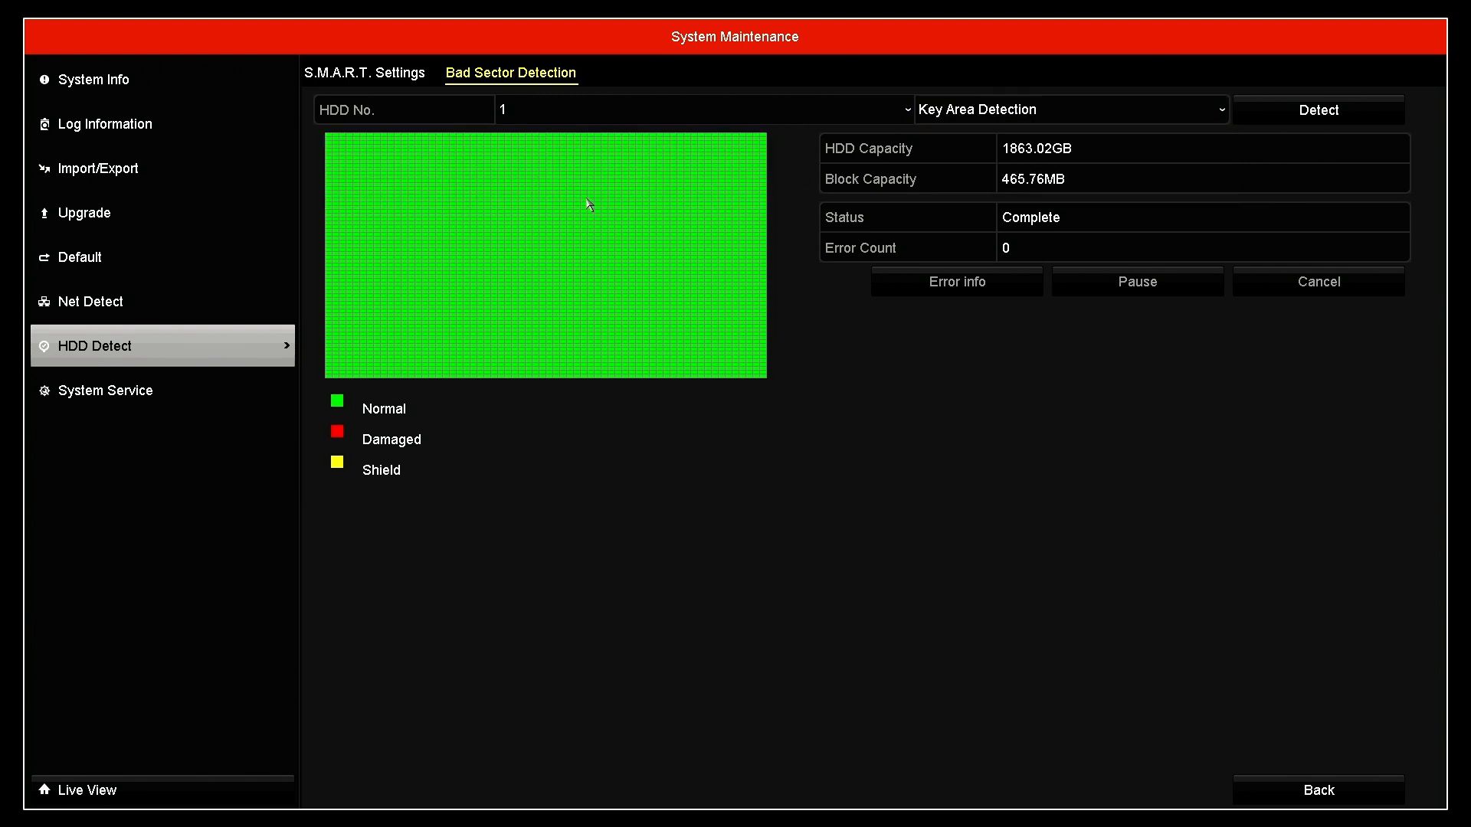
mouse_move(627, 233)
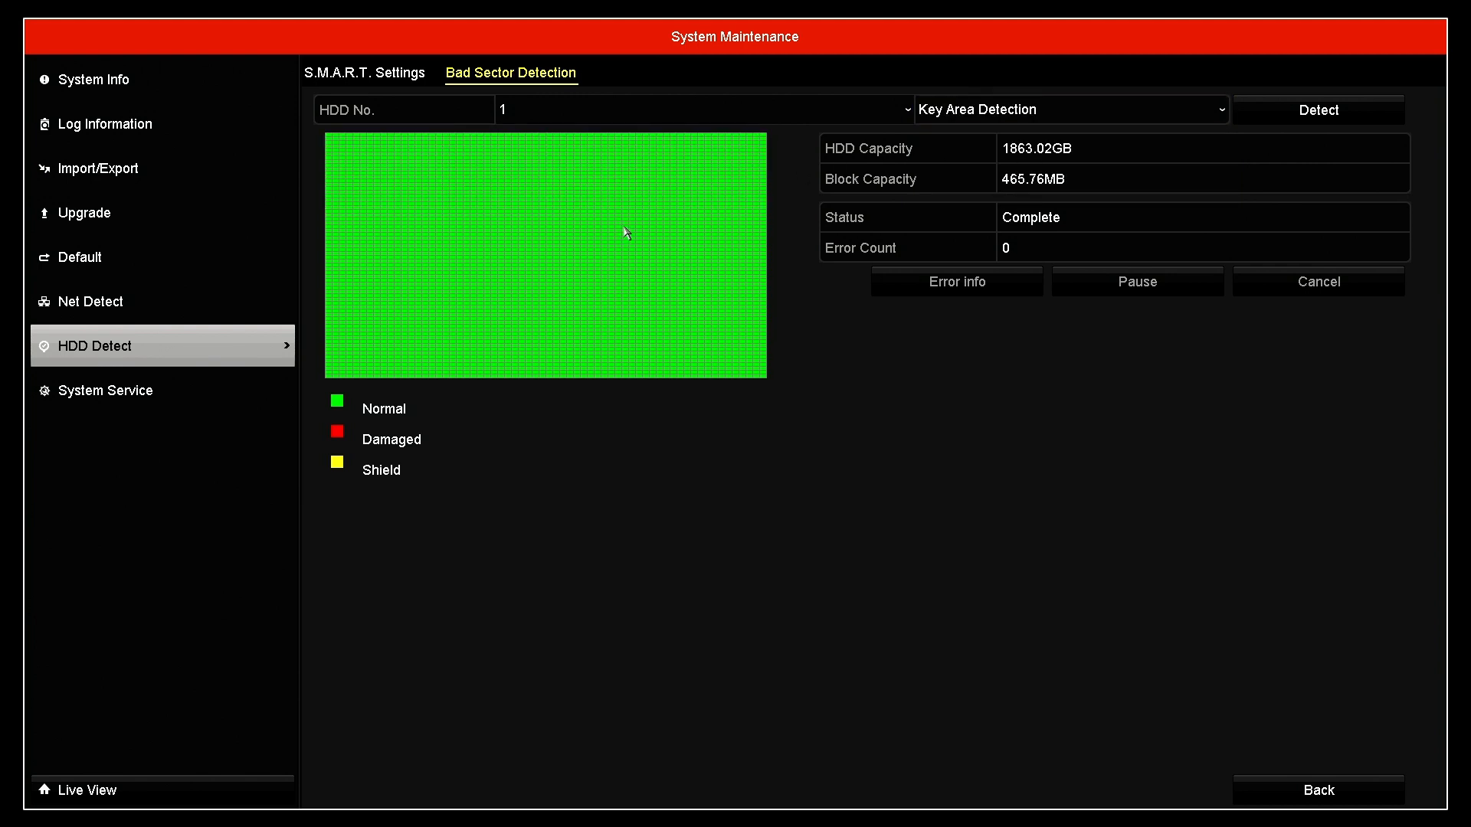
mouse_move(606, 250)
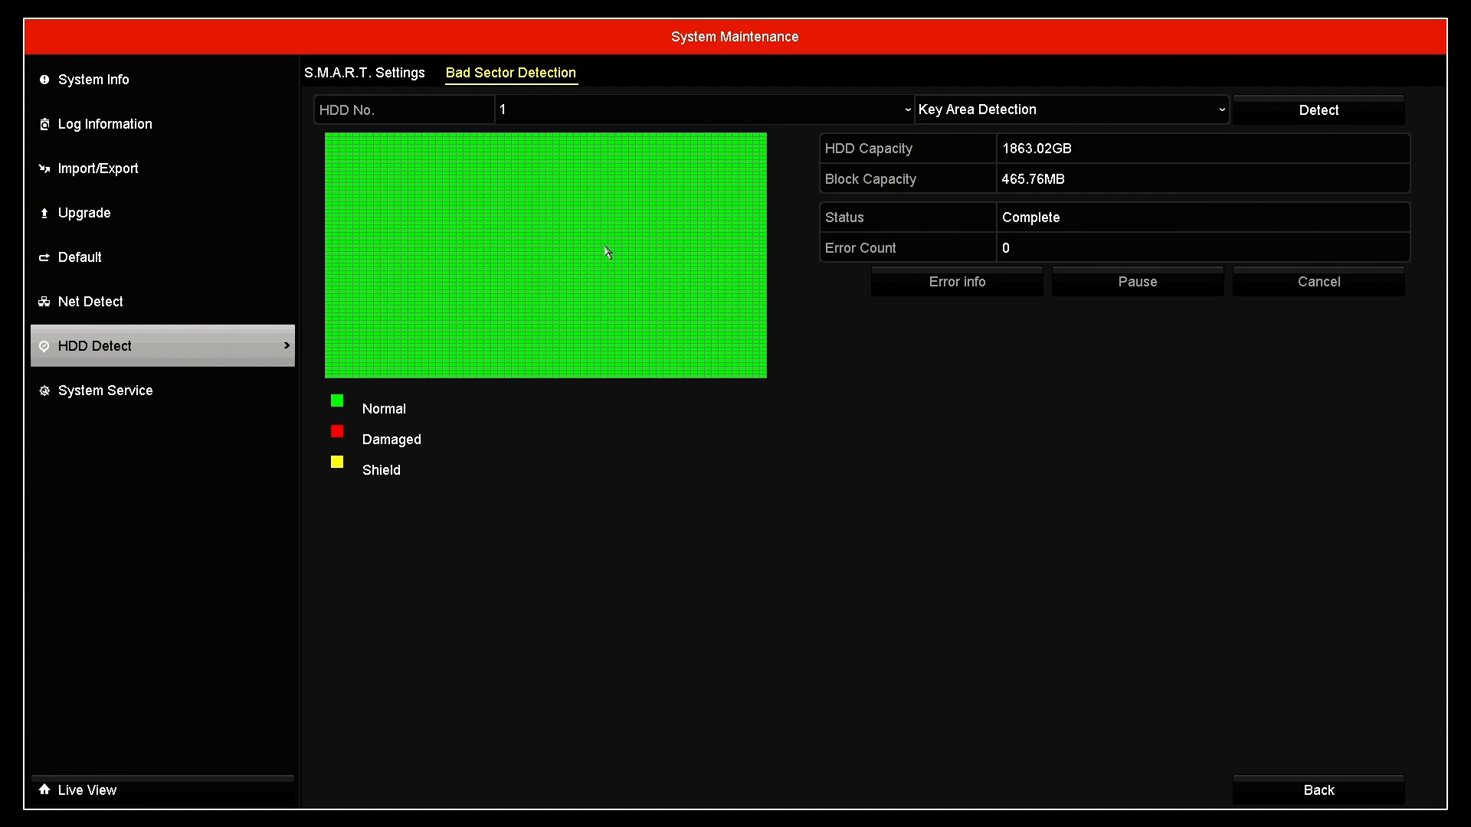
mouse_move(576, 270)
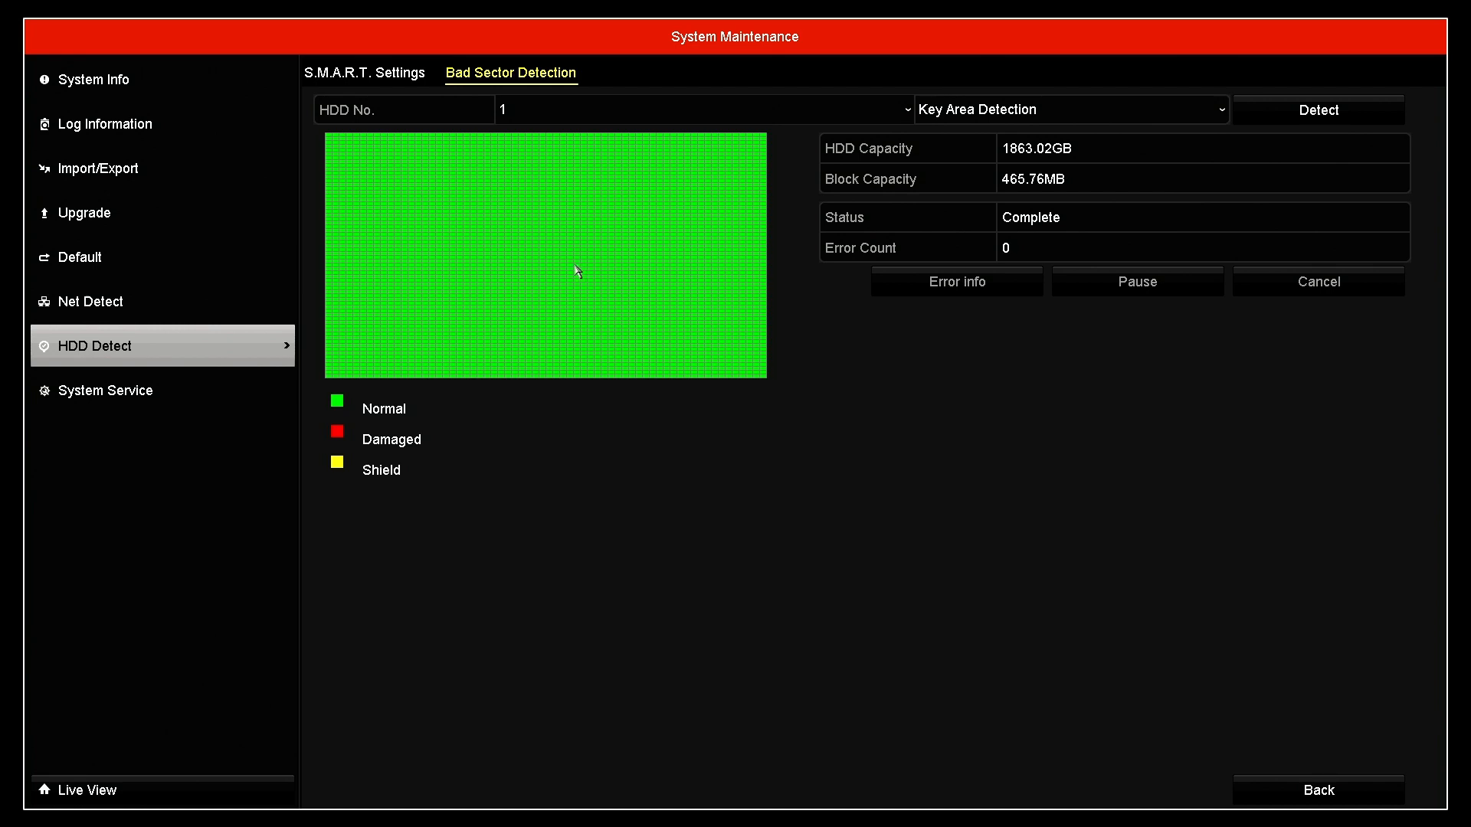
mouse_move(567, 263)
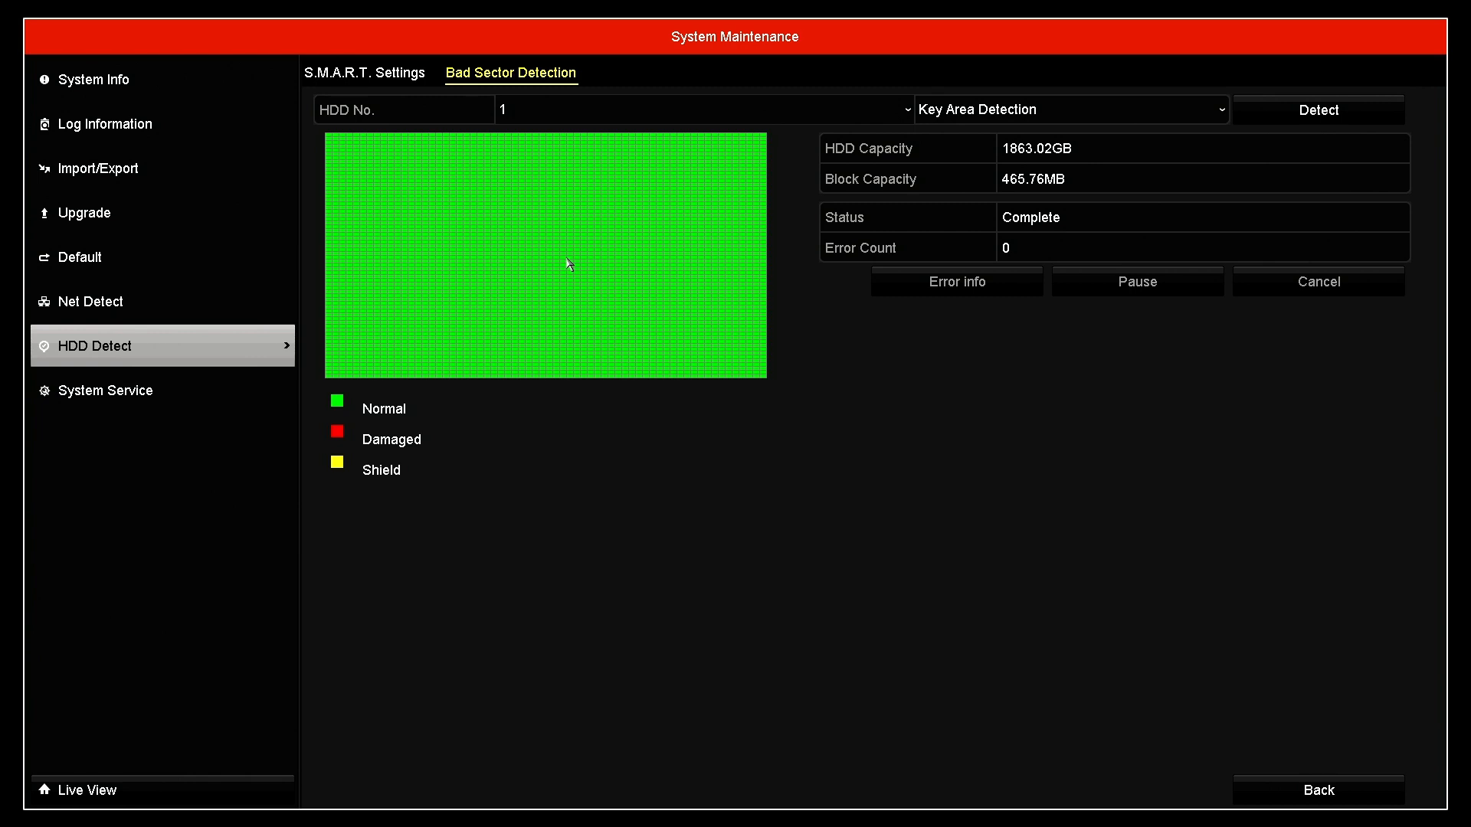
mouse_move(577, 263)
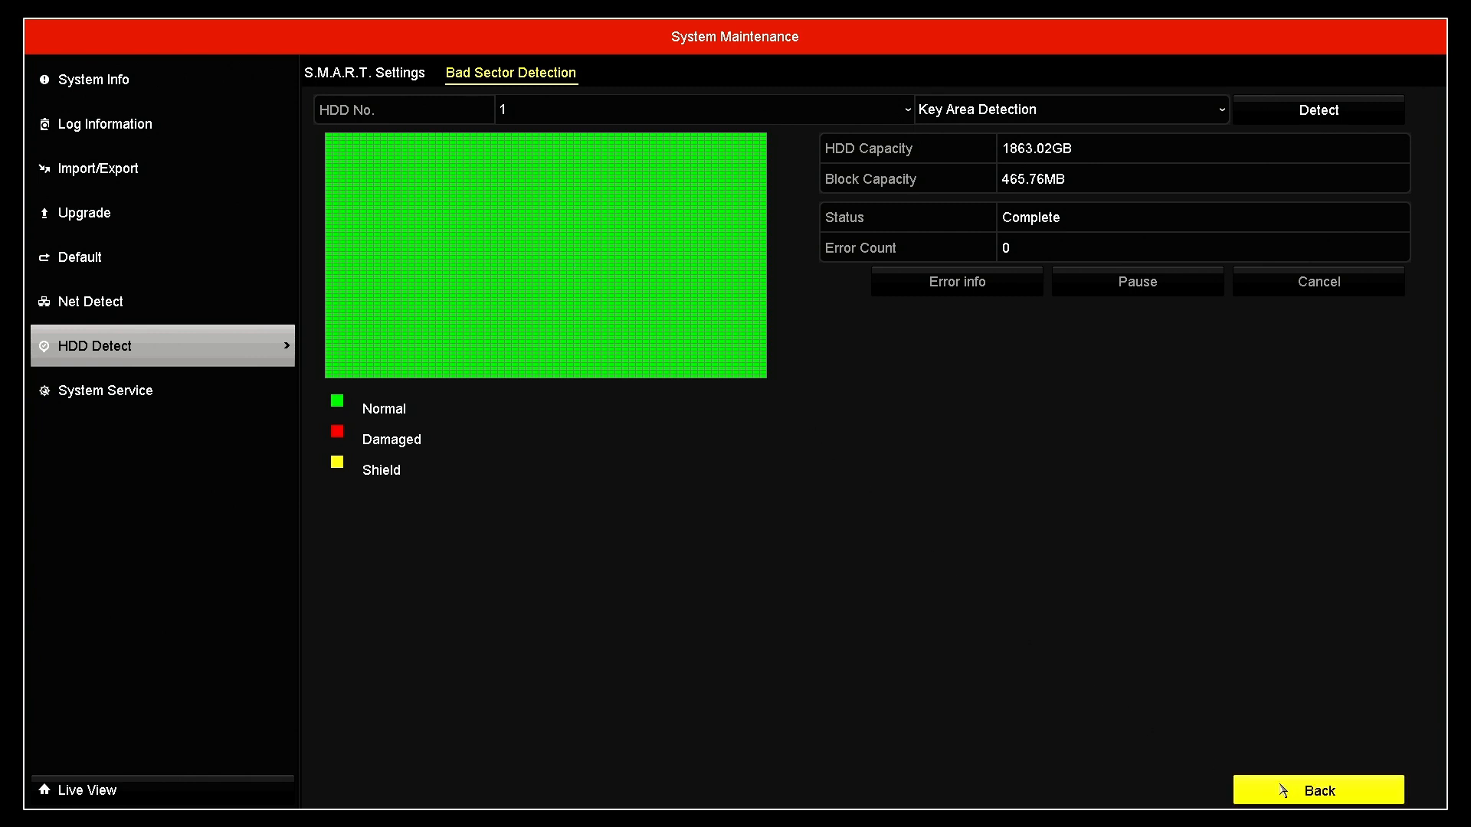
Go from System Maintenance through Configuration to the Exceptions page, set to HDD Full
left_click(1317, 789)
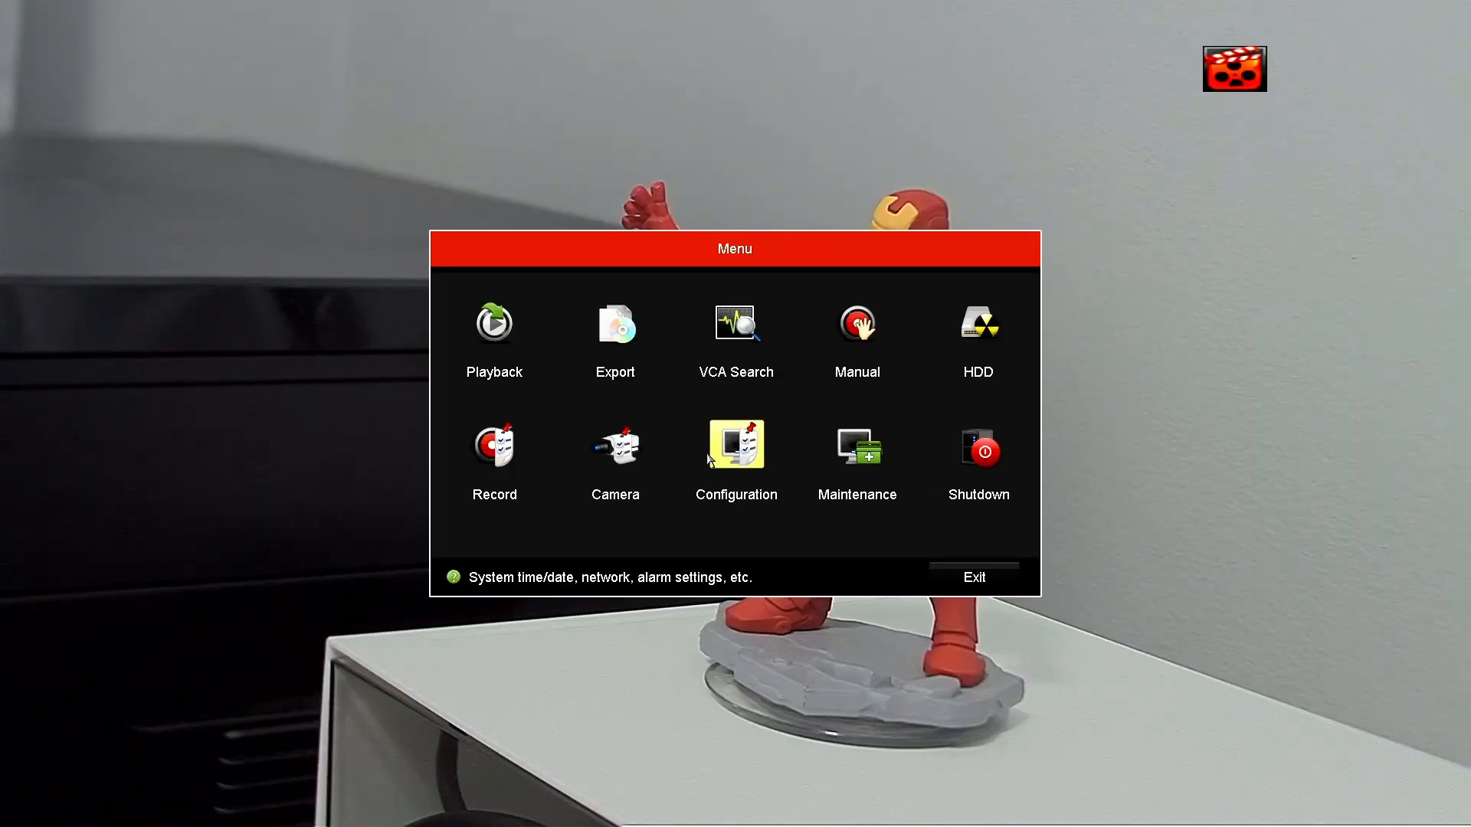
left_click(736, 442)
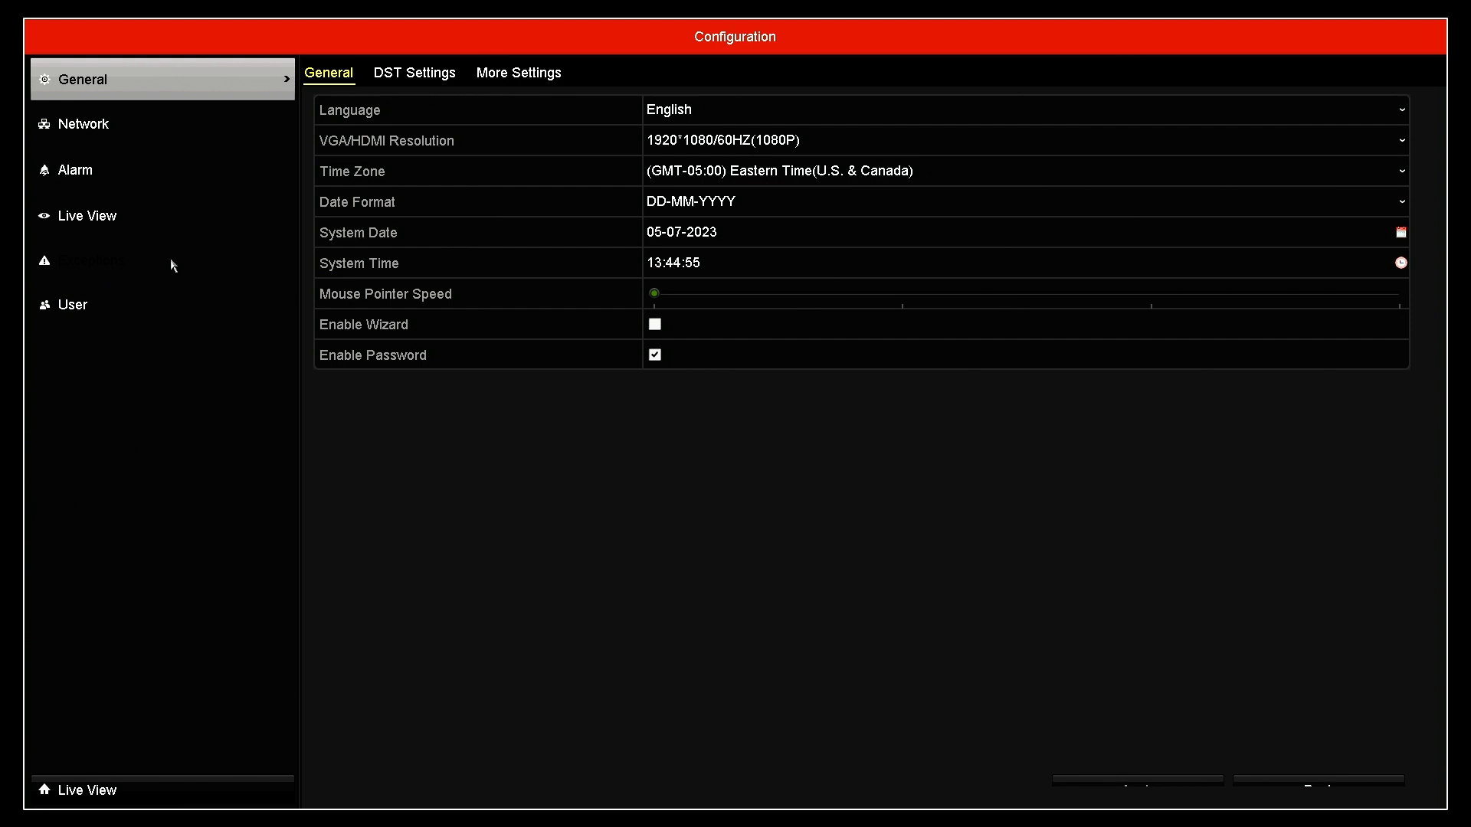
left_click(92, 260)
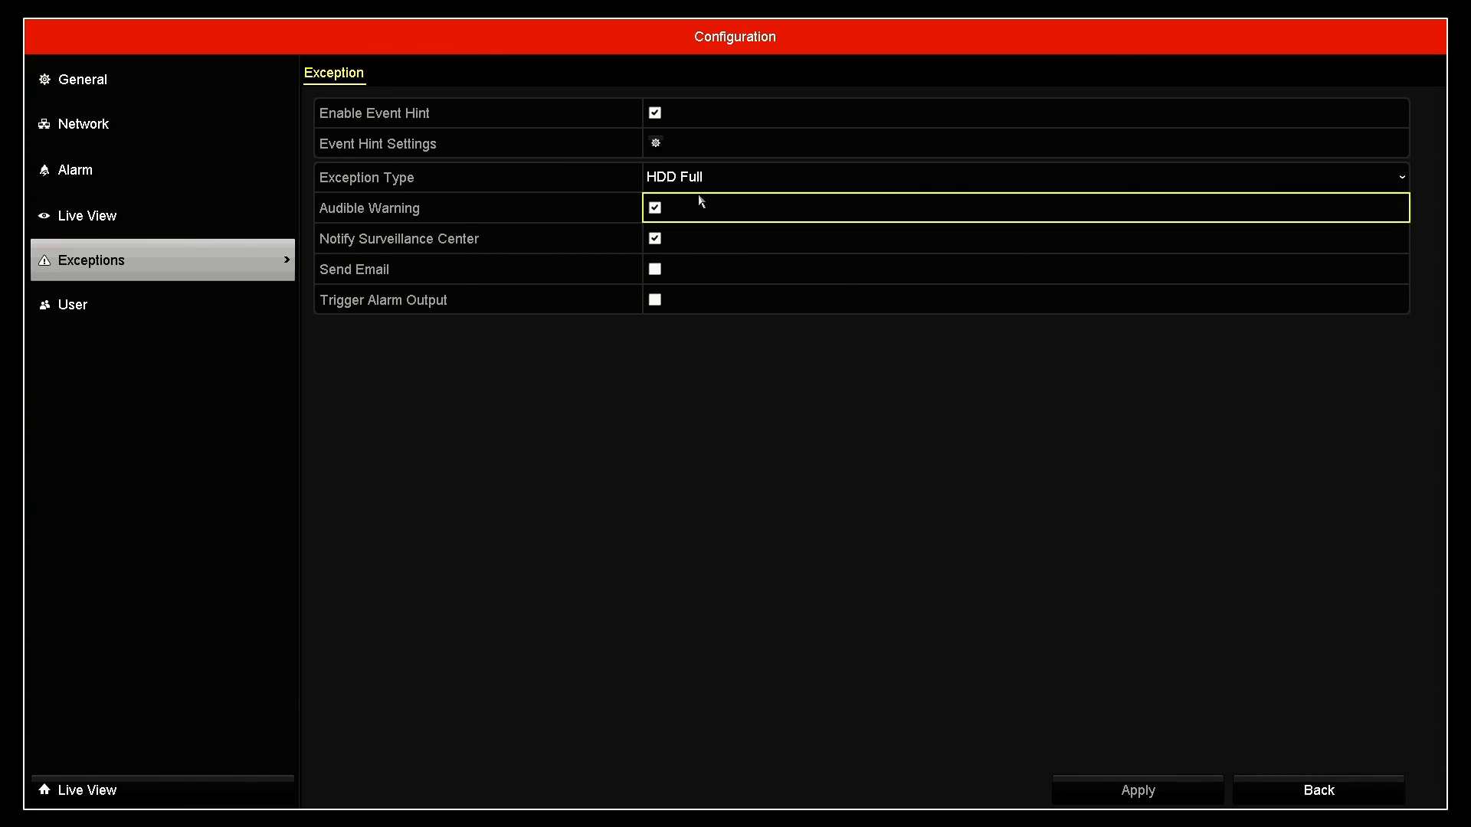
Keep the audible warning and turn on email alerts for the HDD Full exception
left_click(1022, 177)
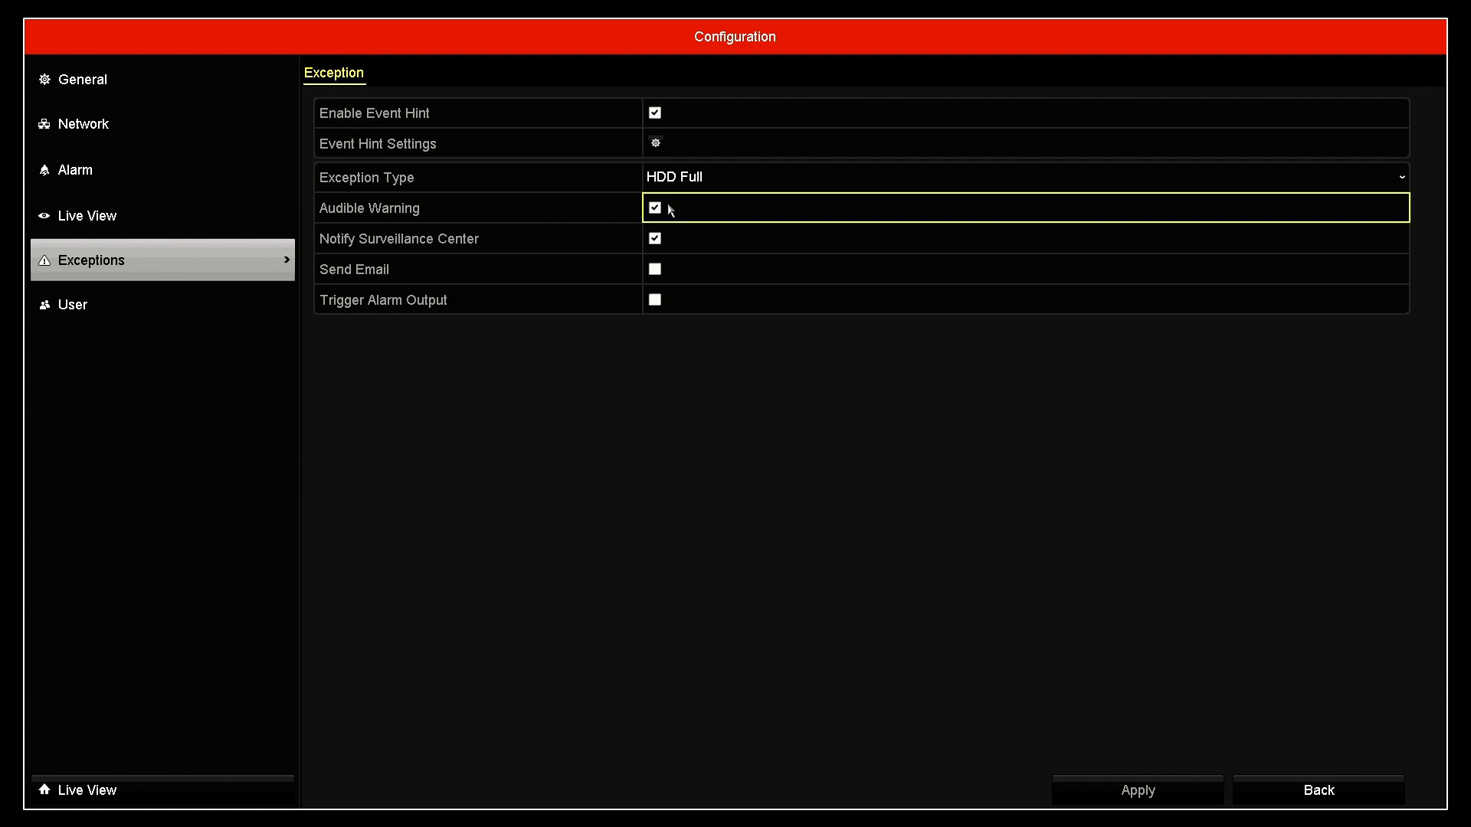
mouse_move(696, 218)
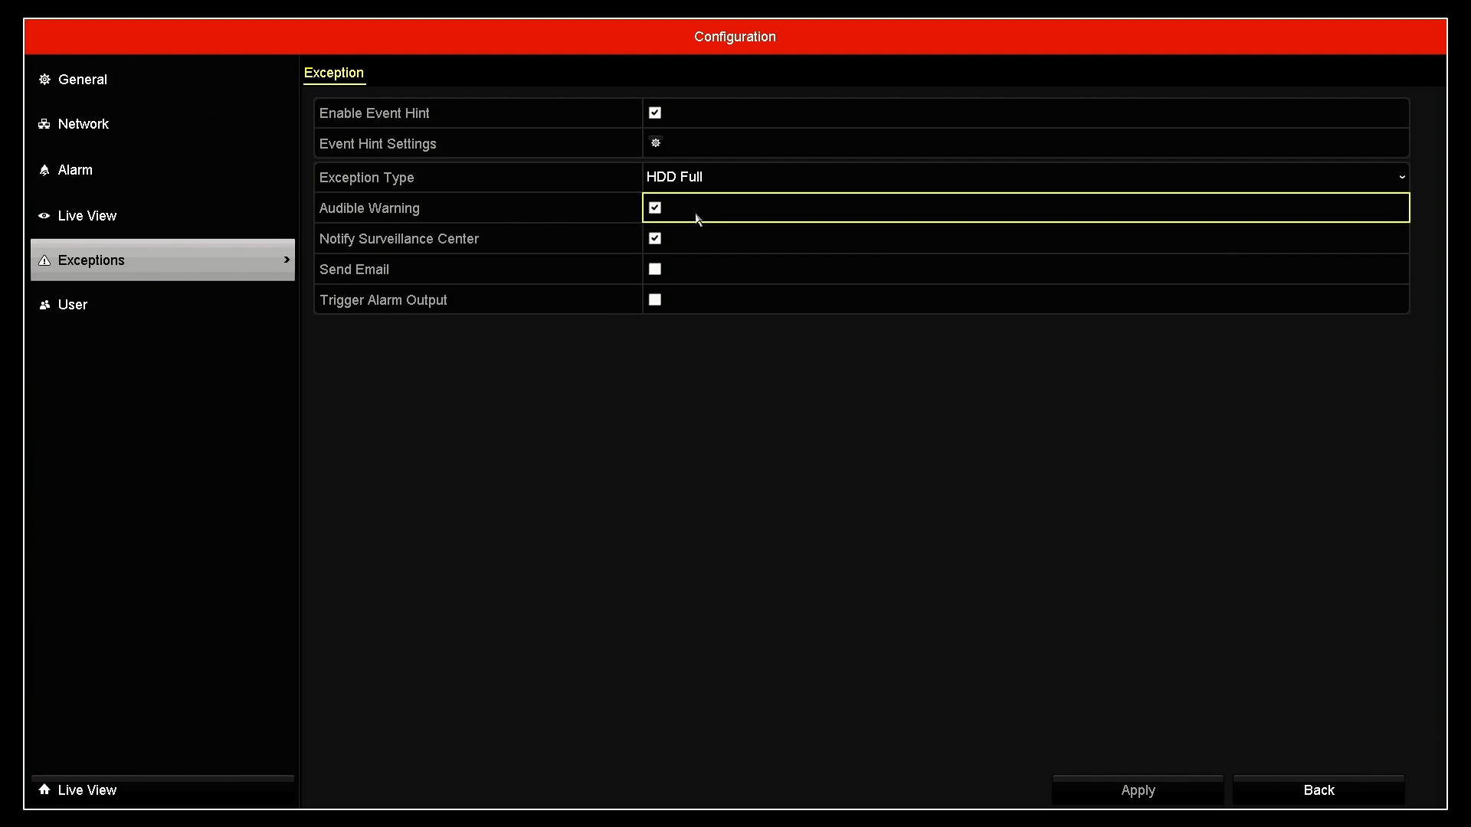
mouse_move(705, 208)
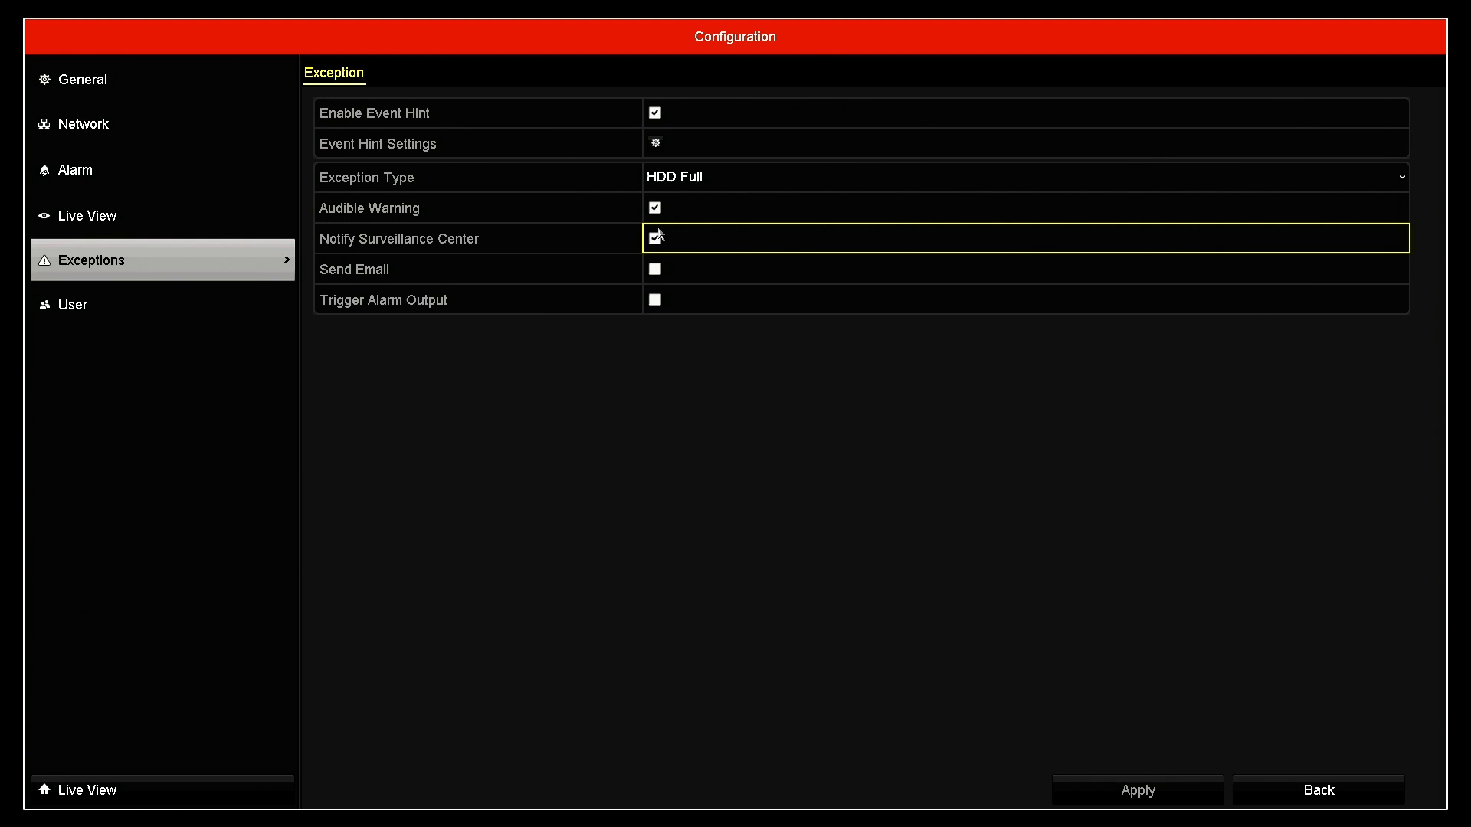
left_click(655, 269)
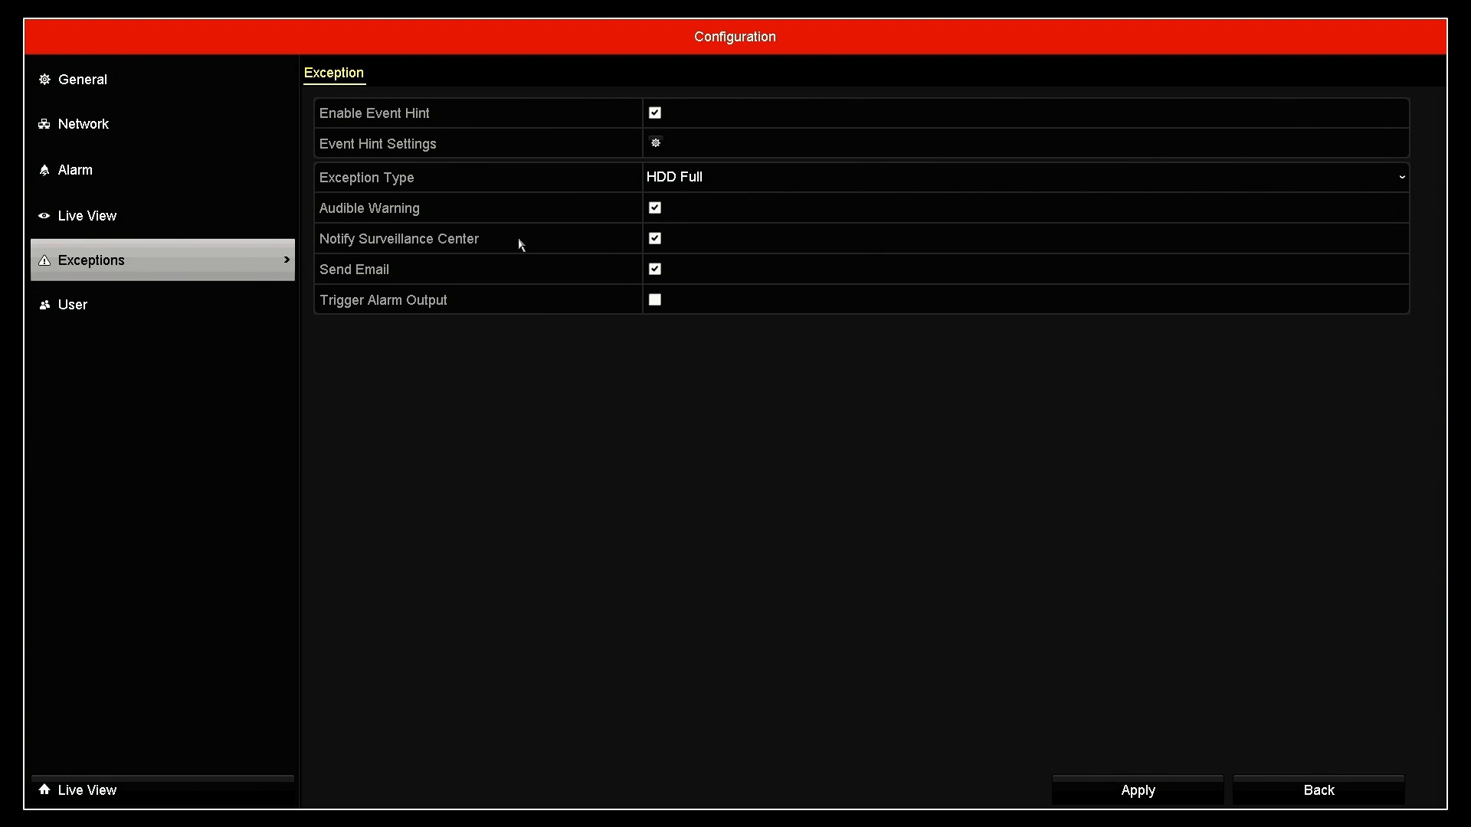
left_click(655, 238)
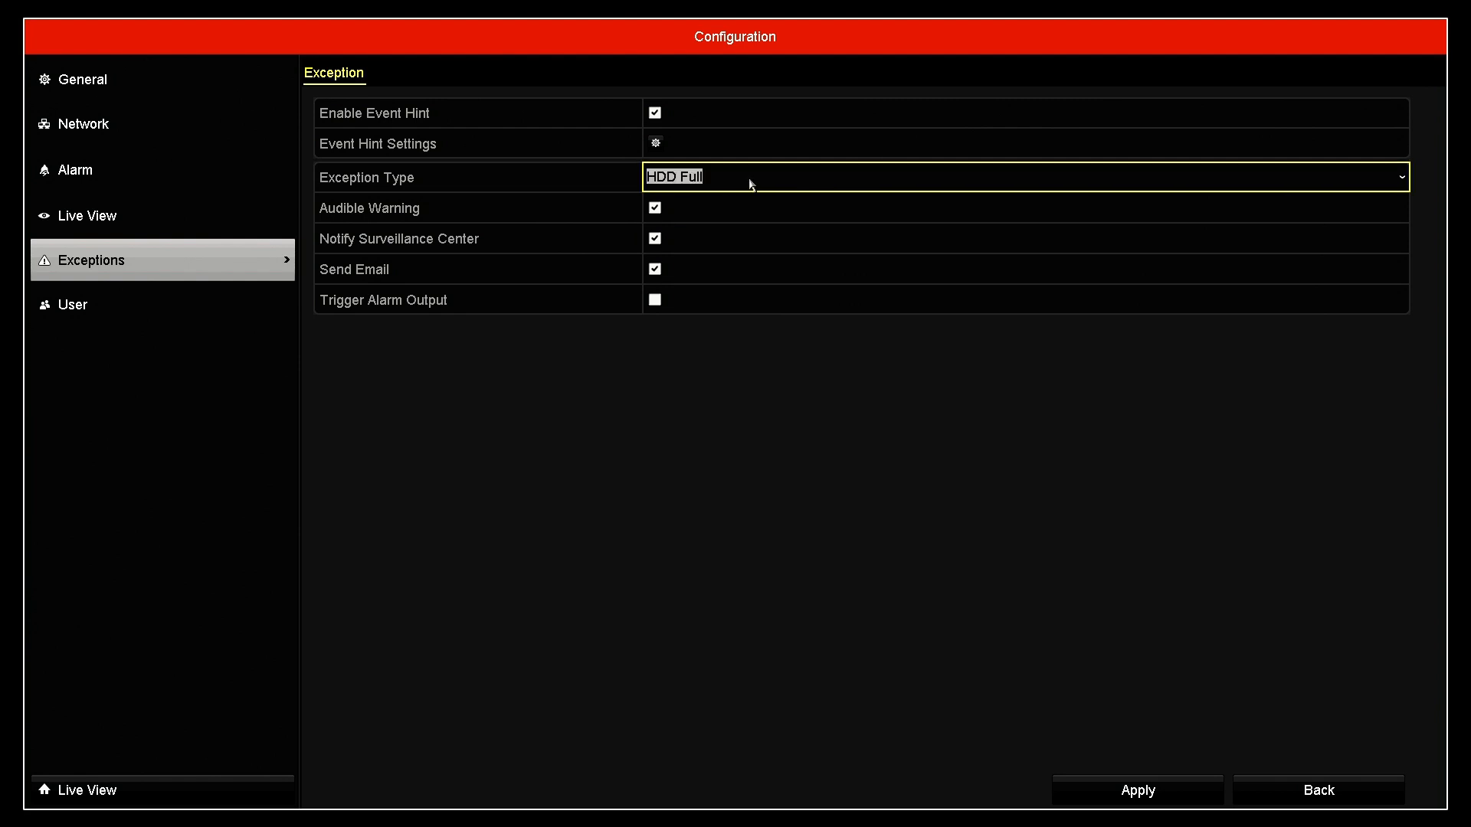
Switch to the HDD Error exception, apply, and return to the main menu
left_click(1022, 176)
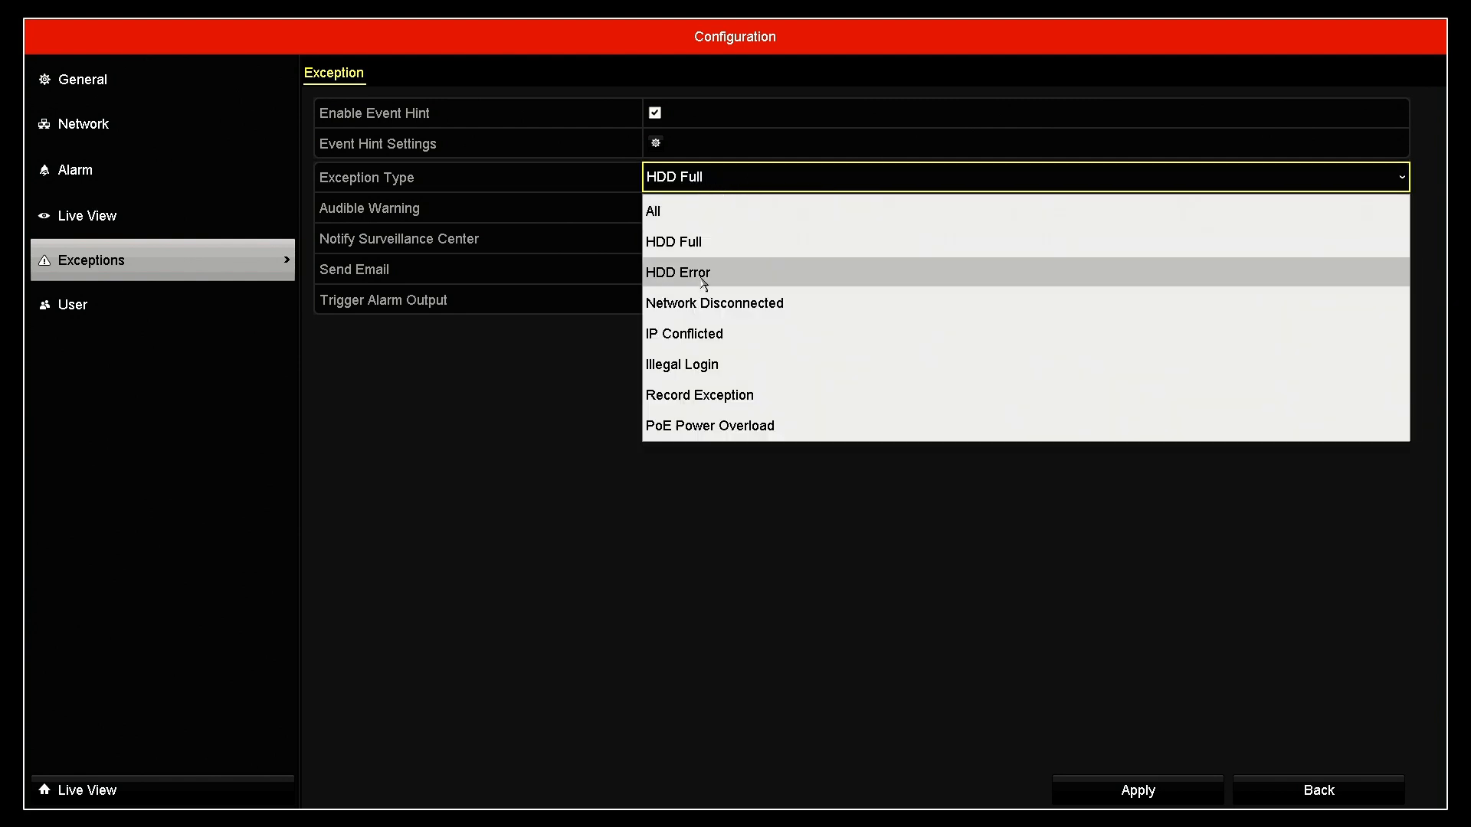
left_click(677, 272)
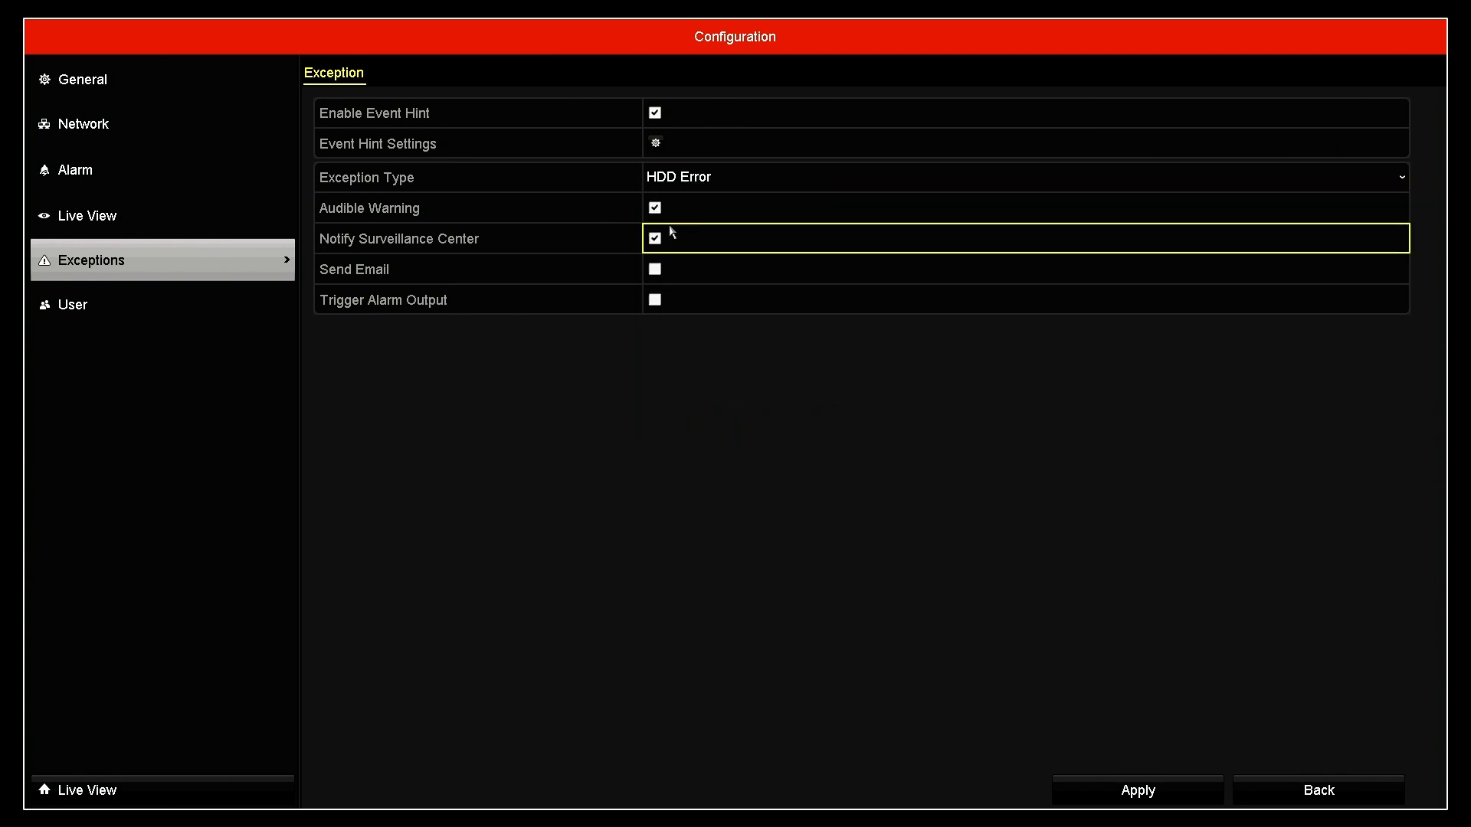
left_click(654, 270)
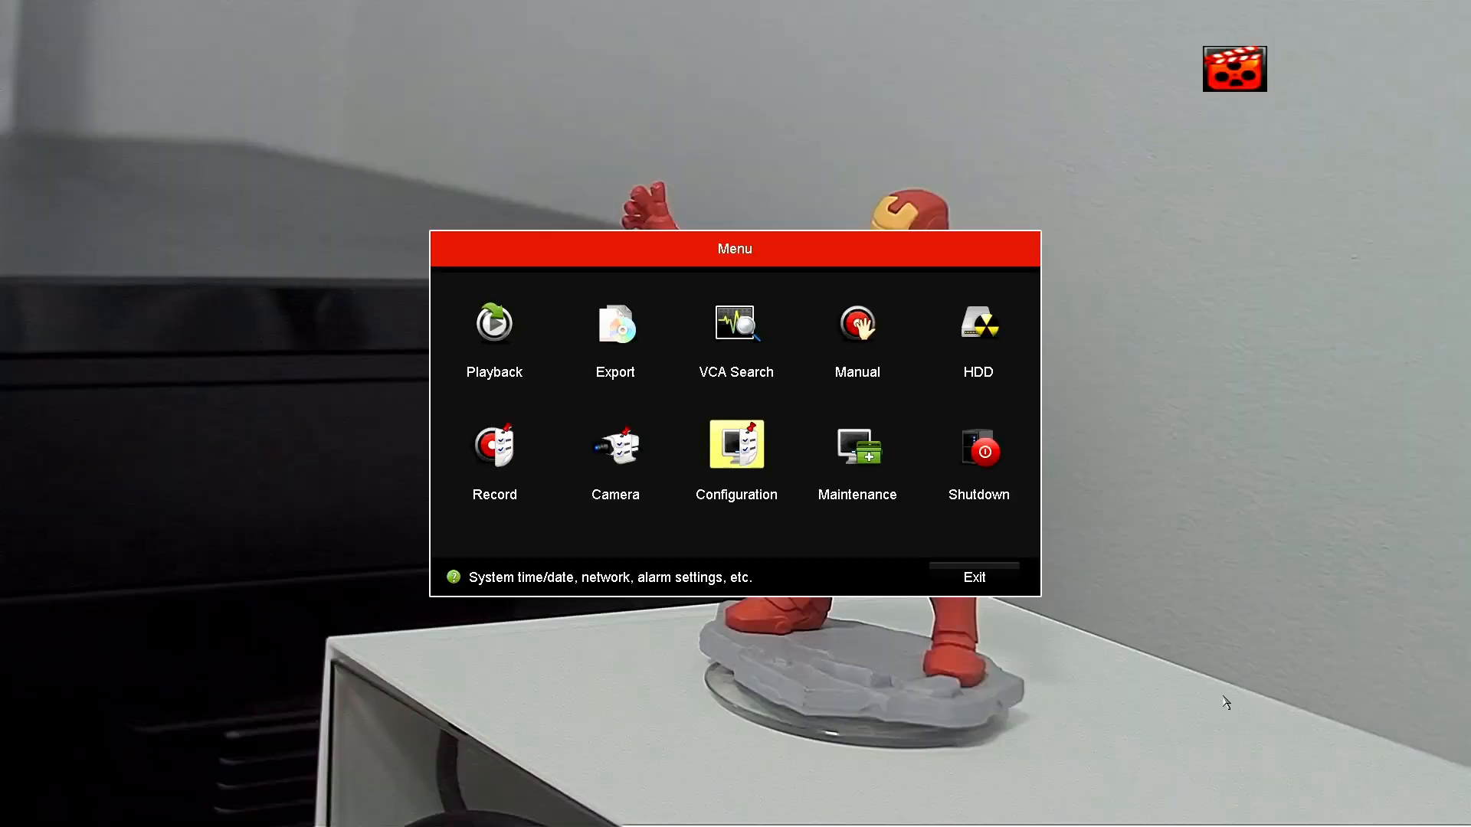
mouse_move(615, 442)
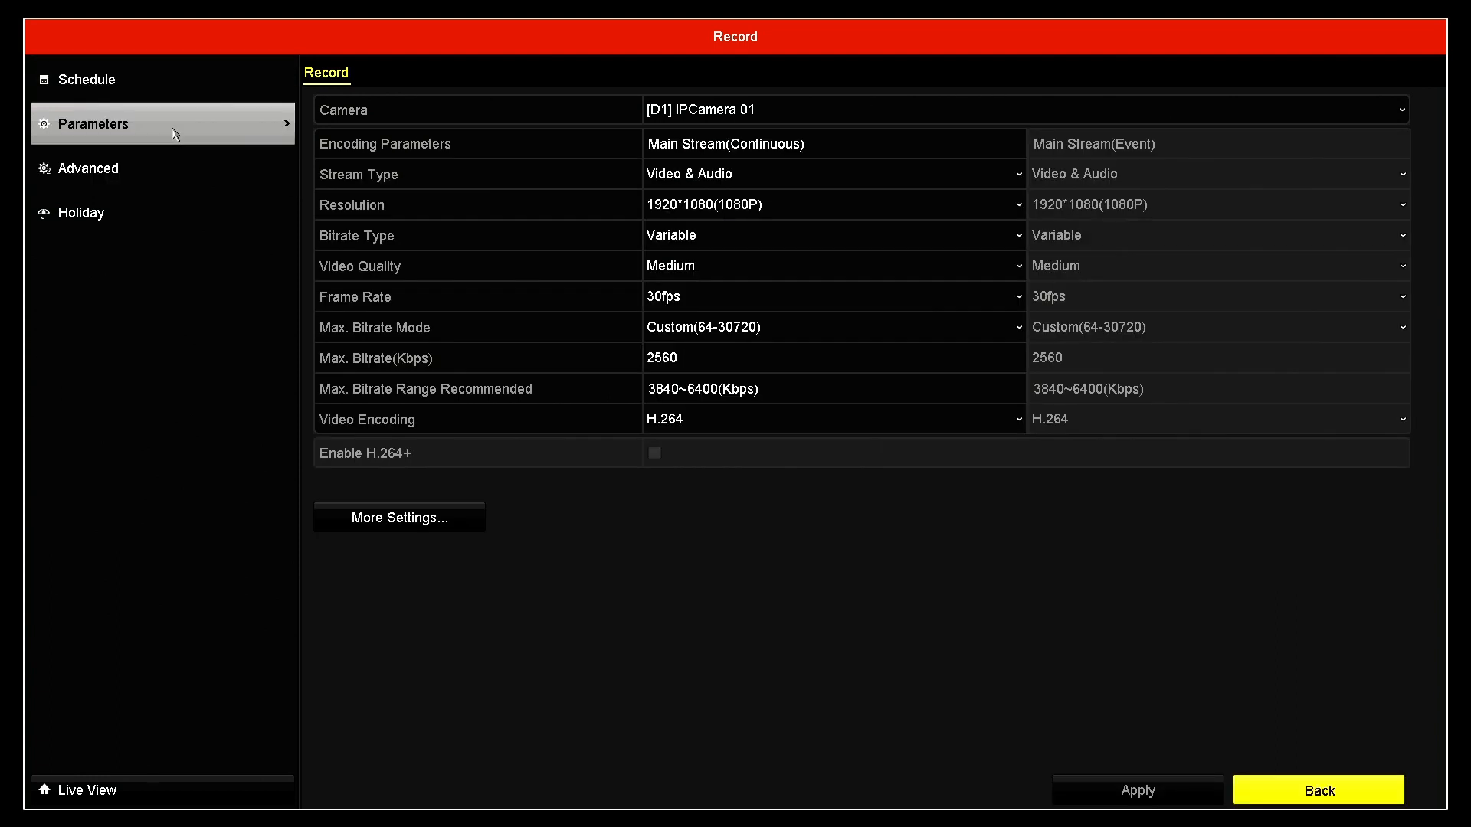
Confirm Overwrite is ticked in the advanced Record settings, then go back to live view
left_click(89, 168)
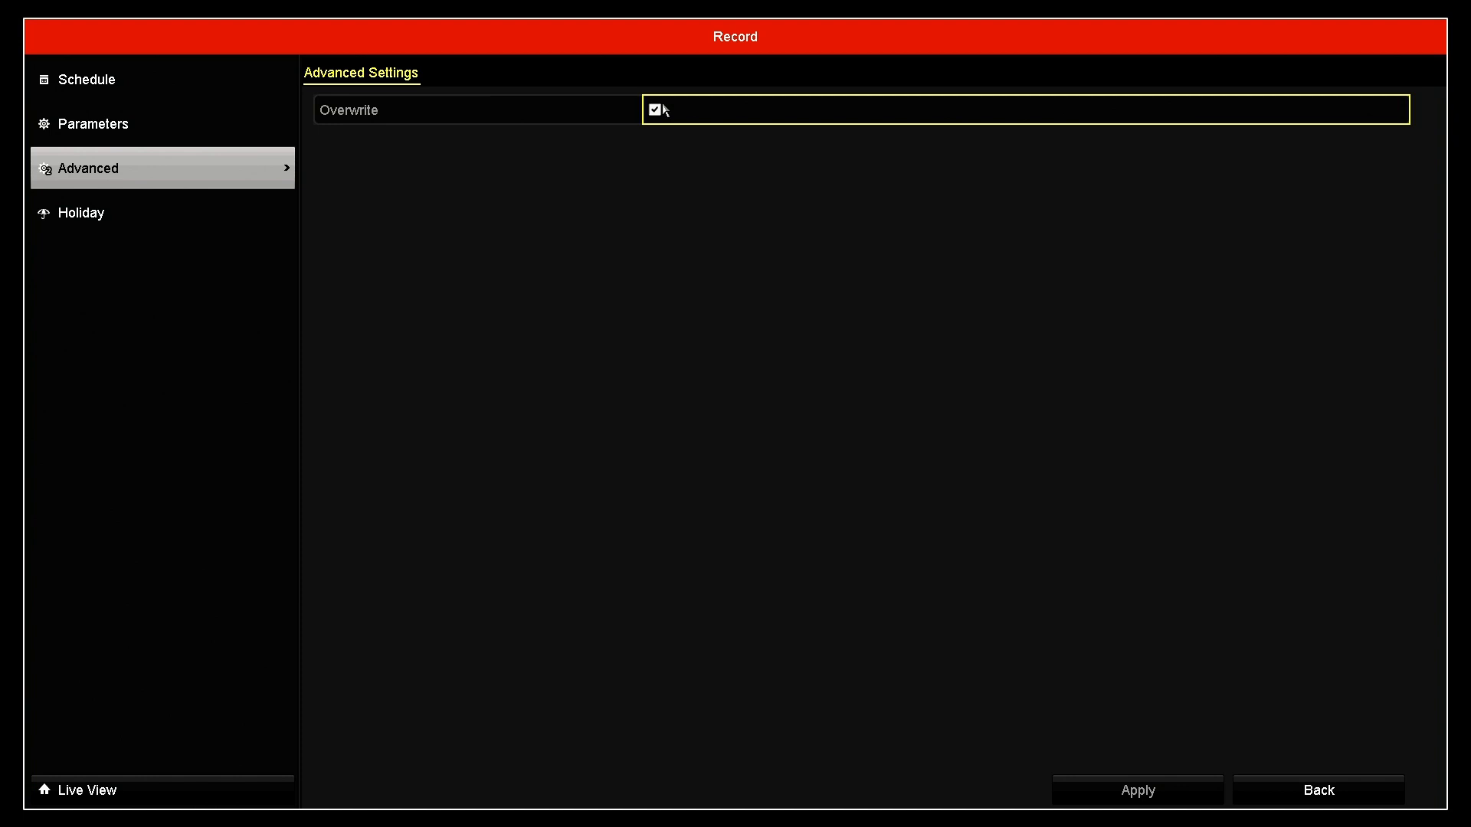
mouse_move(665, 107)
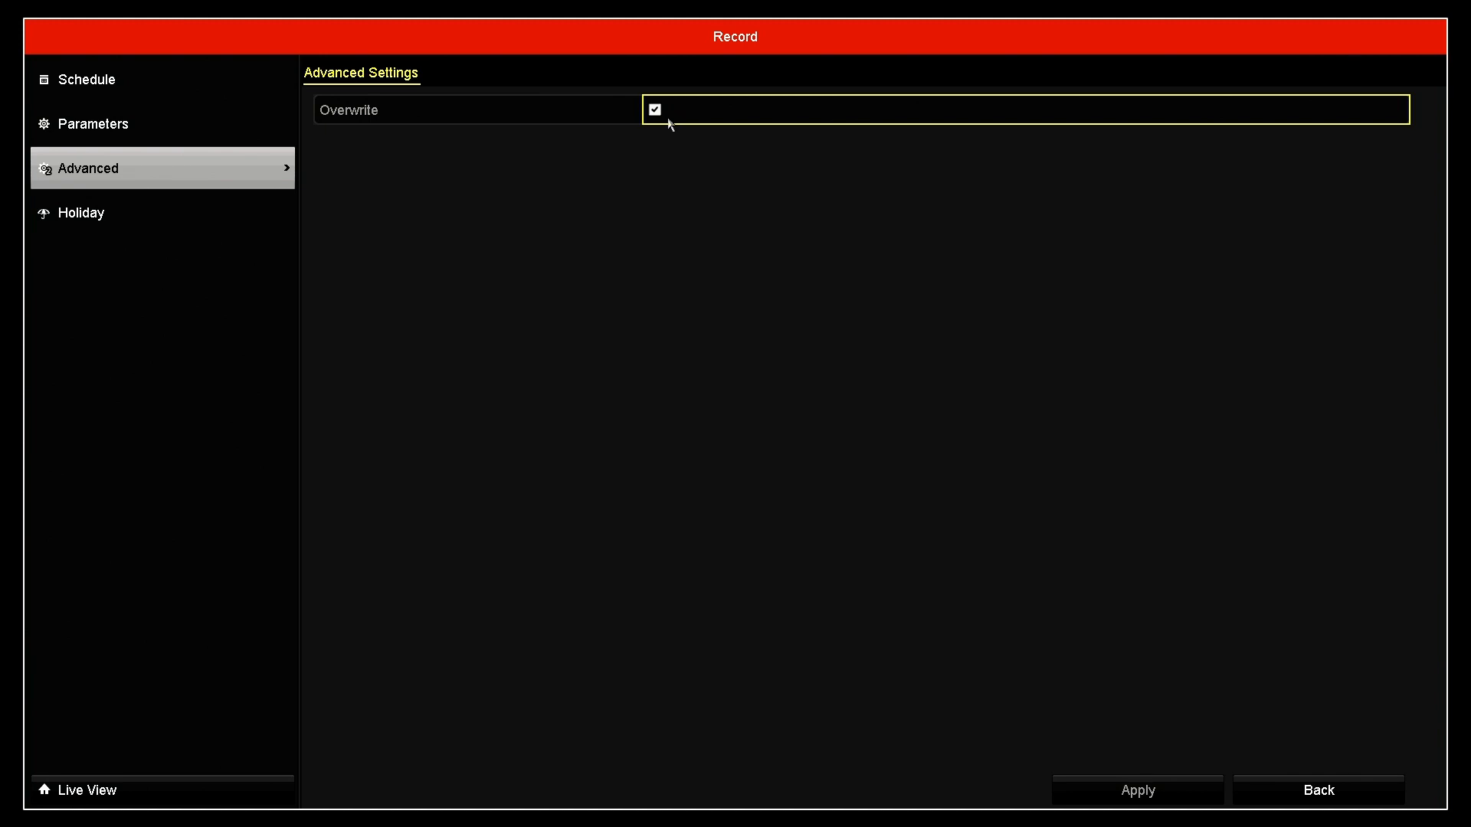
mouse_move(672, 123)
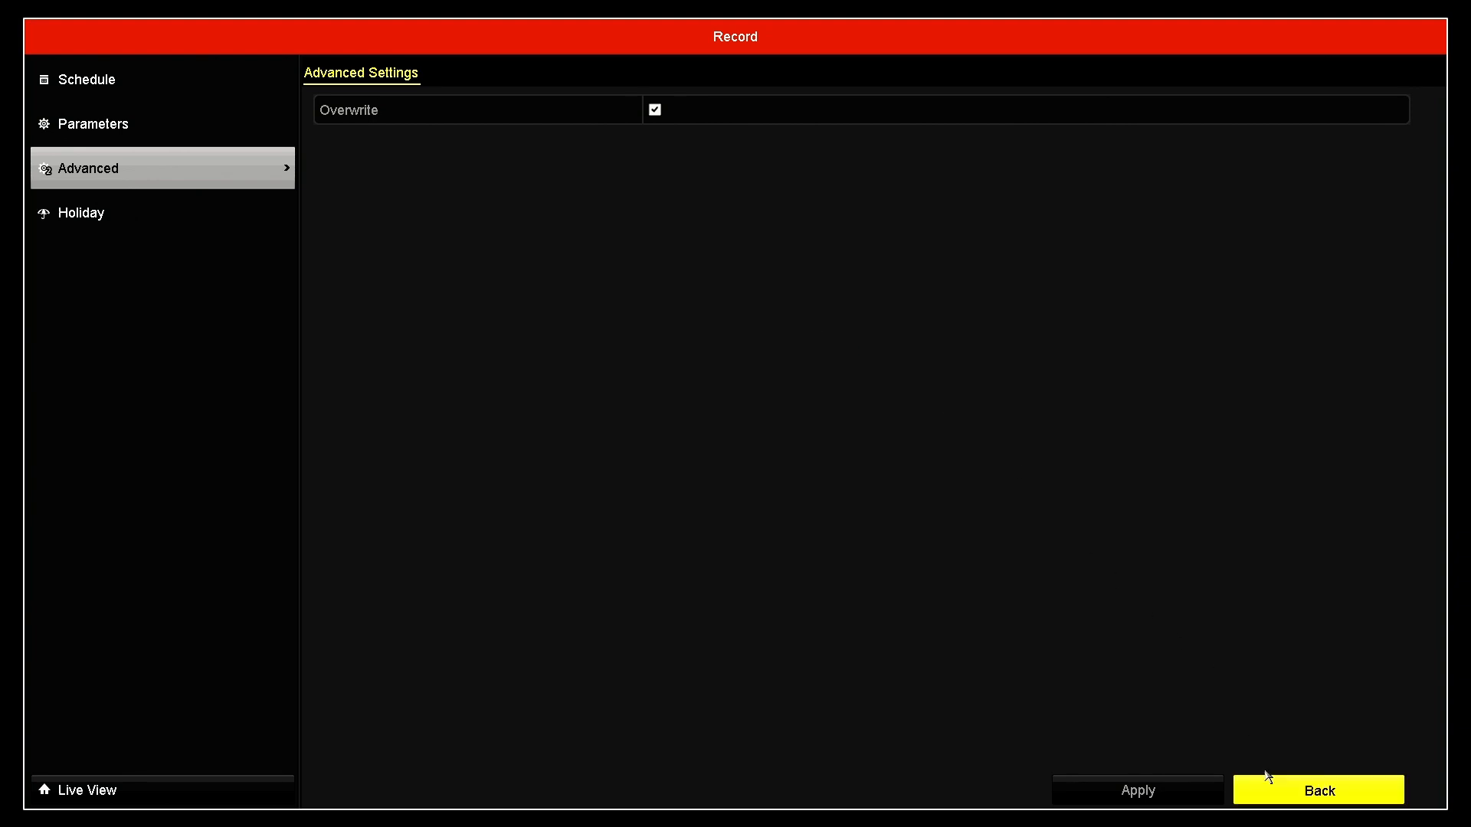
left_click(1317, 789)
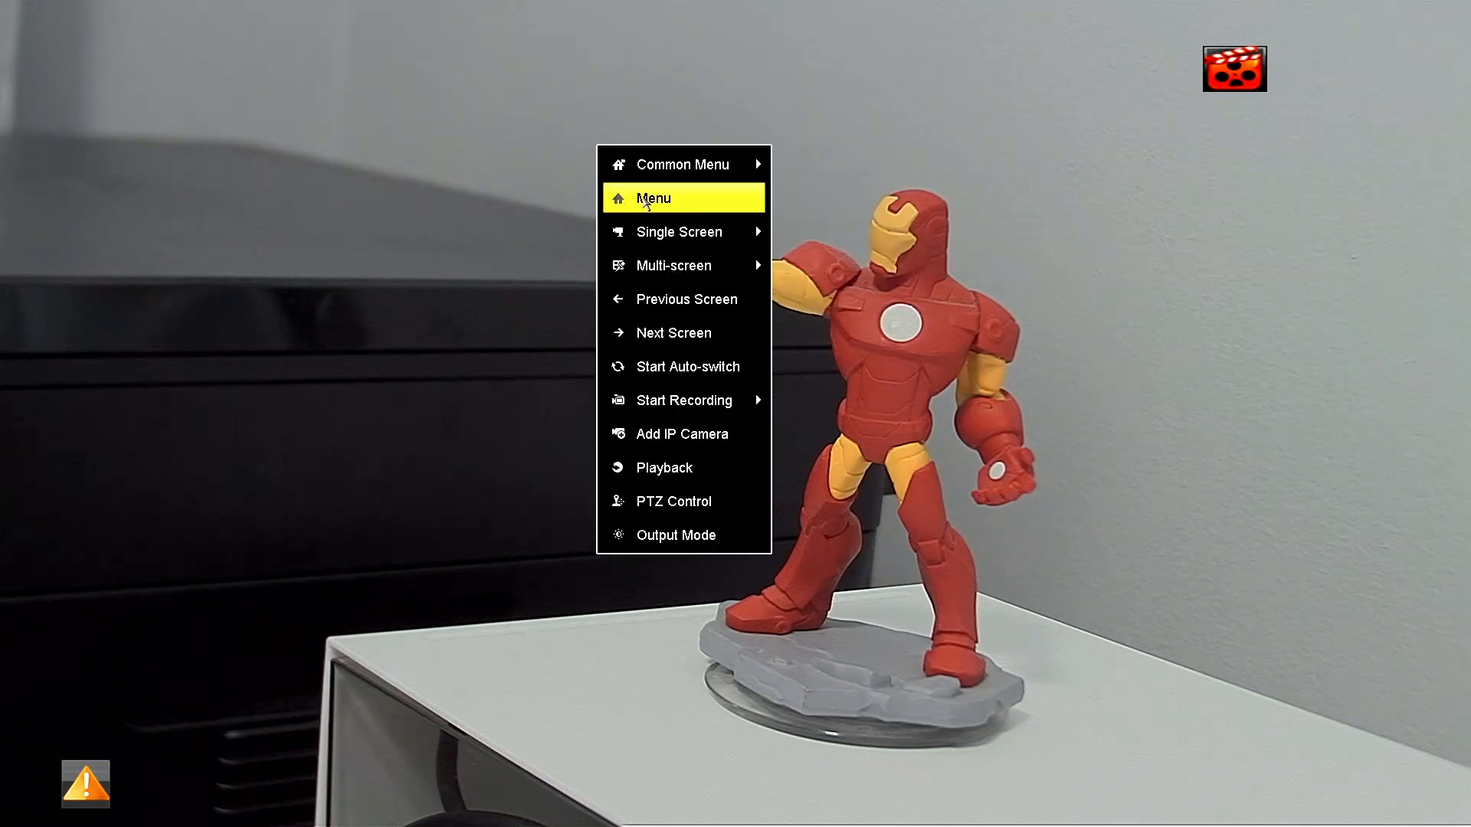
Open Playback of IPCamera 01's footage for 5 July 2023 from the live view
left_click(663, 468)
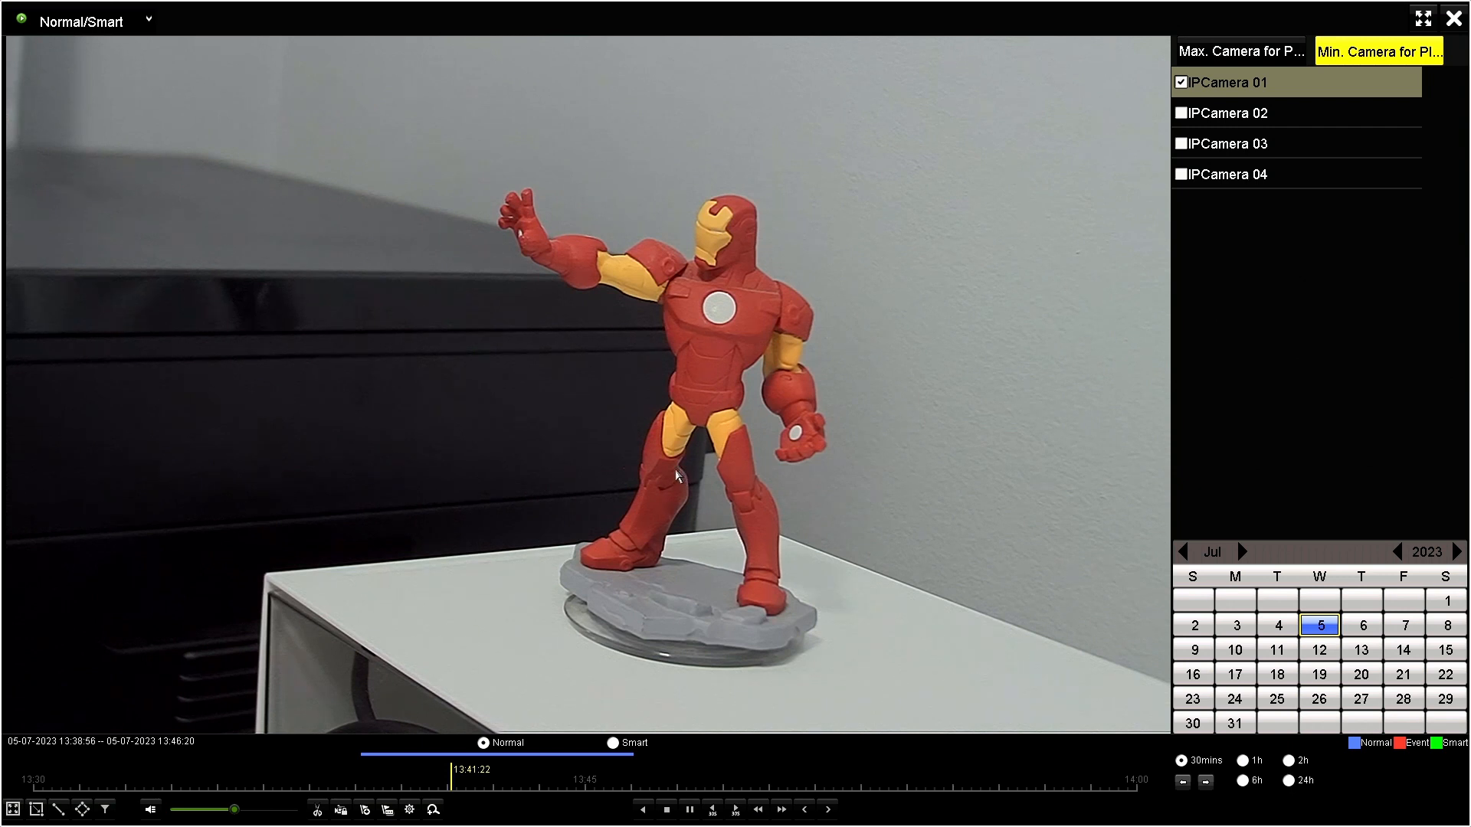